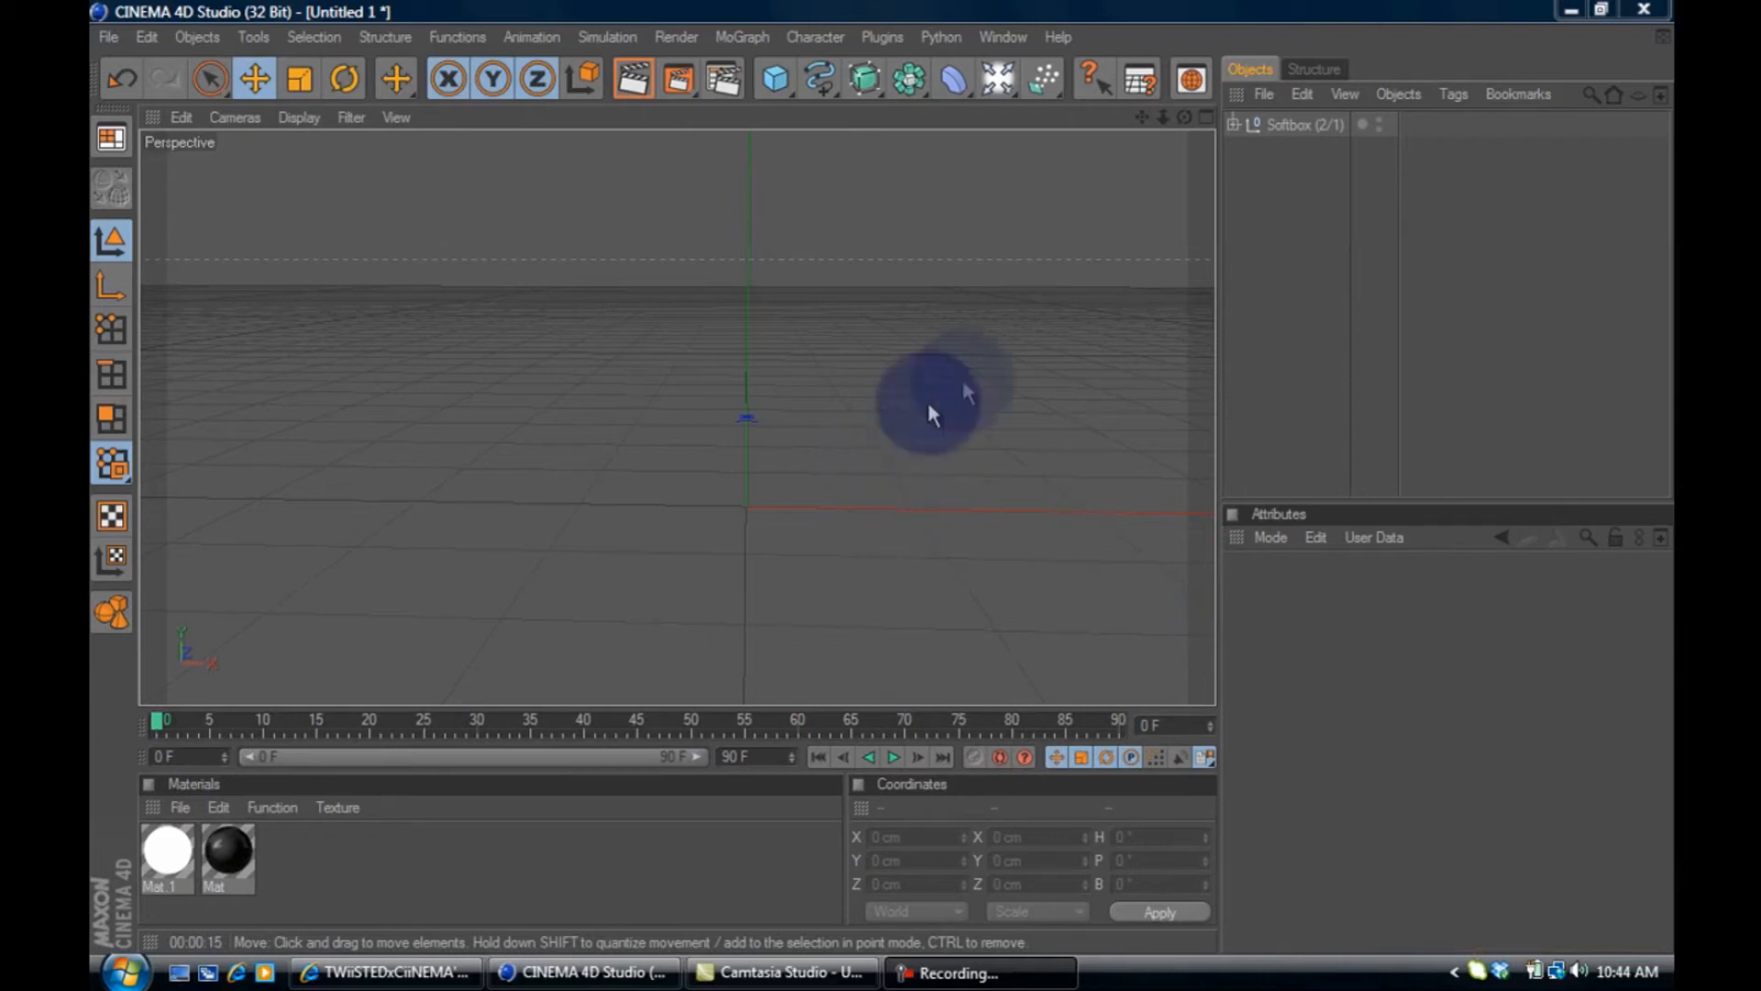
# Add a MoText object and set its Align to Middle
pyautogui.moveTo(932, 399); pyautogui.dragTo(972, 382)
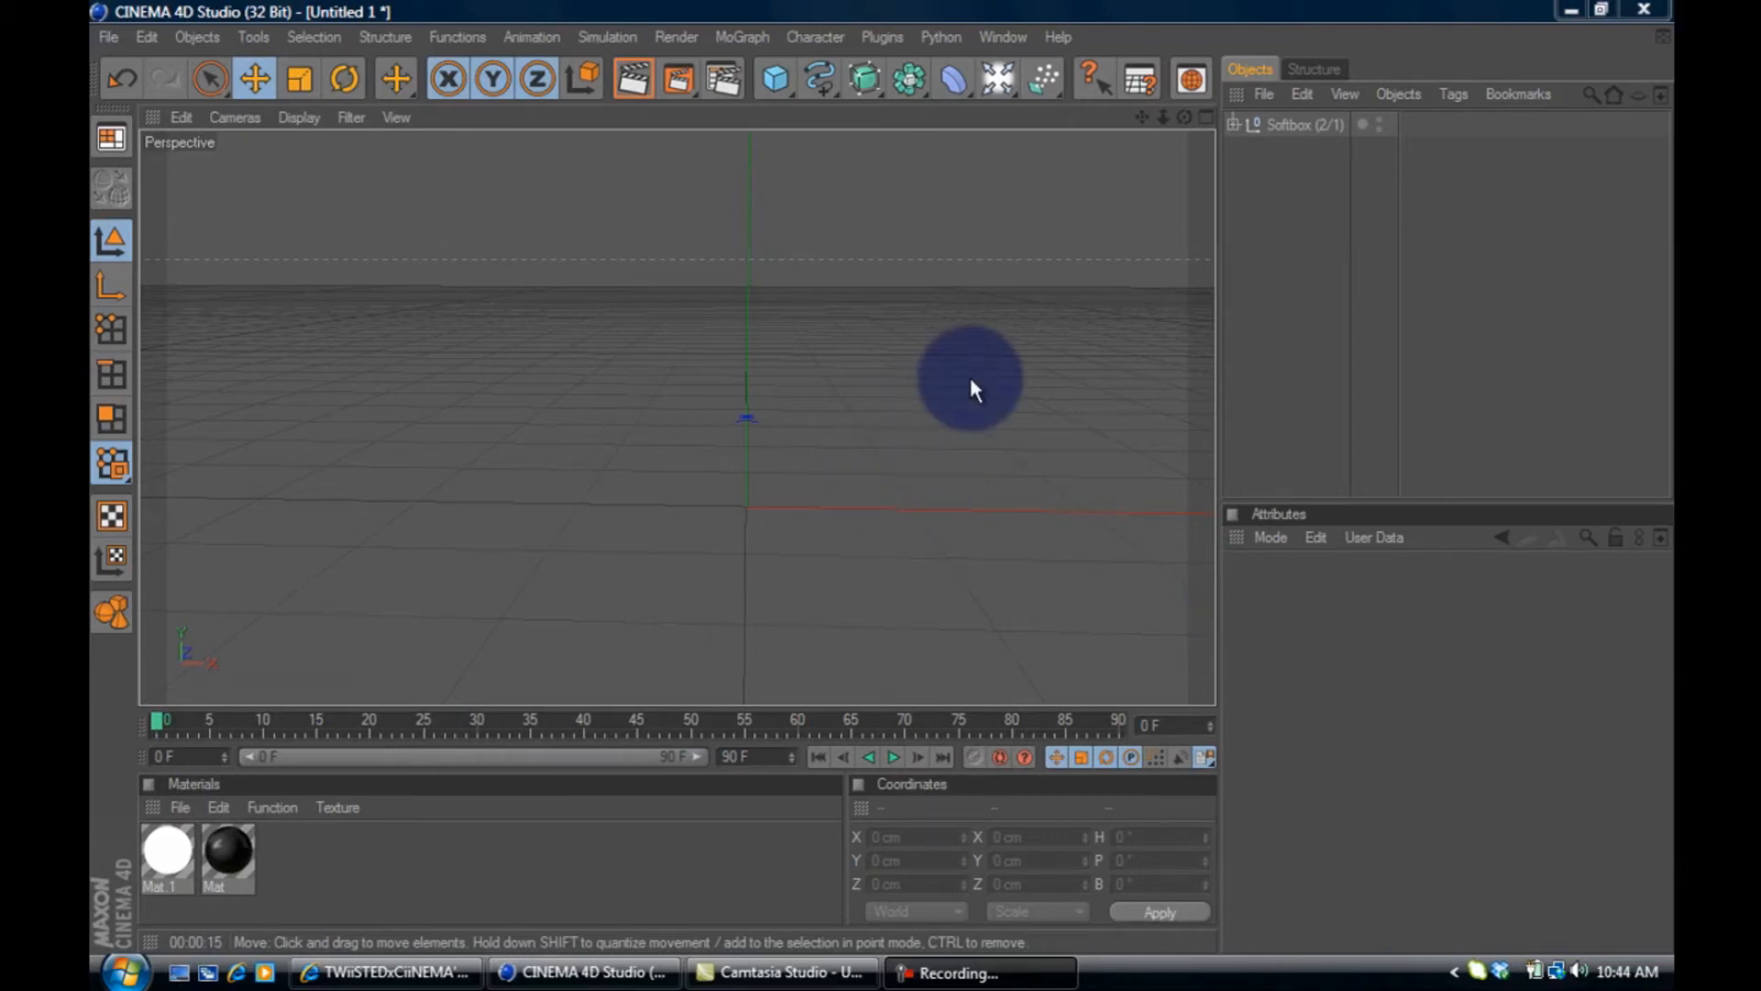
pyautogui.moveTo(973, 376); pyautogui.dragTo(1073, 326)
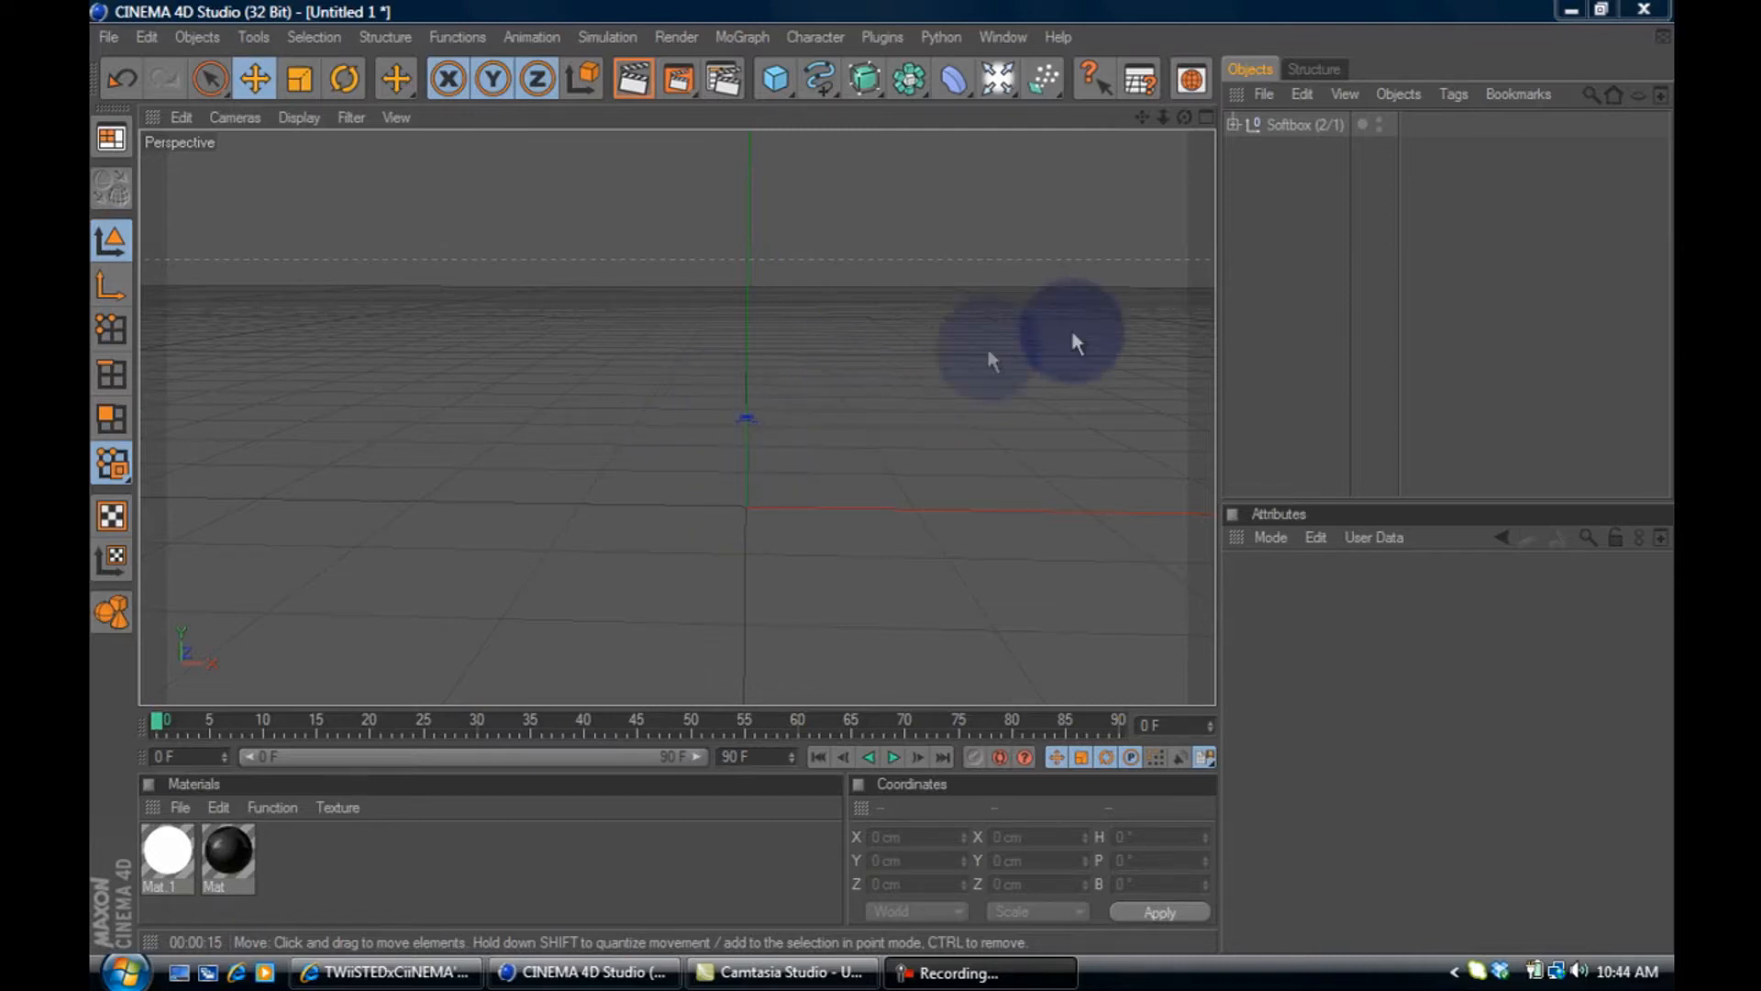
pyautogui.click(740, 37)
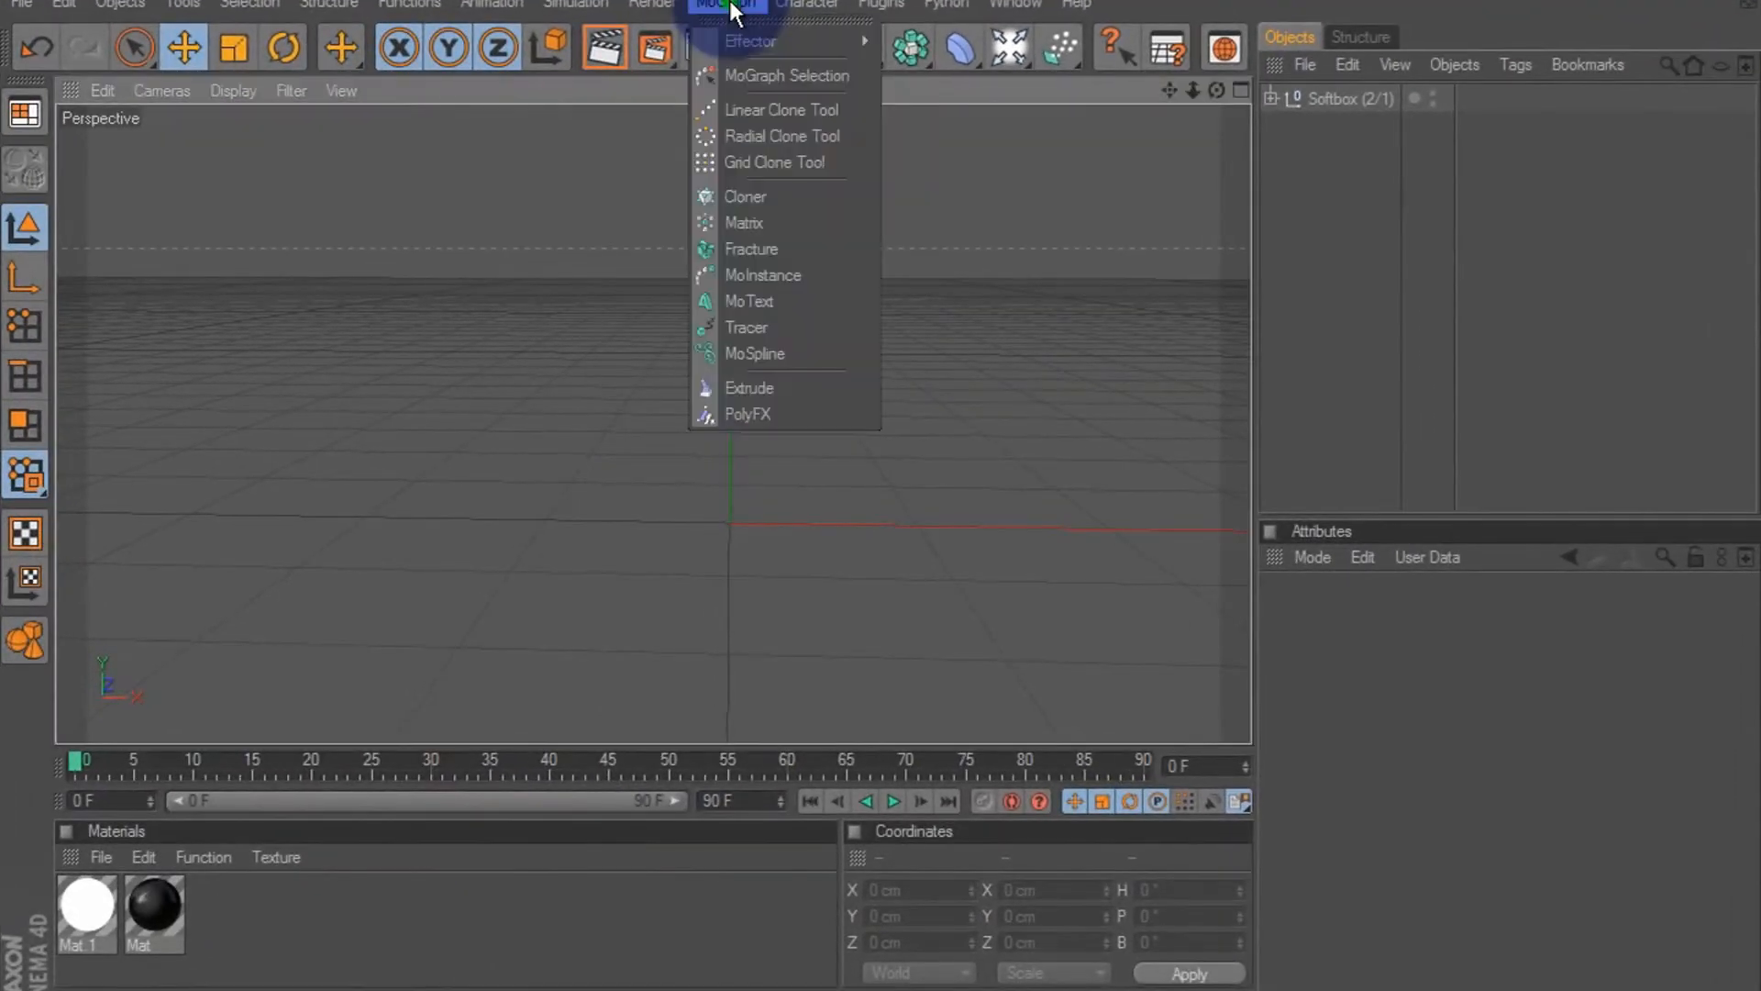
pyautogui.click(748, 301)
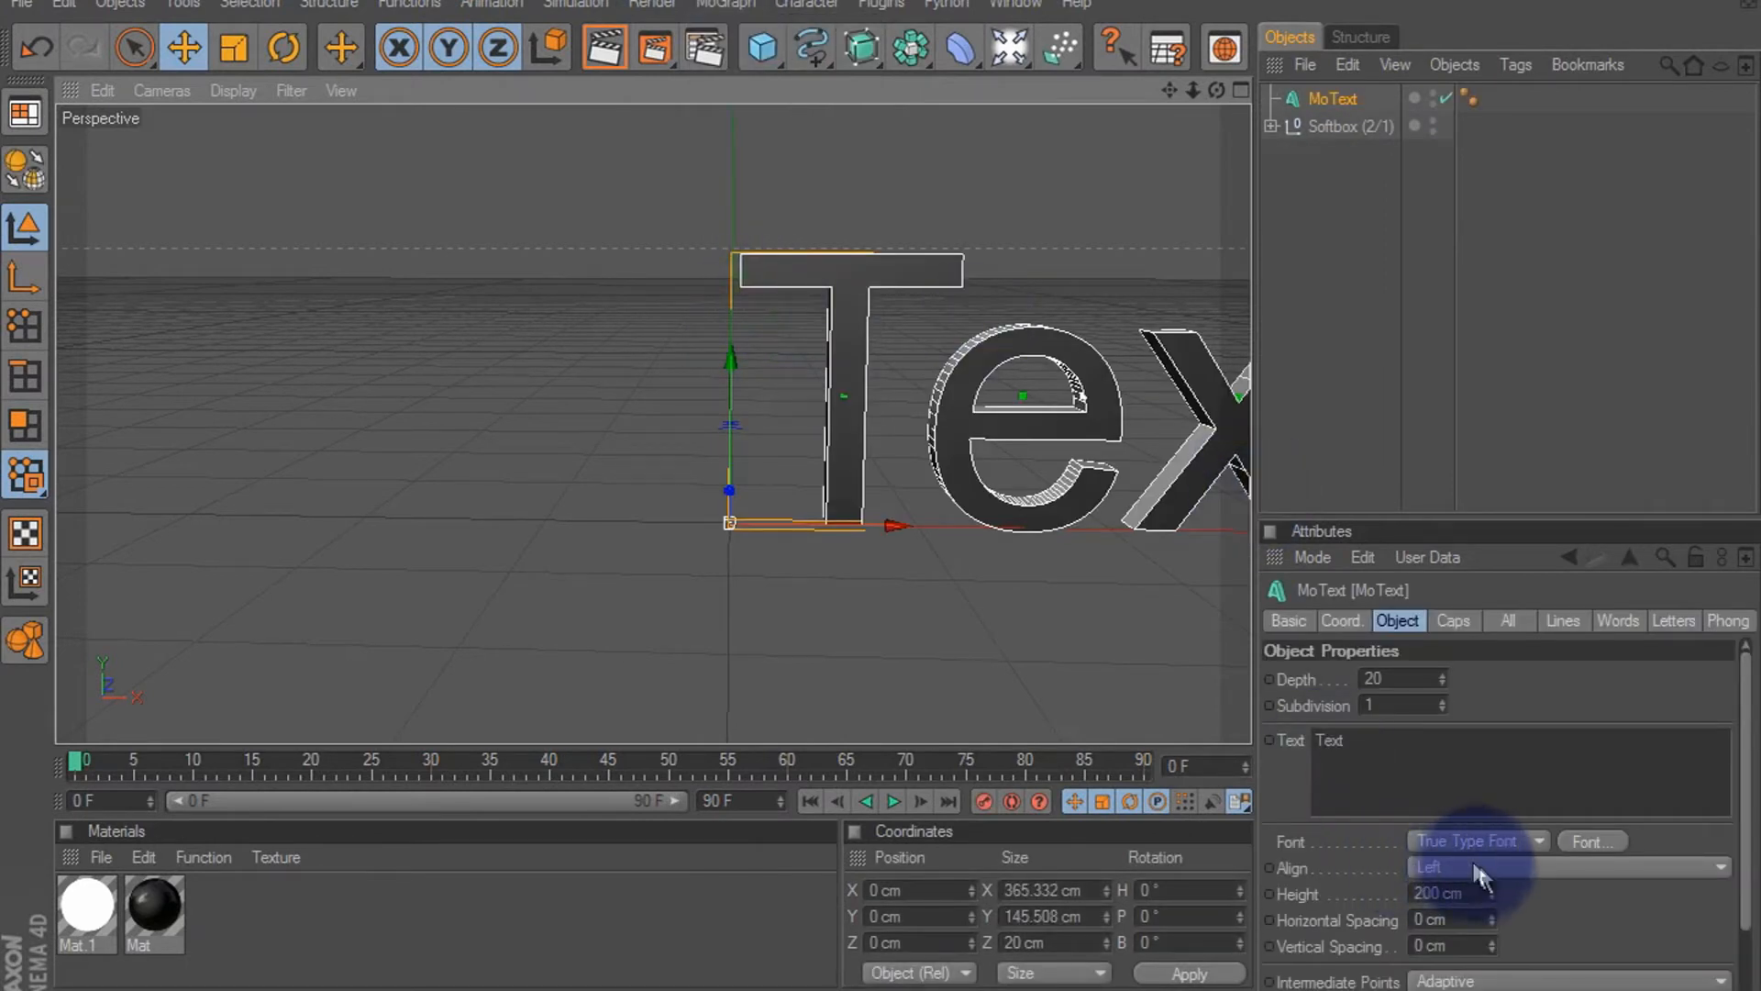
pyautogui.click(1561, 866)
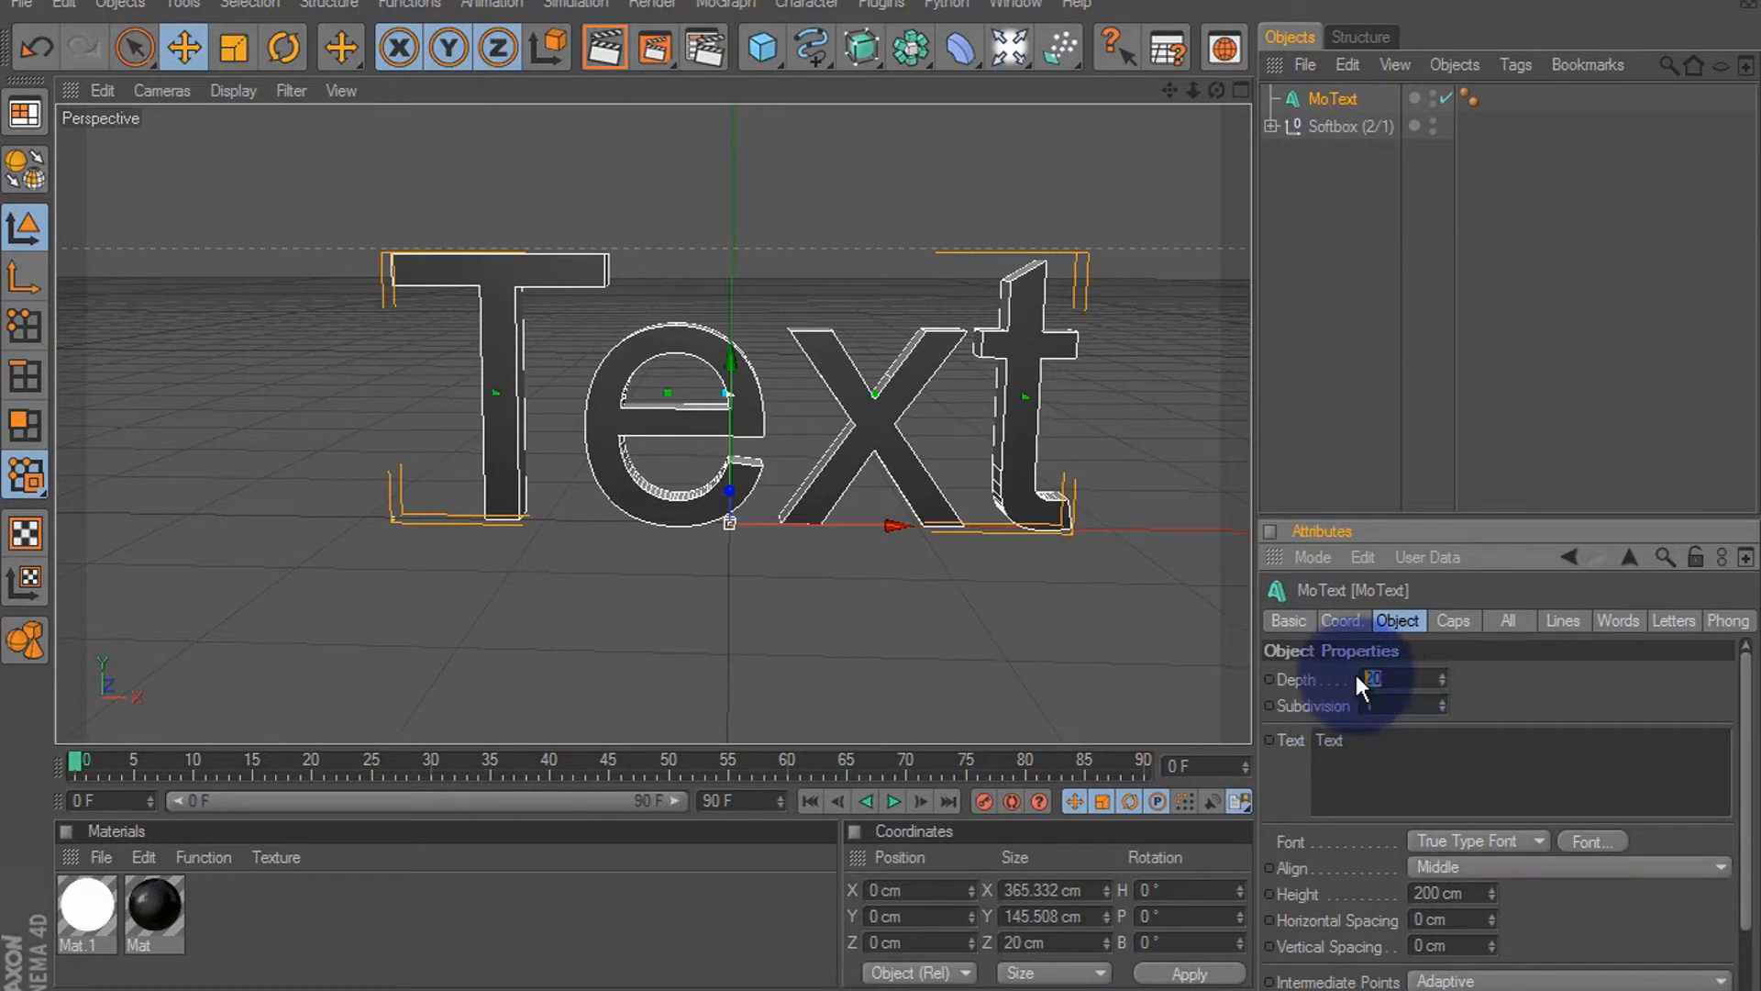
# Set the text Depth to 80 and give both Start and End caps a Fillet Cap
pyautogui.click(1453, 621)
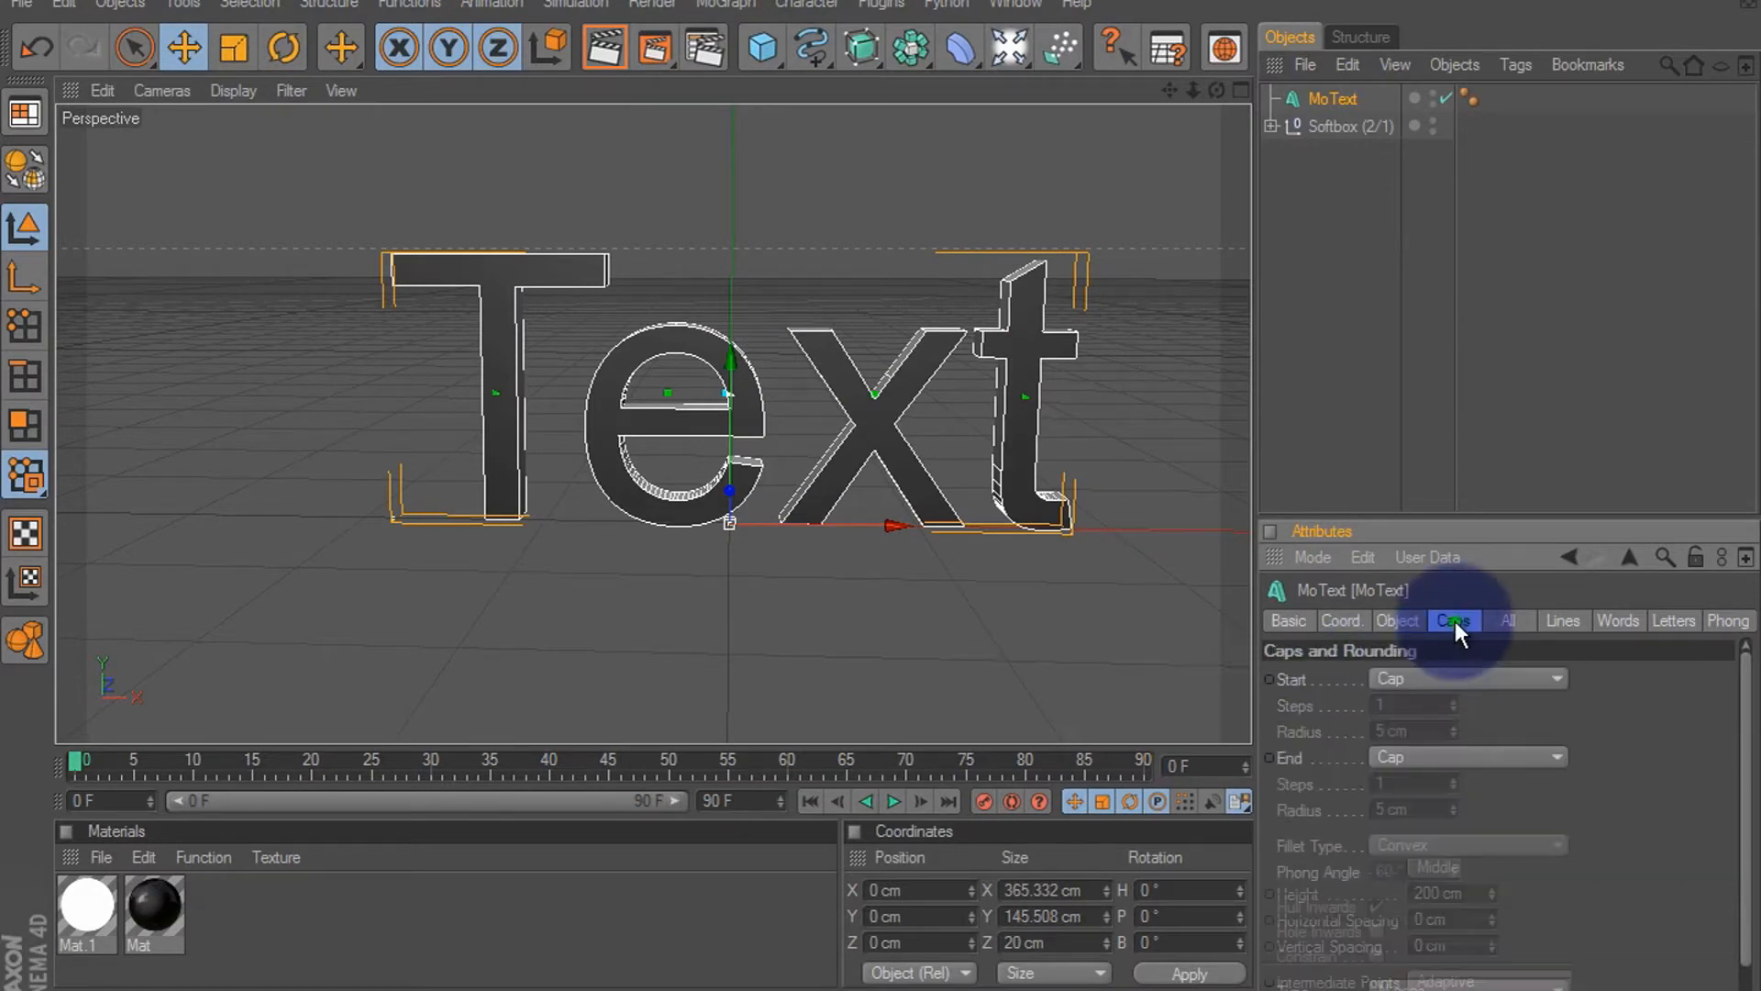
pyautogui.click(1466, 677)
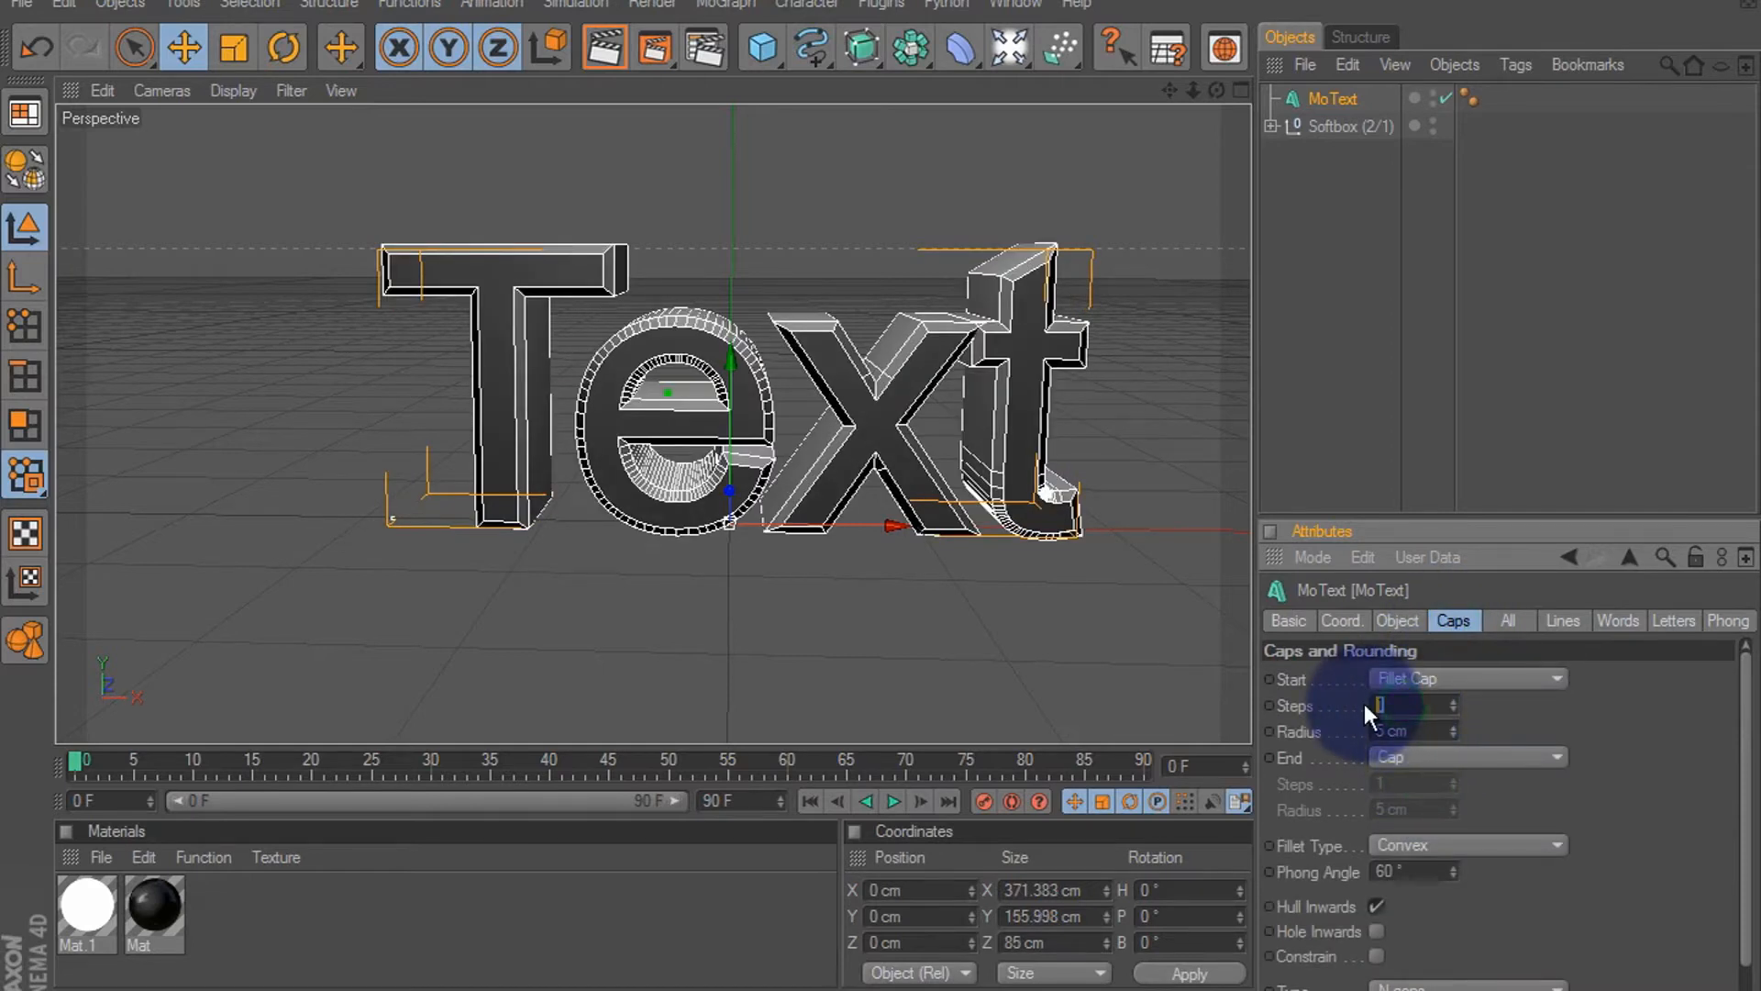
pyautogui.write('5')
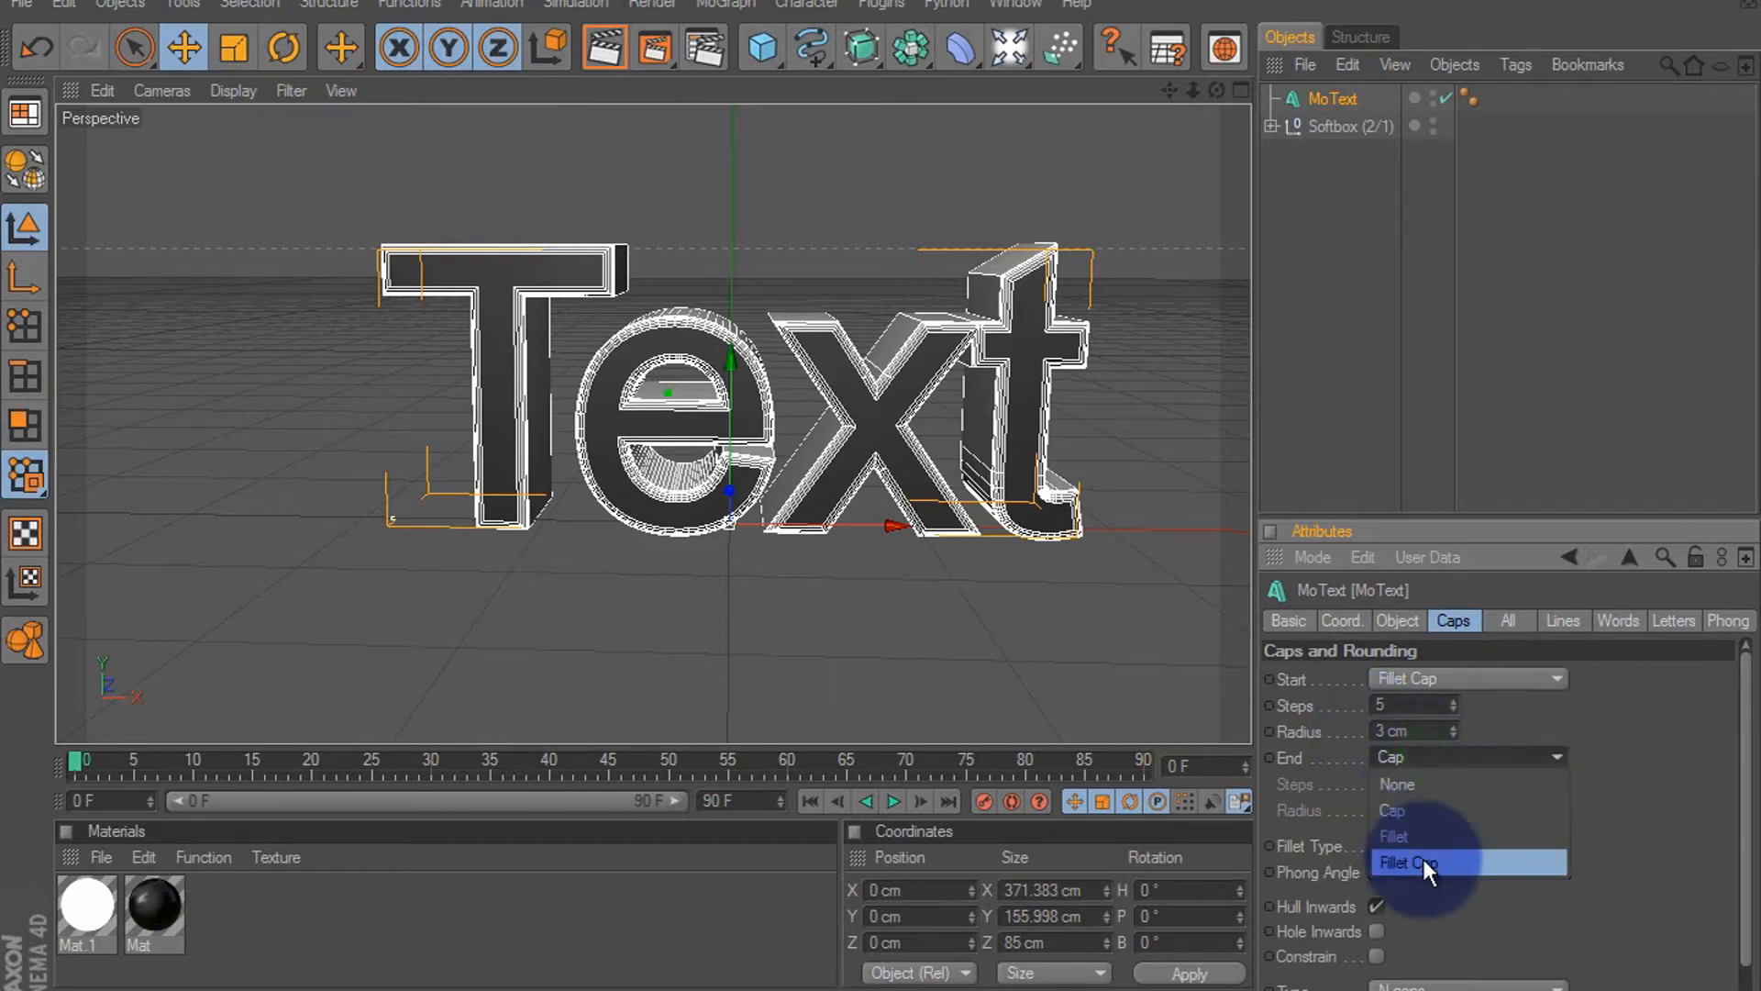
pyautogui.click(1409, 862)
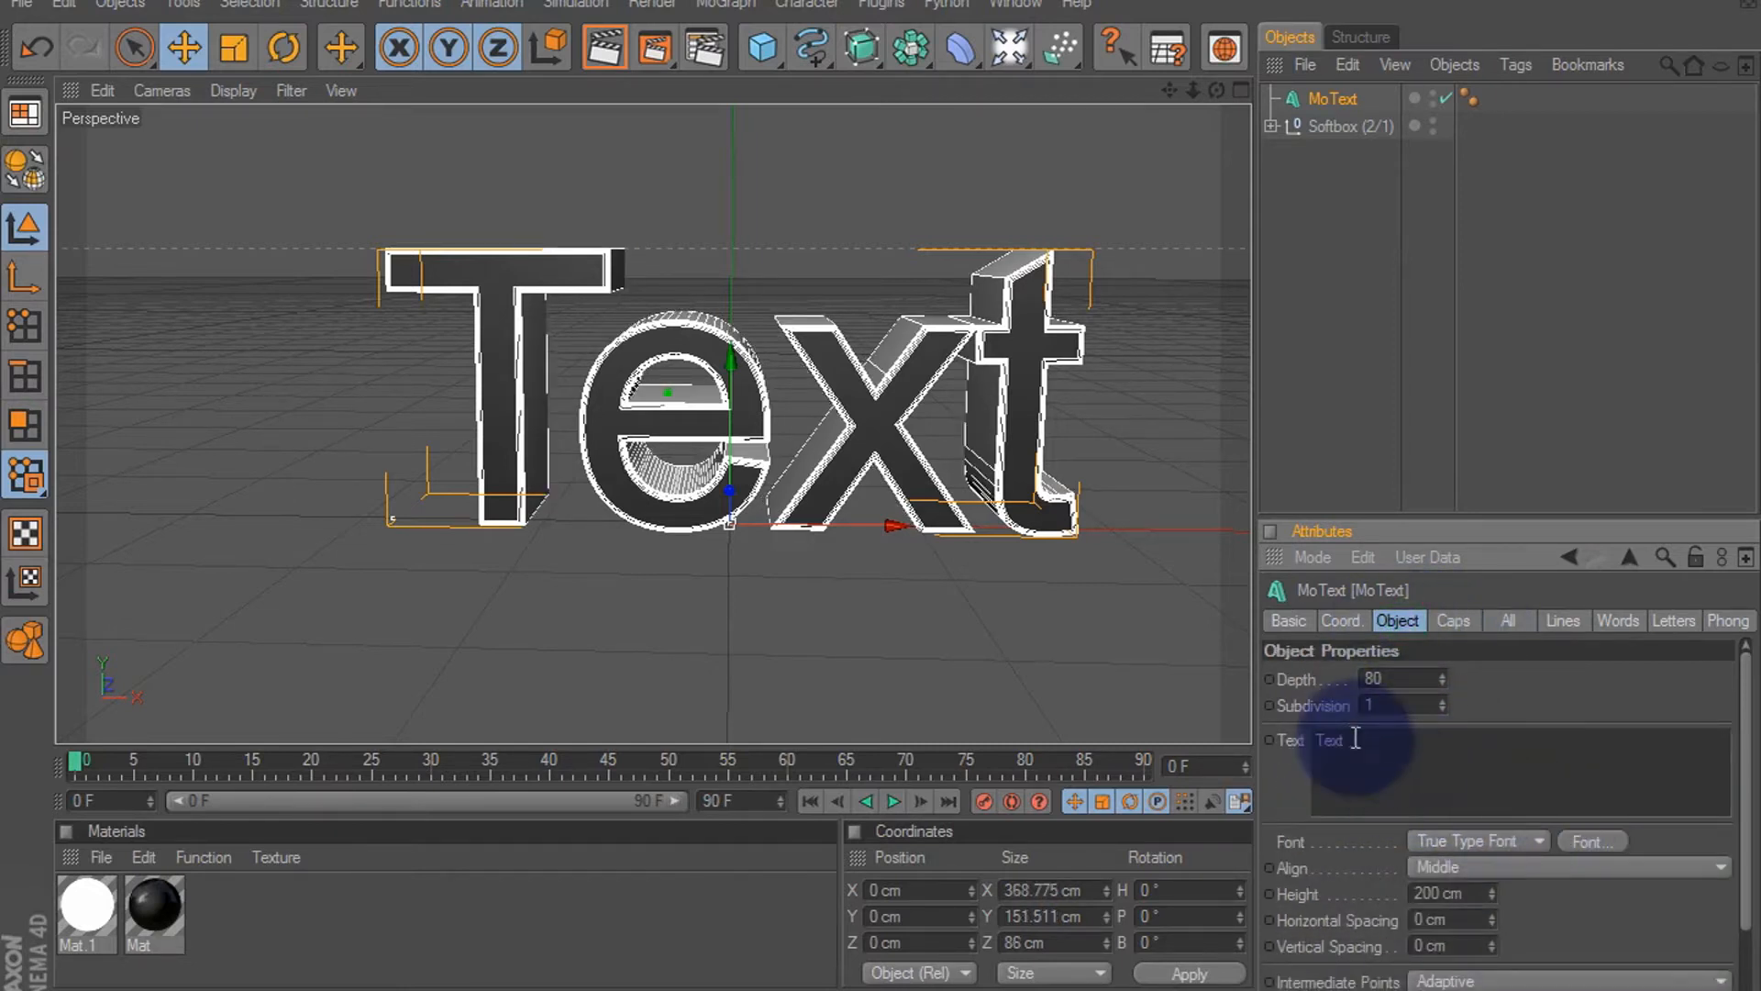
# Replace the default word so the text reads SLIME
pyautogui.doubleClick(1328, 739)
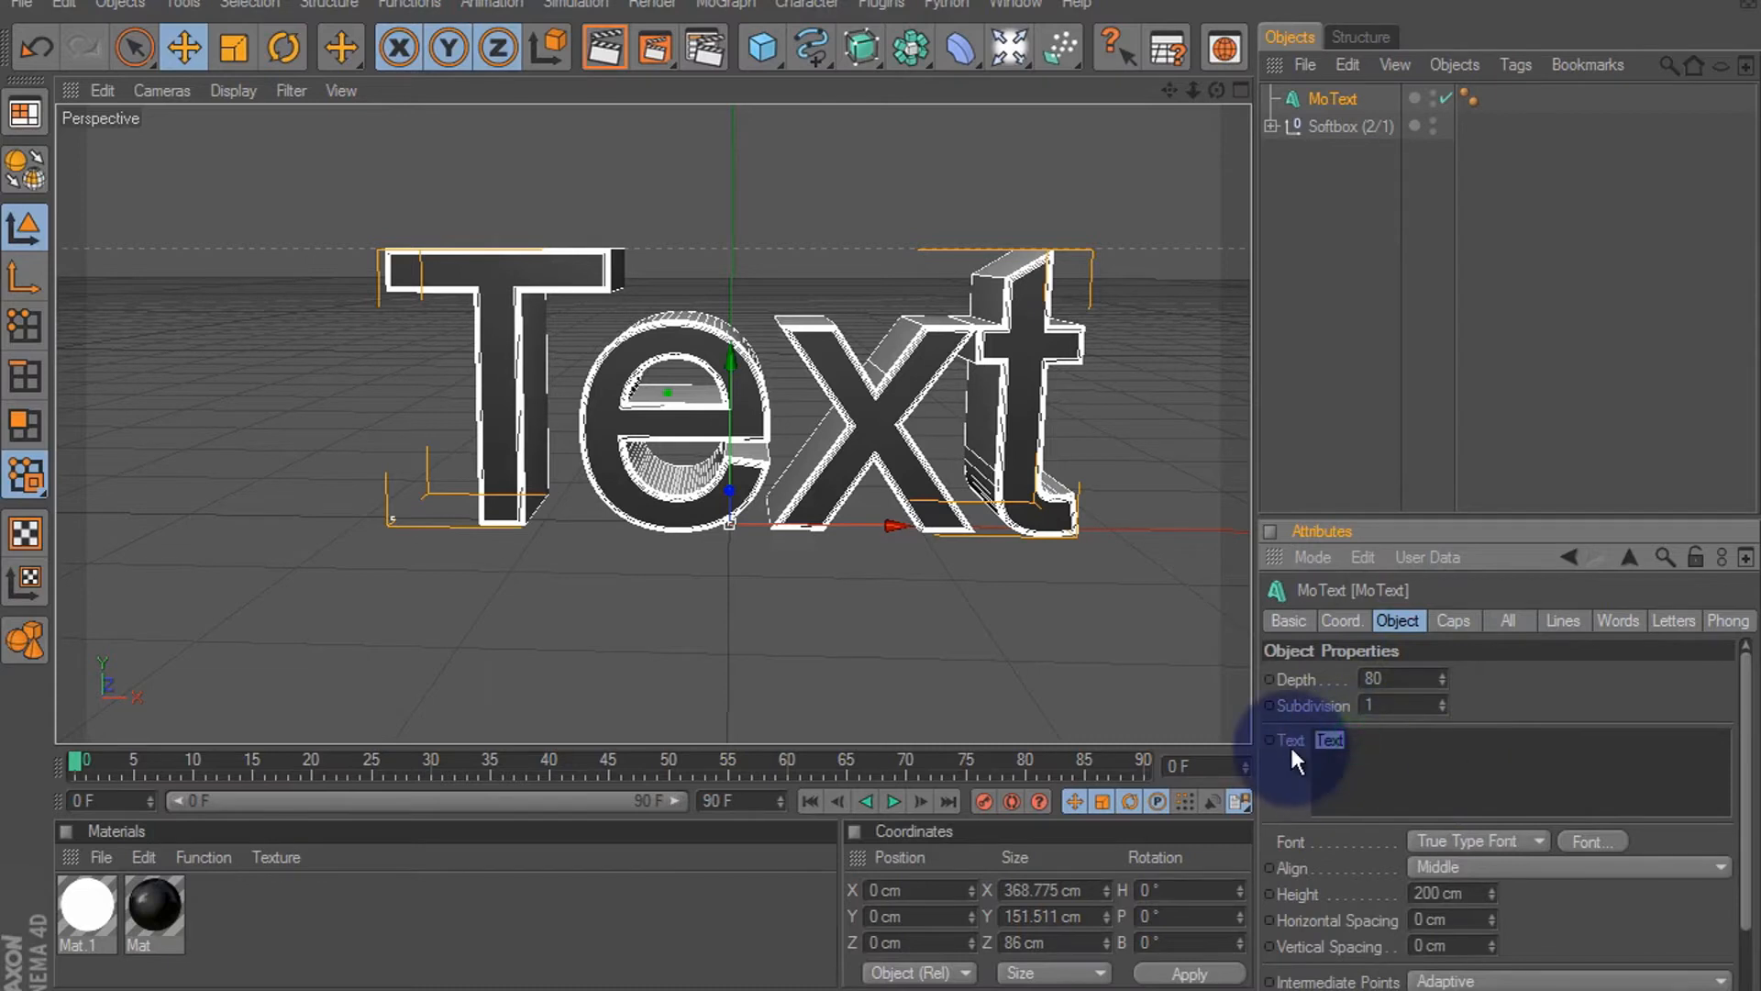
pyautogui.write('slim')
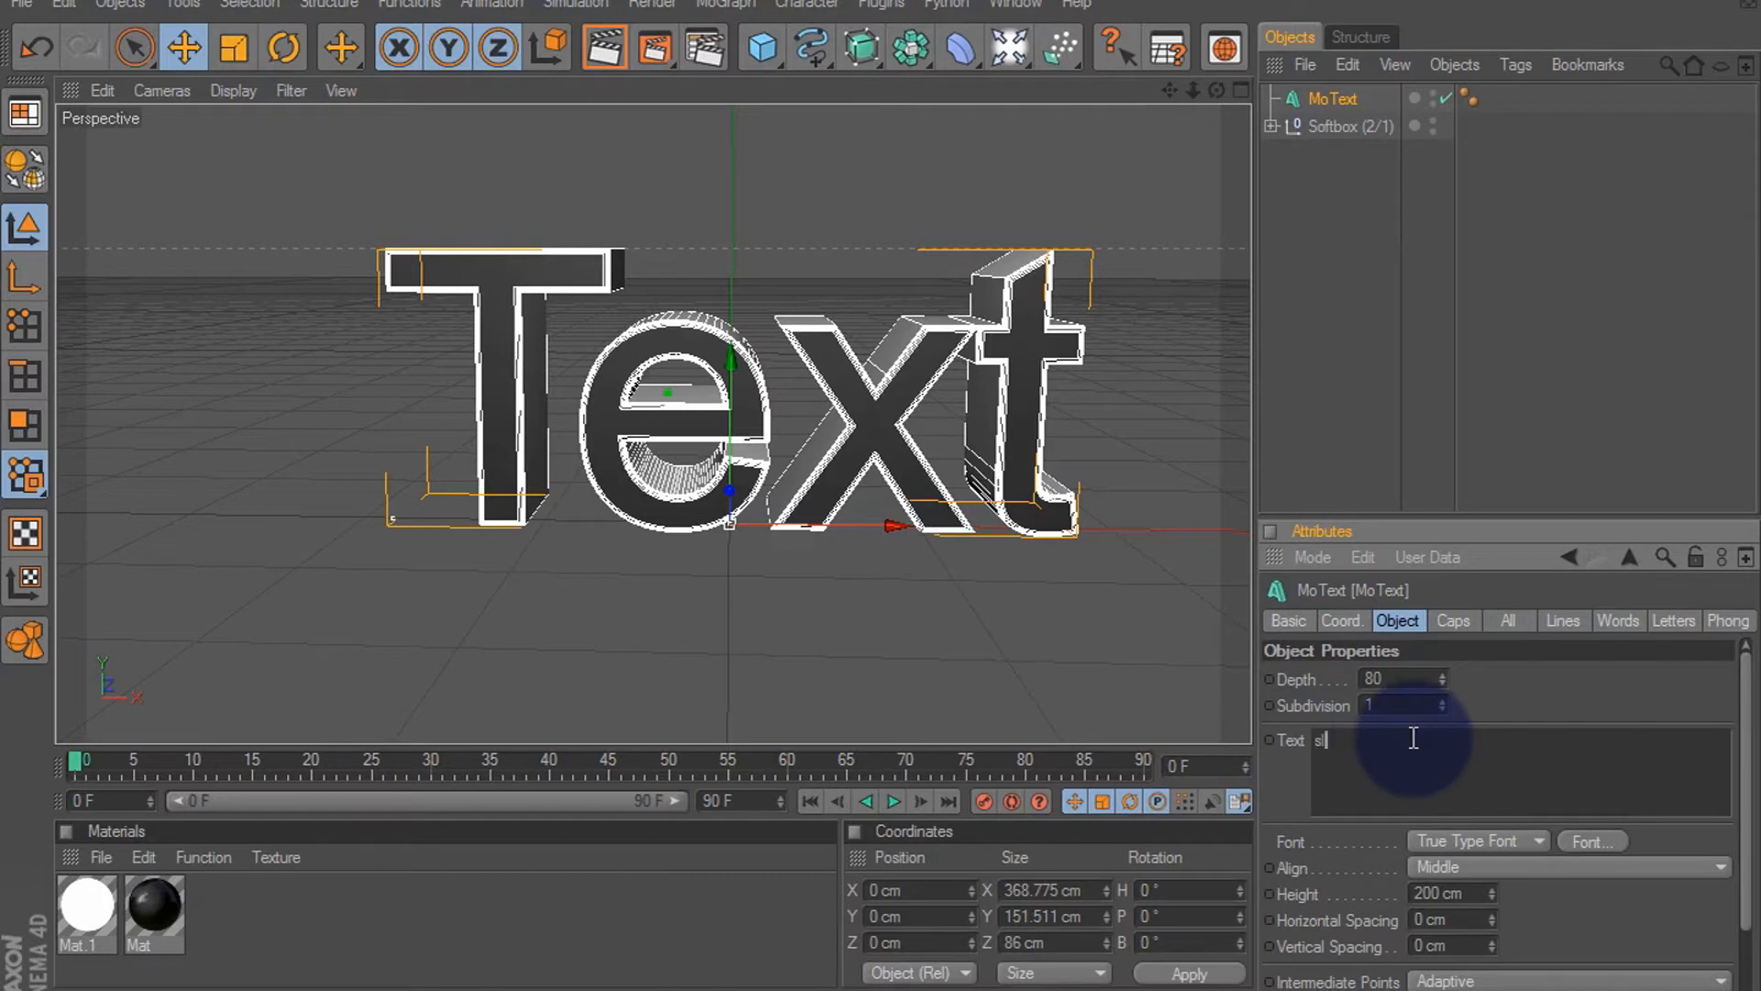
pyautogui.write('LIME')
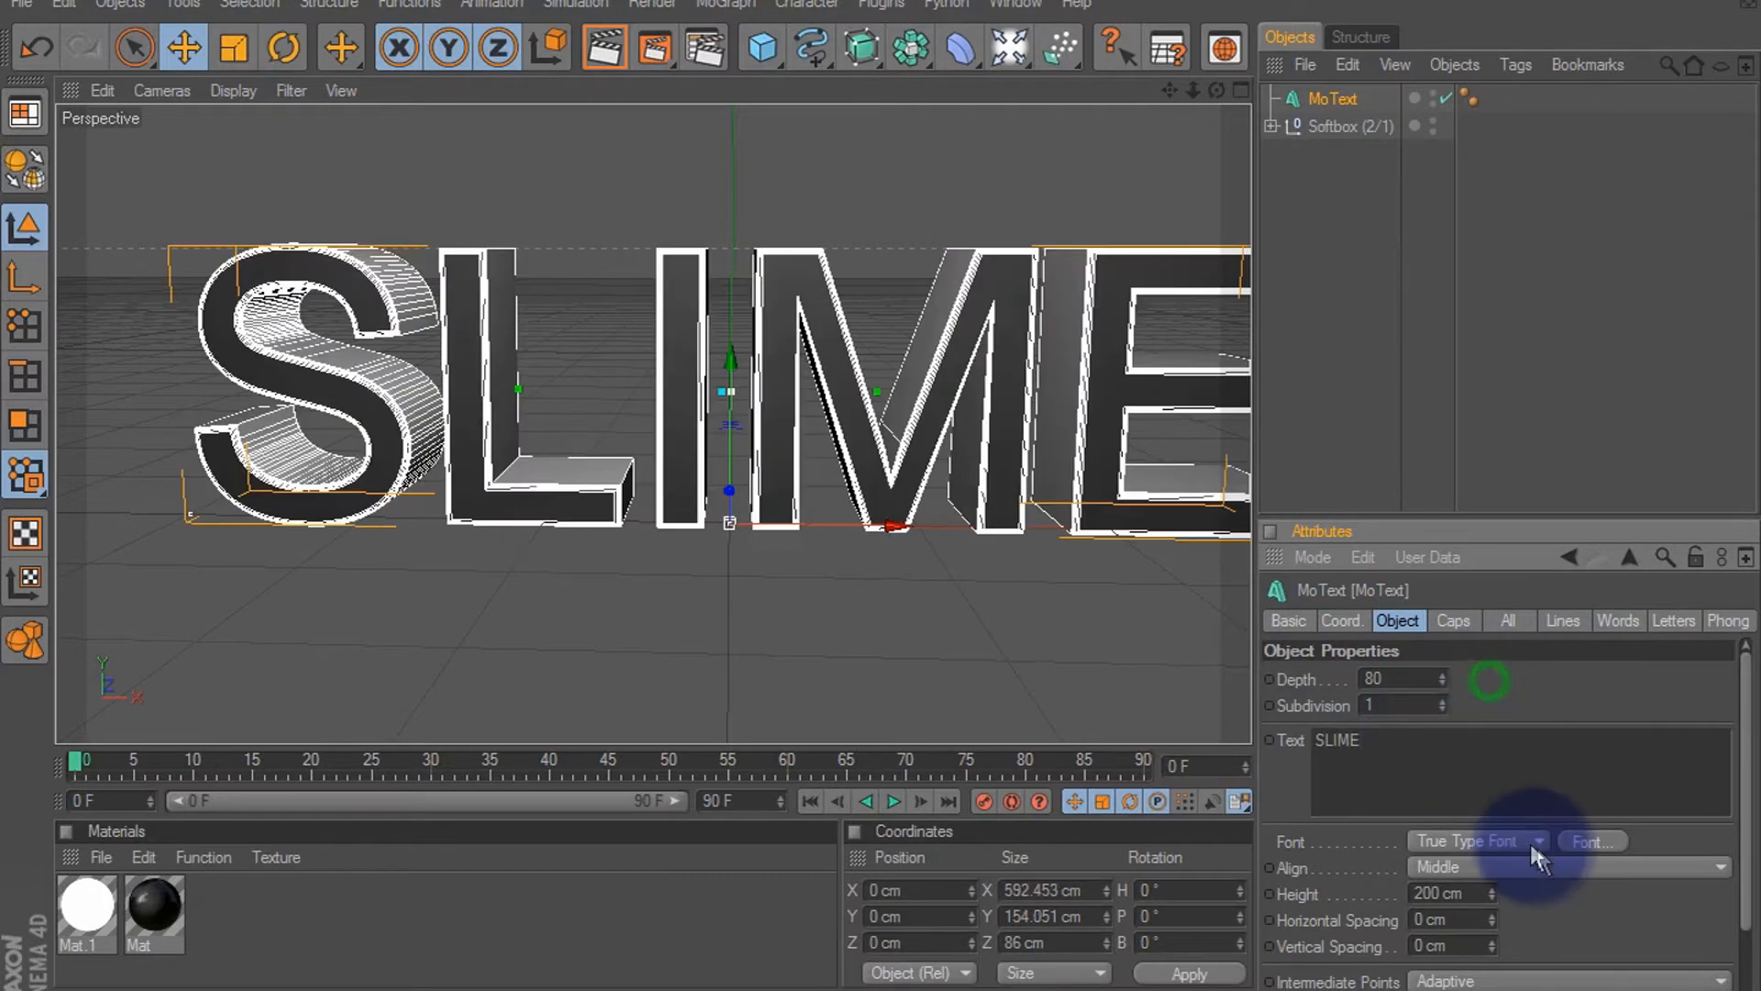
# Change the text font to Arista in the font chooser
pyautogui.click(1590, 841)
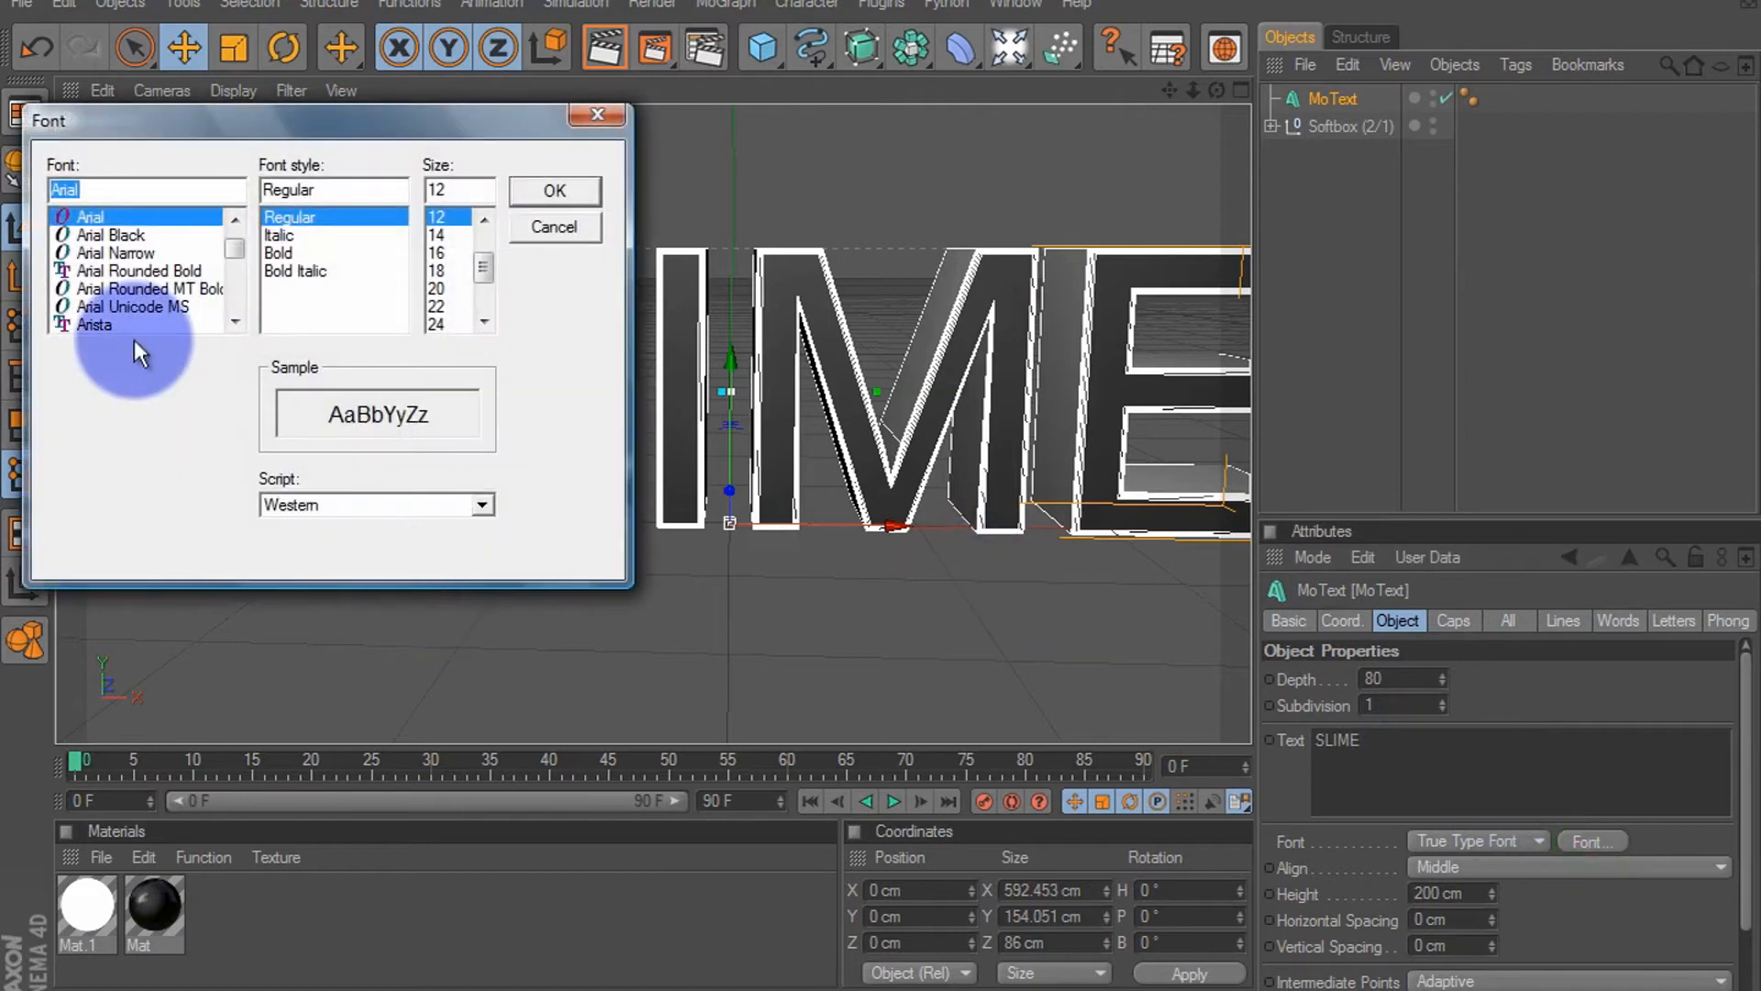
pyautogui.click(96, 325)
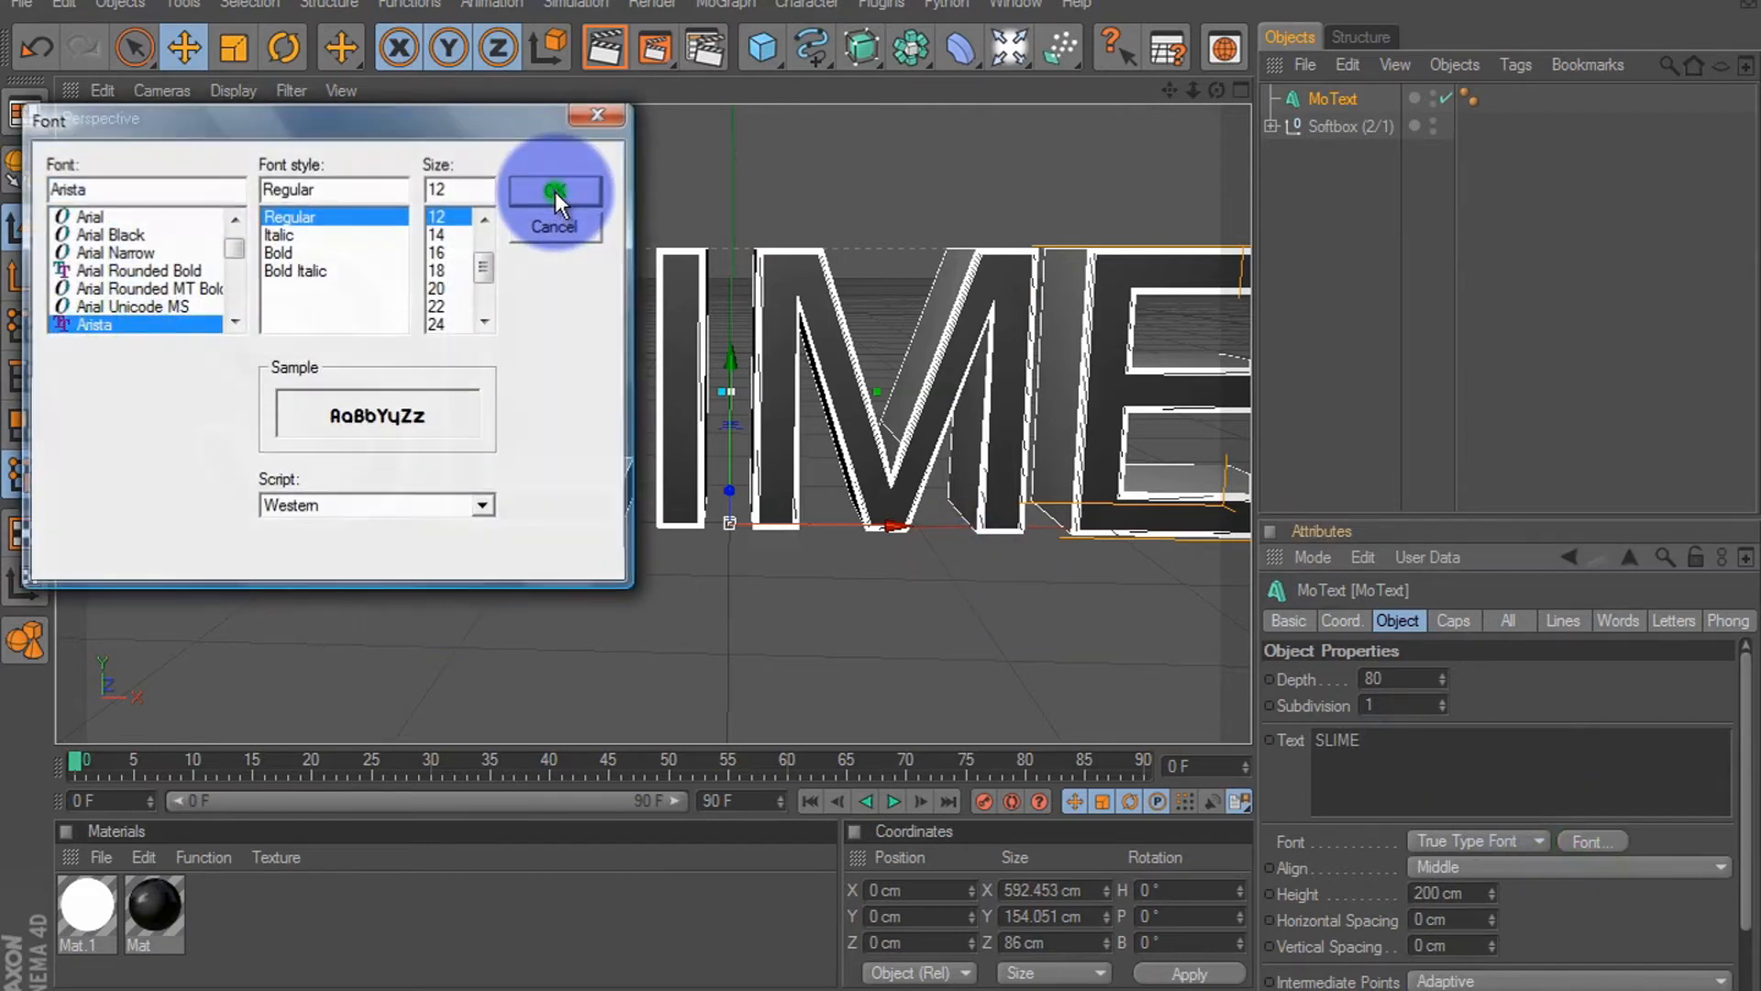
pyautogui.click(555, 191)
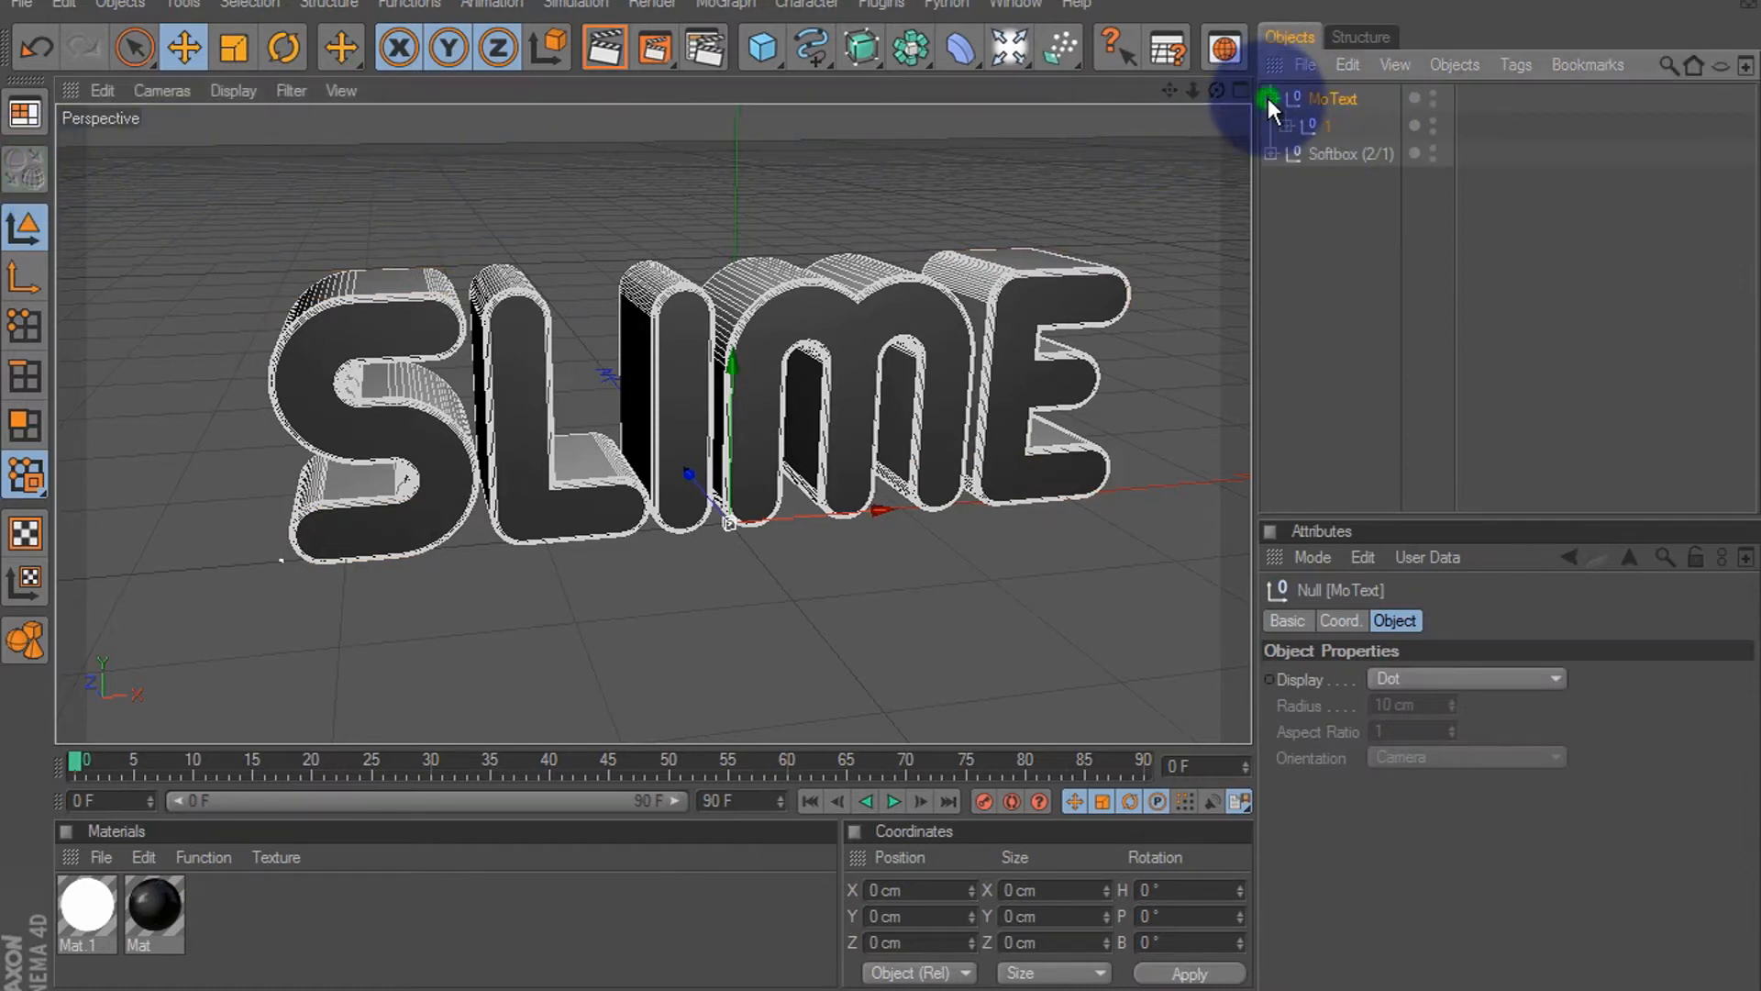
# Expand the editable text hierarchy and merge all letter pieces with Connect+Delete
pyautogui.click(1354, 154)
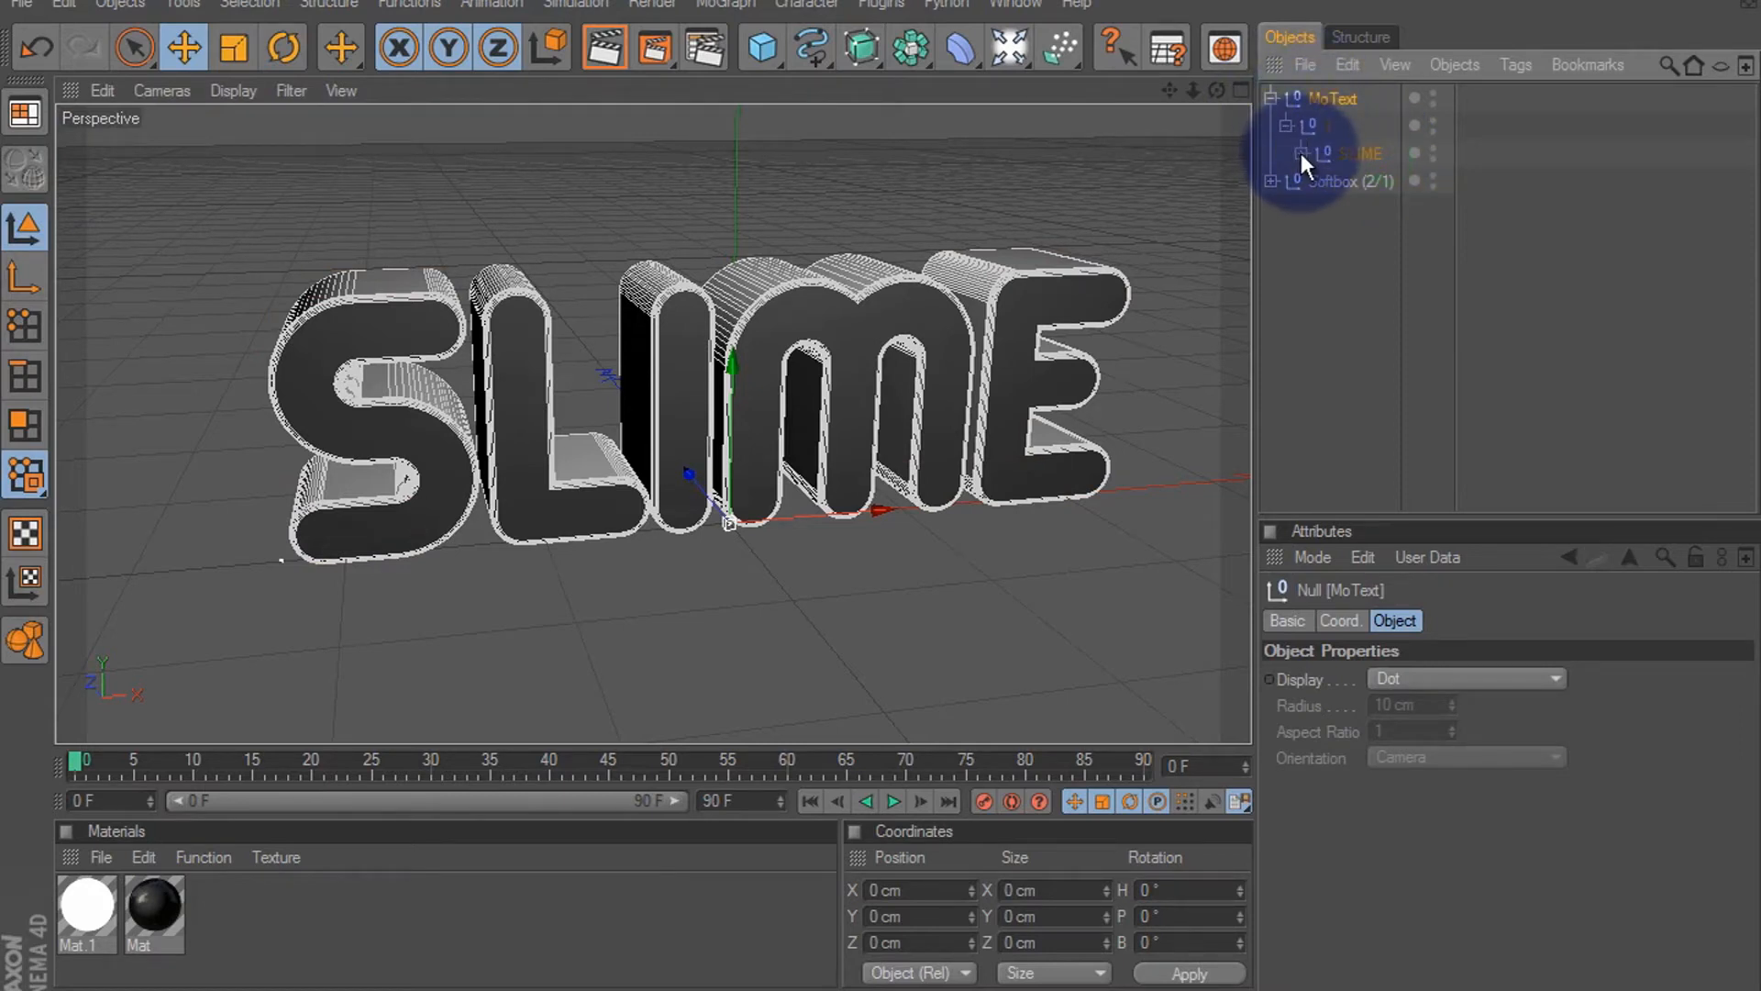
pyautogui.click(1303, 154)
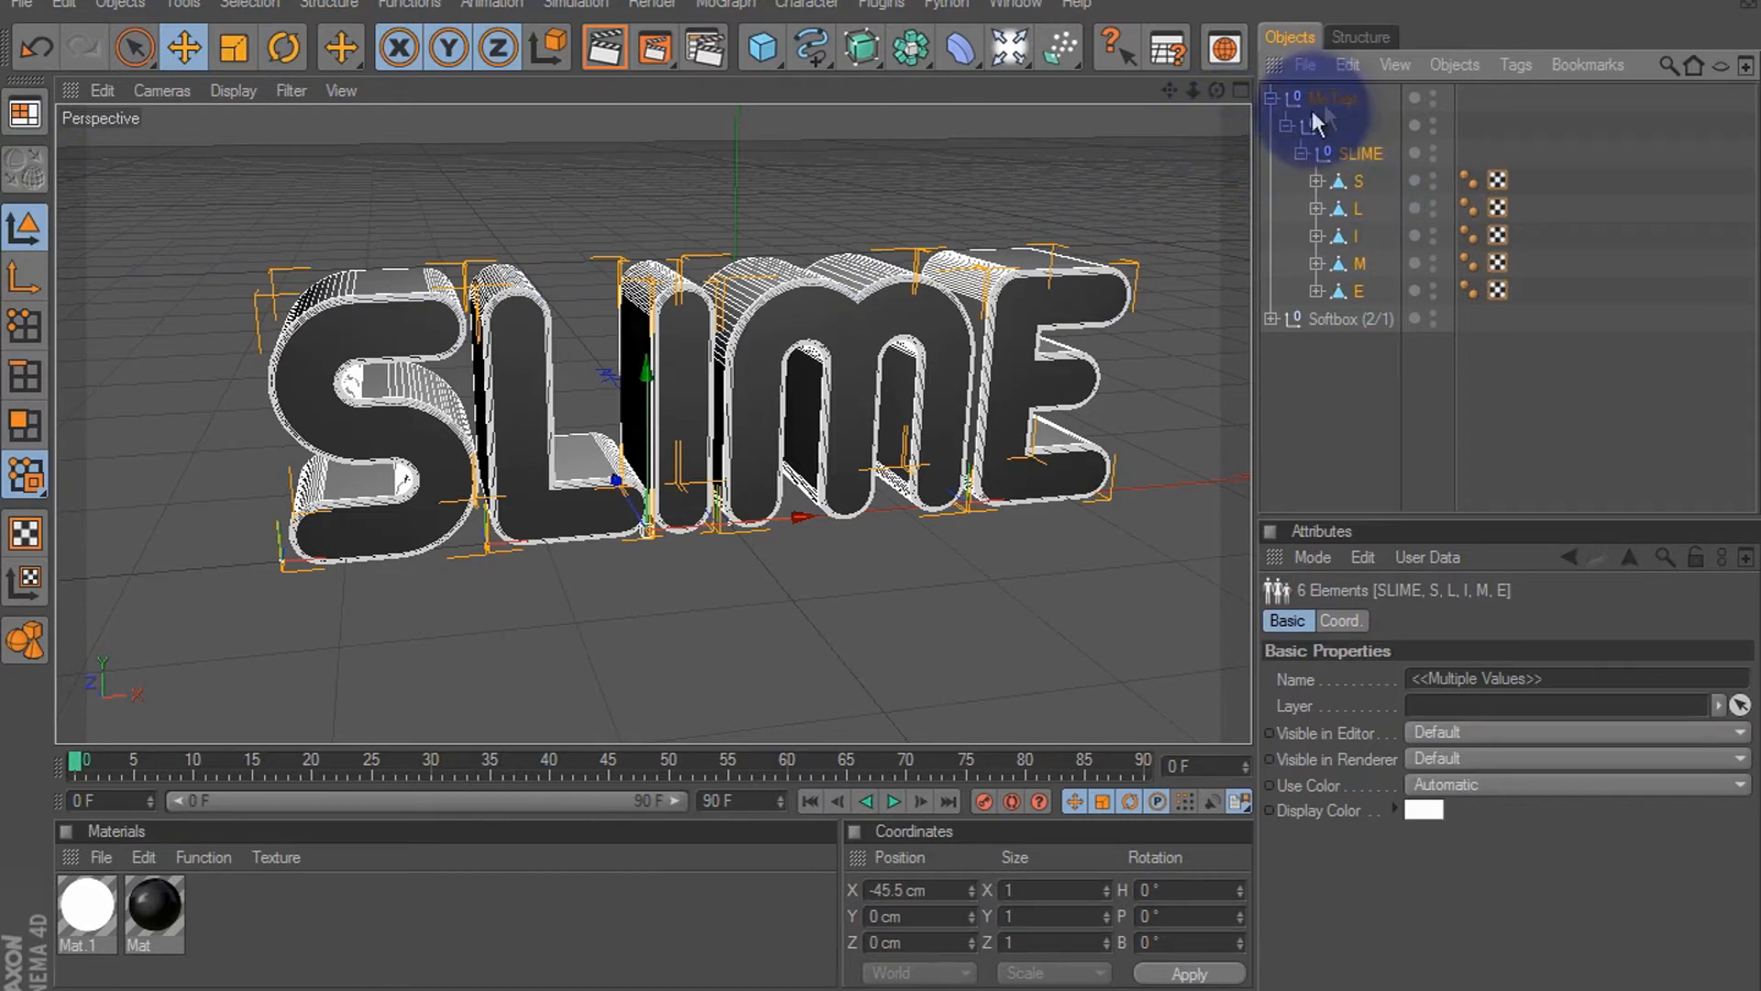
pyautogui.rightClick(1332, 107)
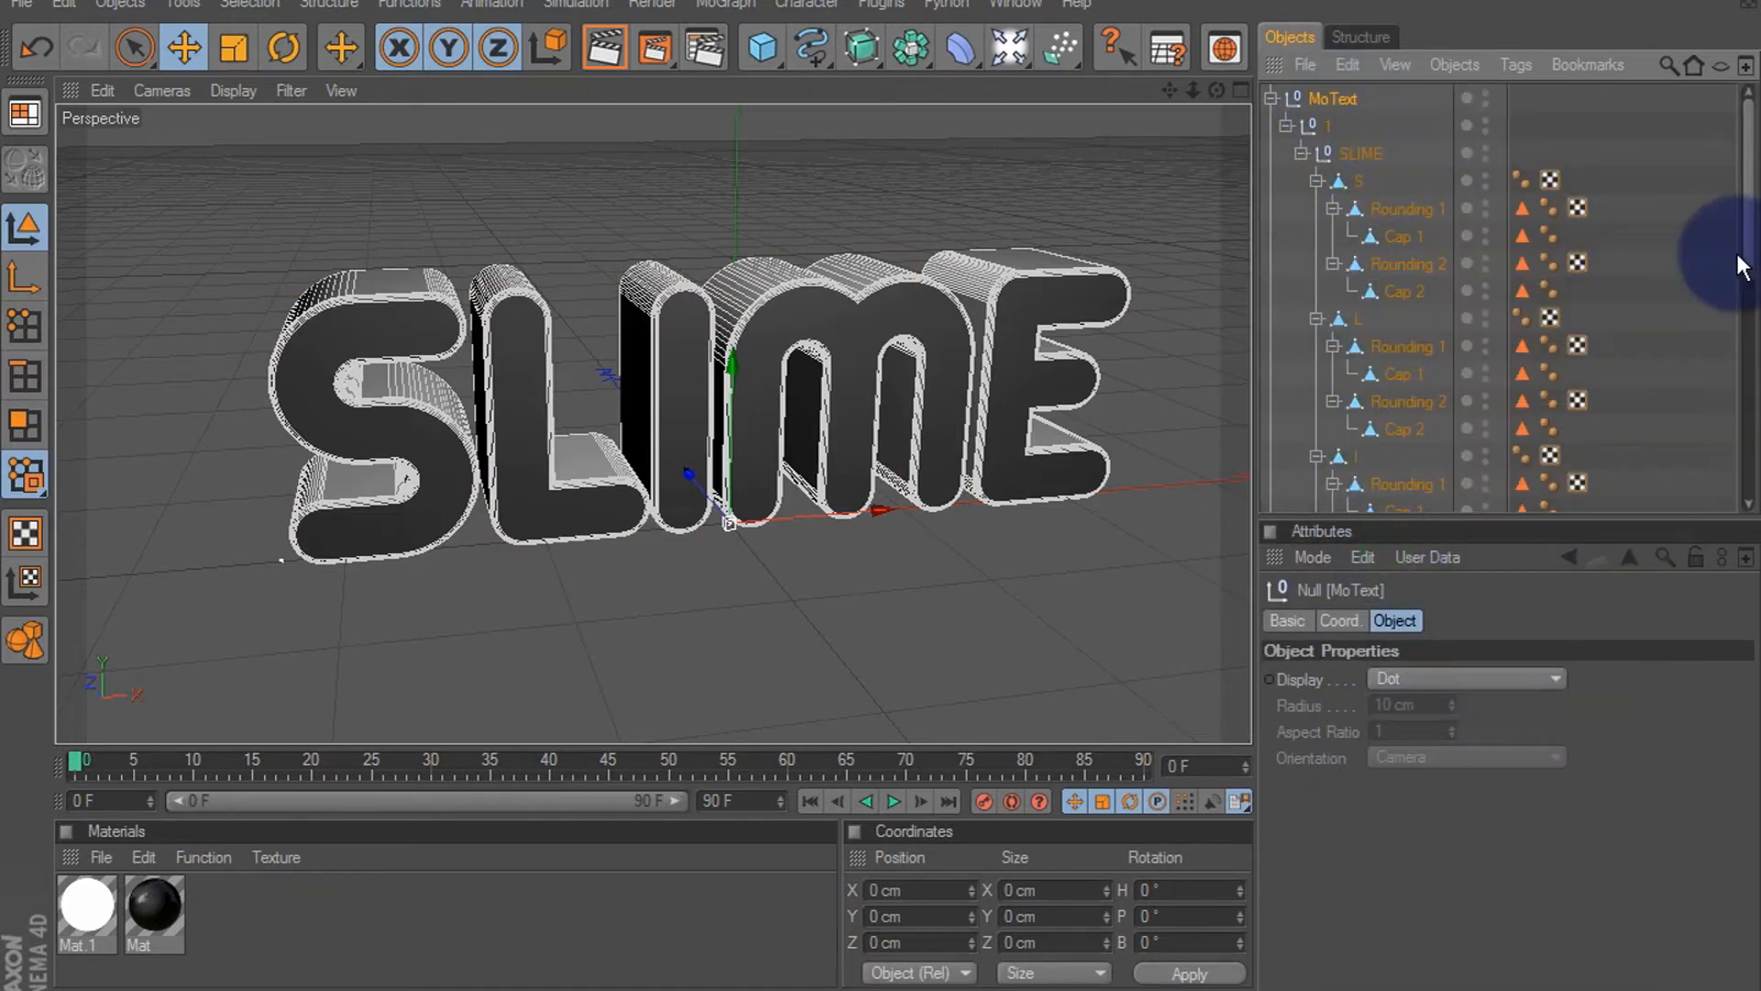
pyautogui.scroll(-3)
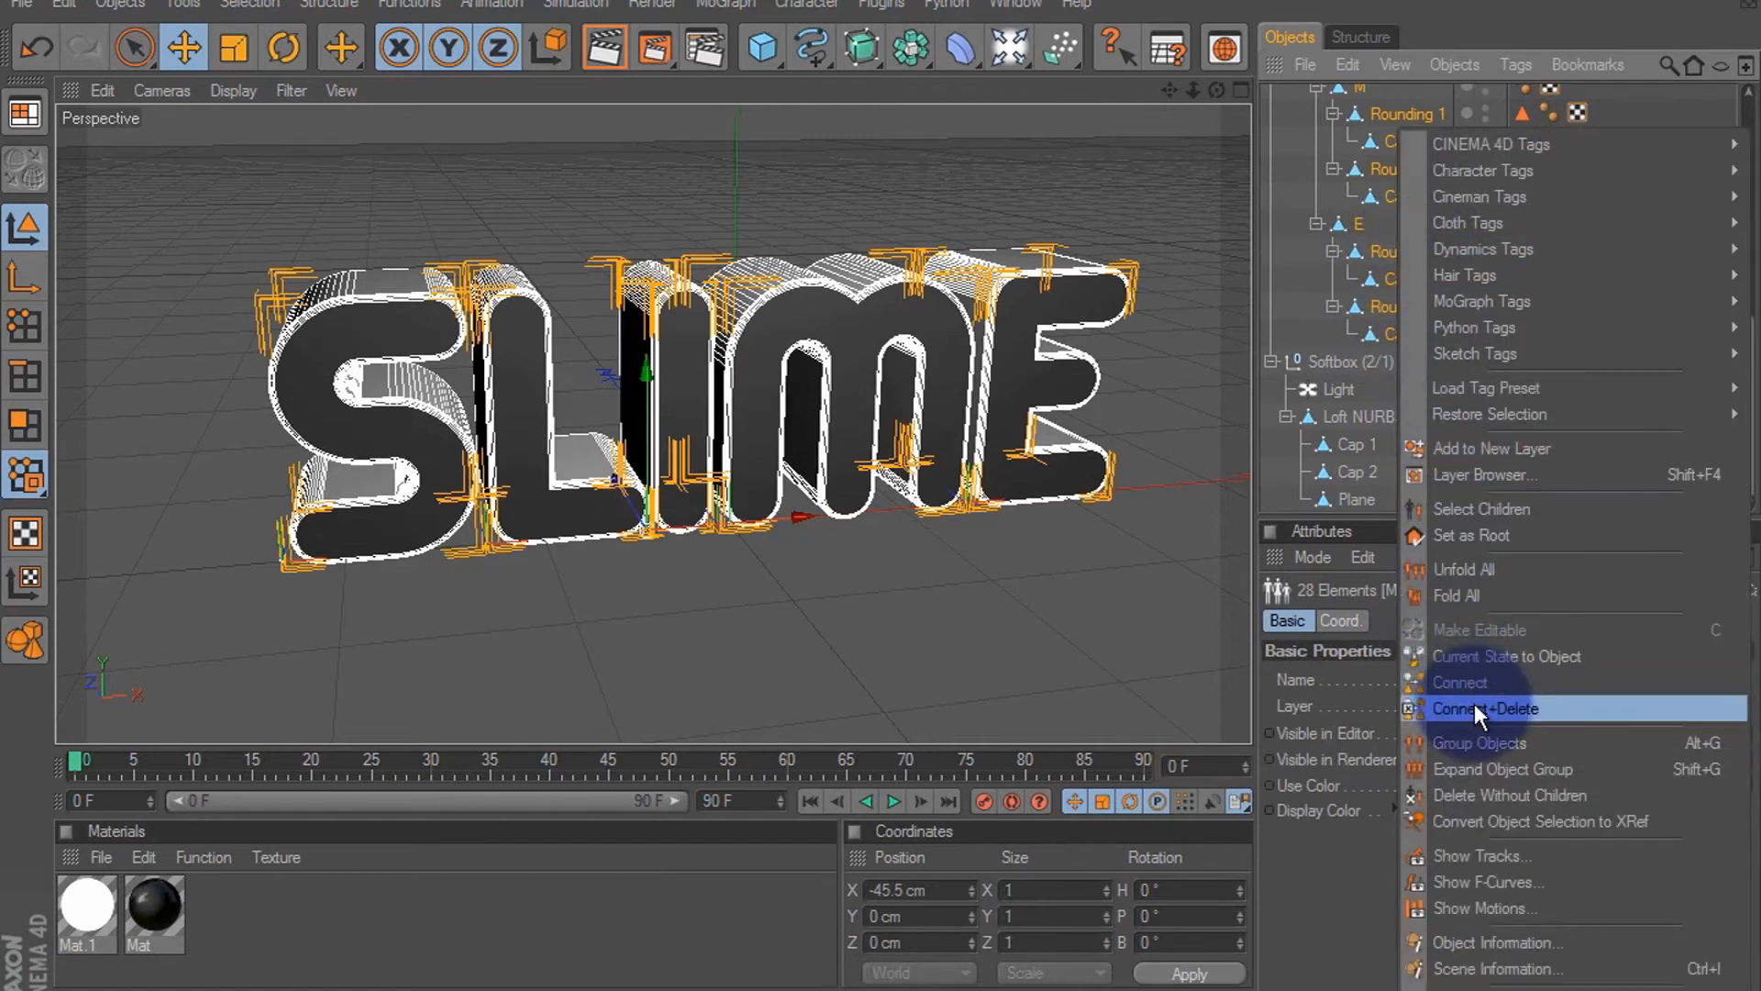
pyautogui.click(1484, 708)
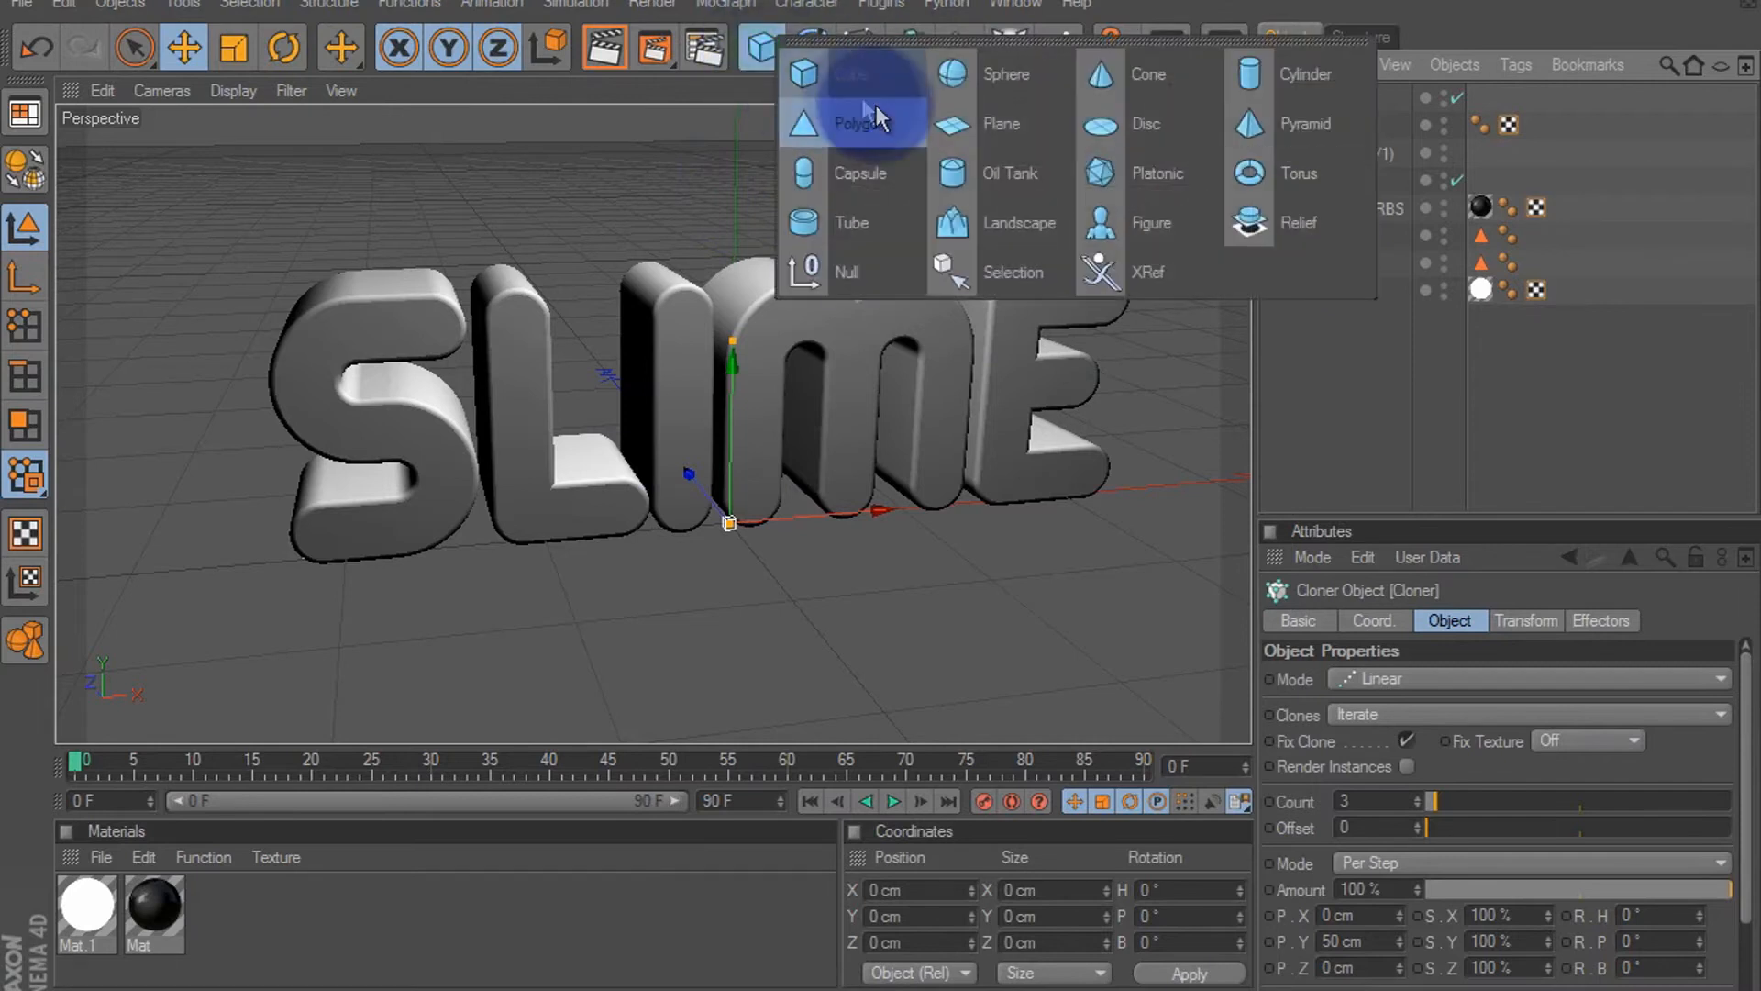
# Clone a Sphere in Object mode on the text, Volume distribution, Count 500
pyautogui.click(1005, 74)
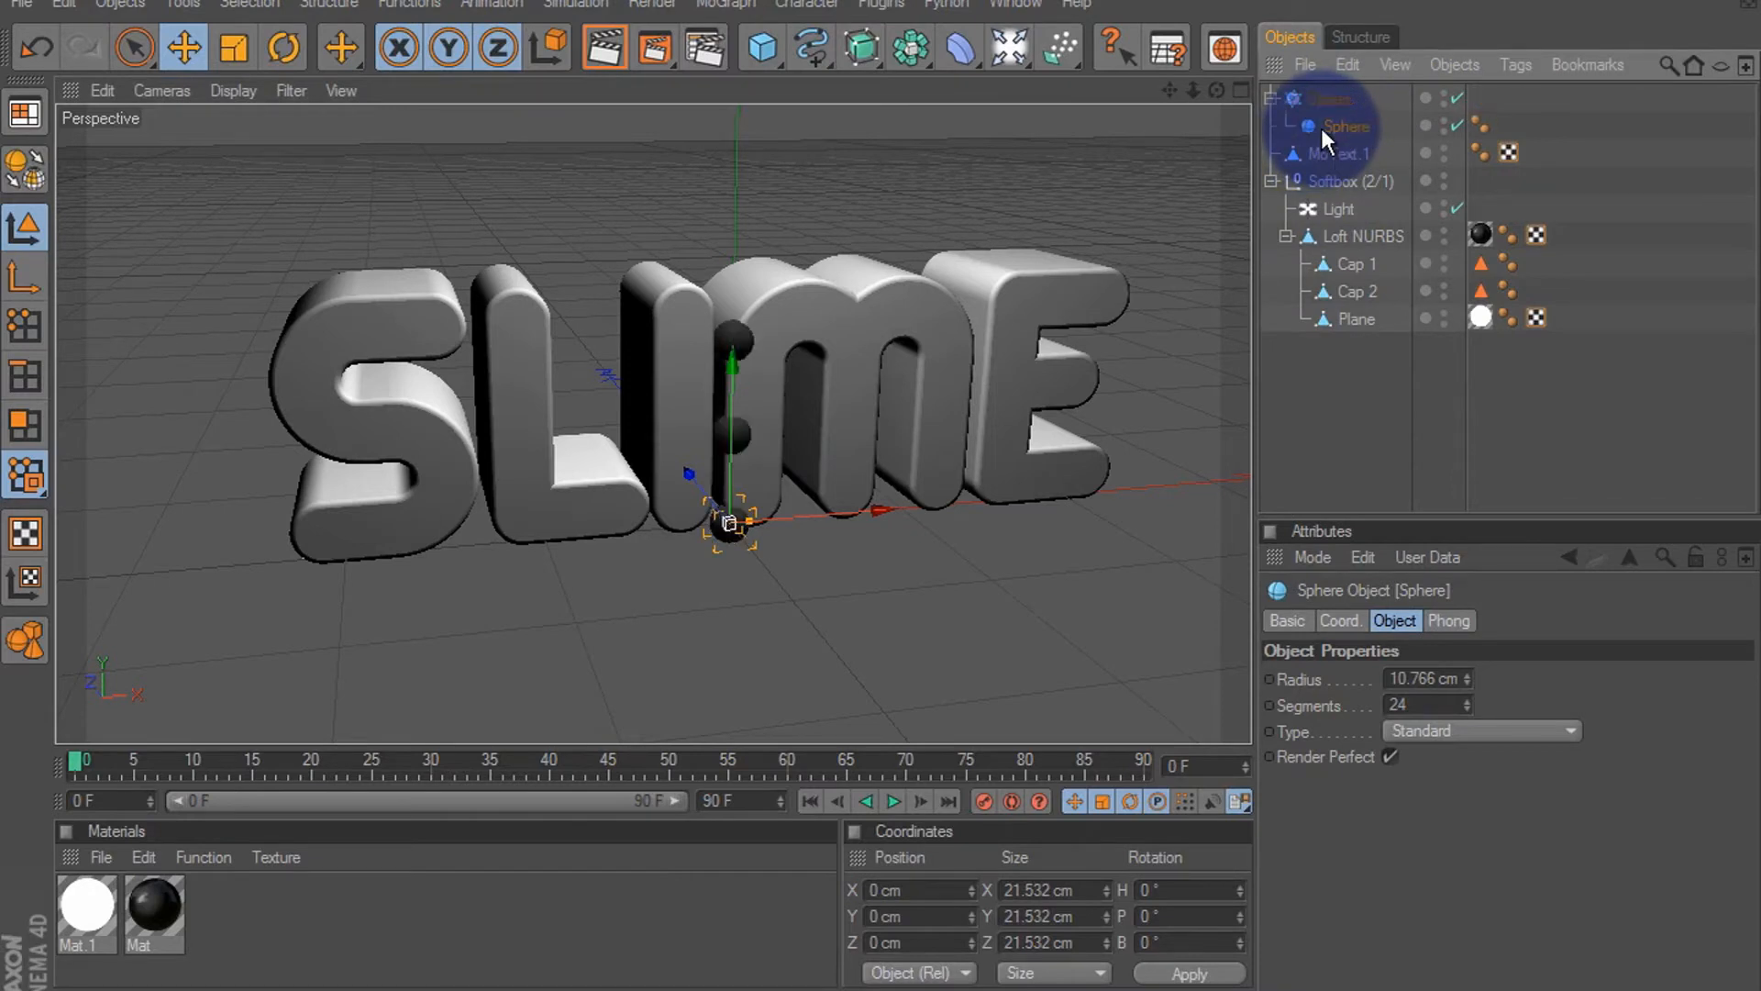
pyautogui.click(1330, 99)
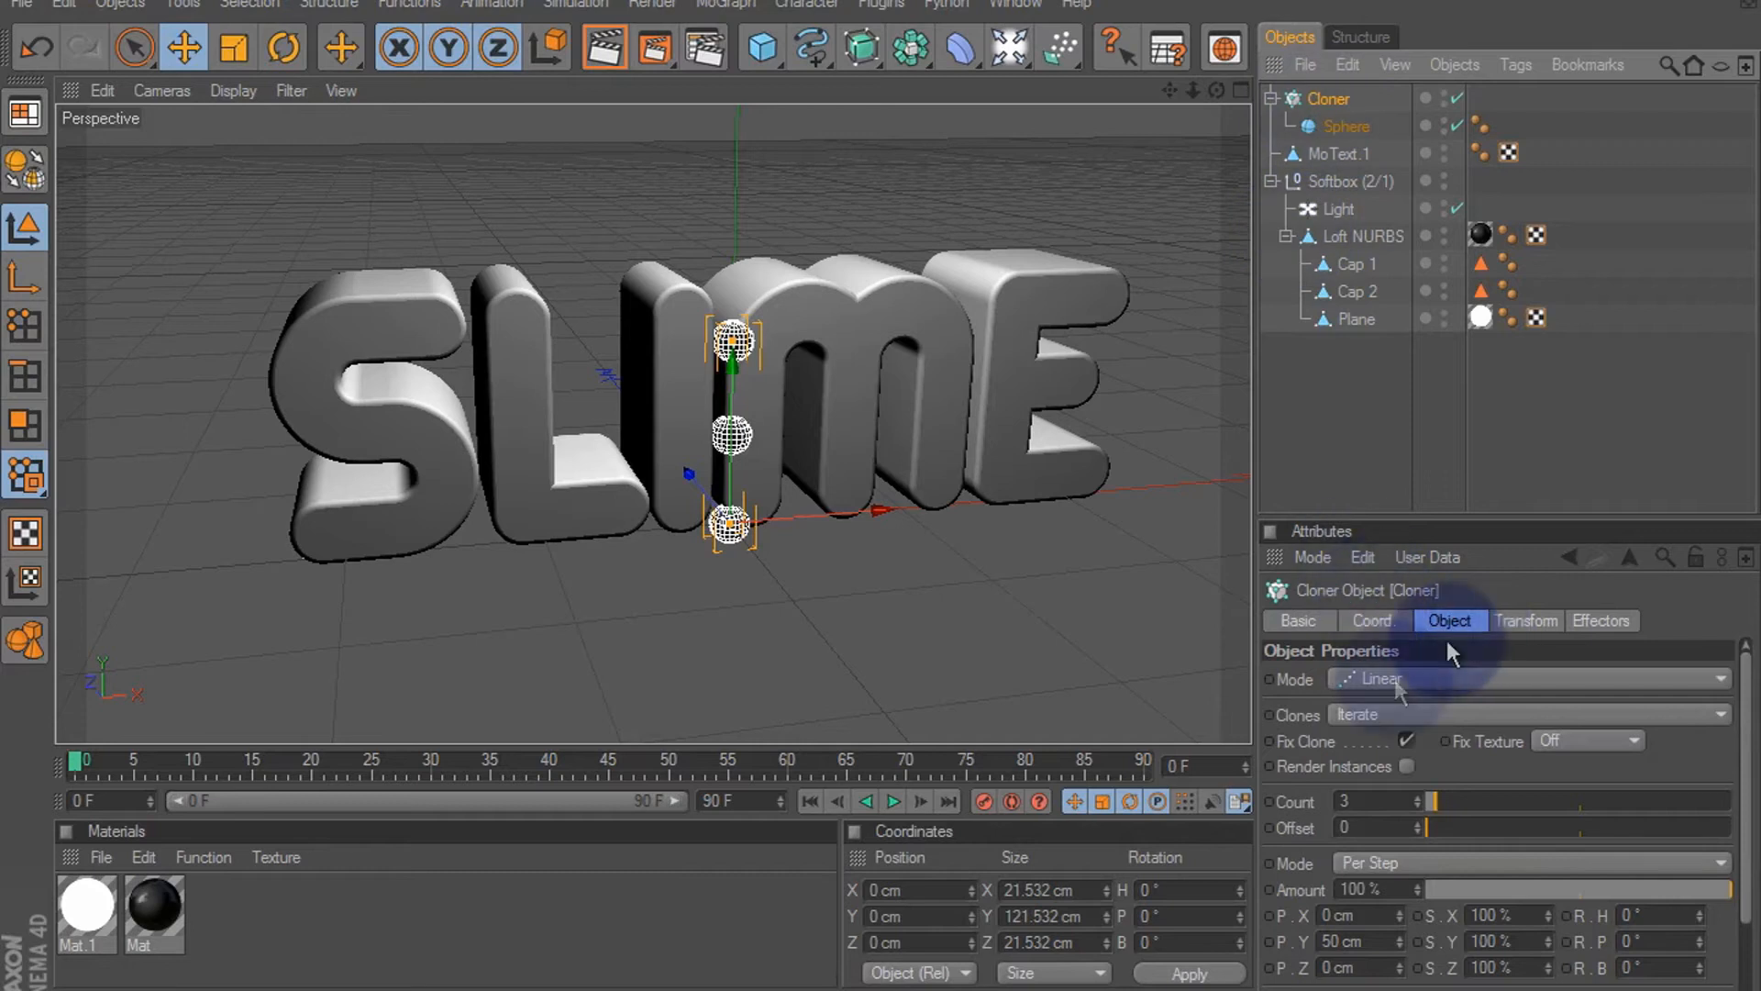
pyautogui.click(1529, 679)
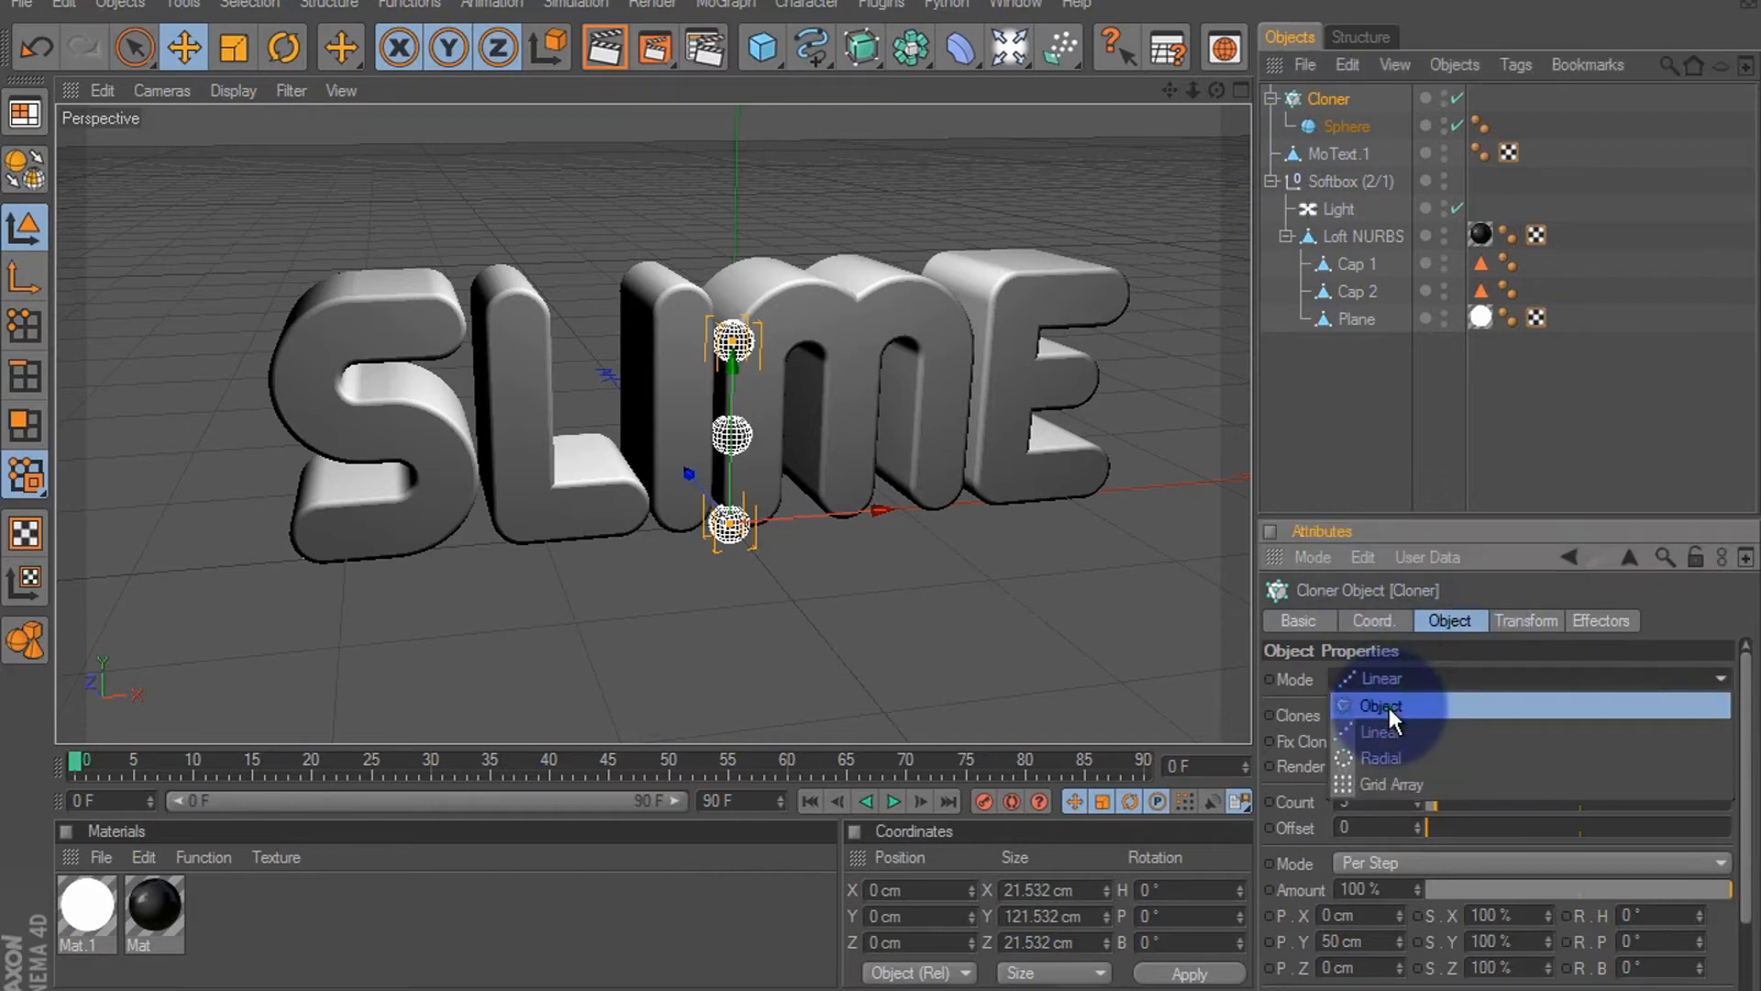
pyautogui.click(1383, 704)
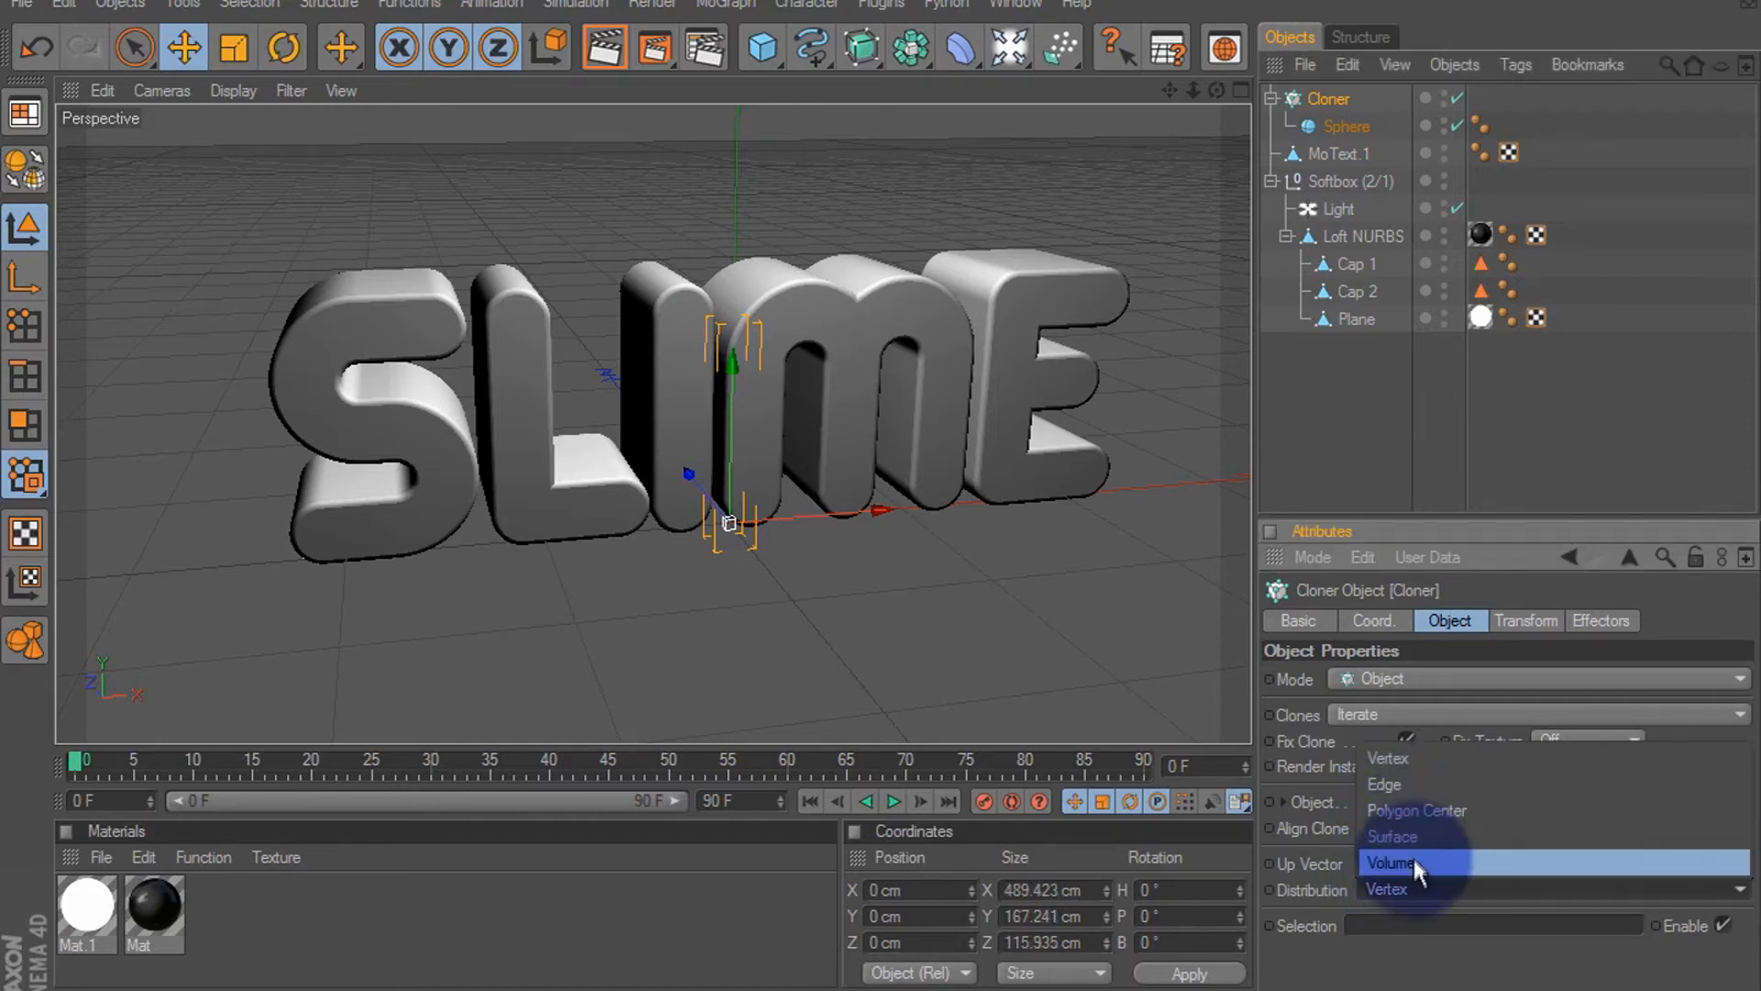
pyautogui.click(1391, 863)
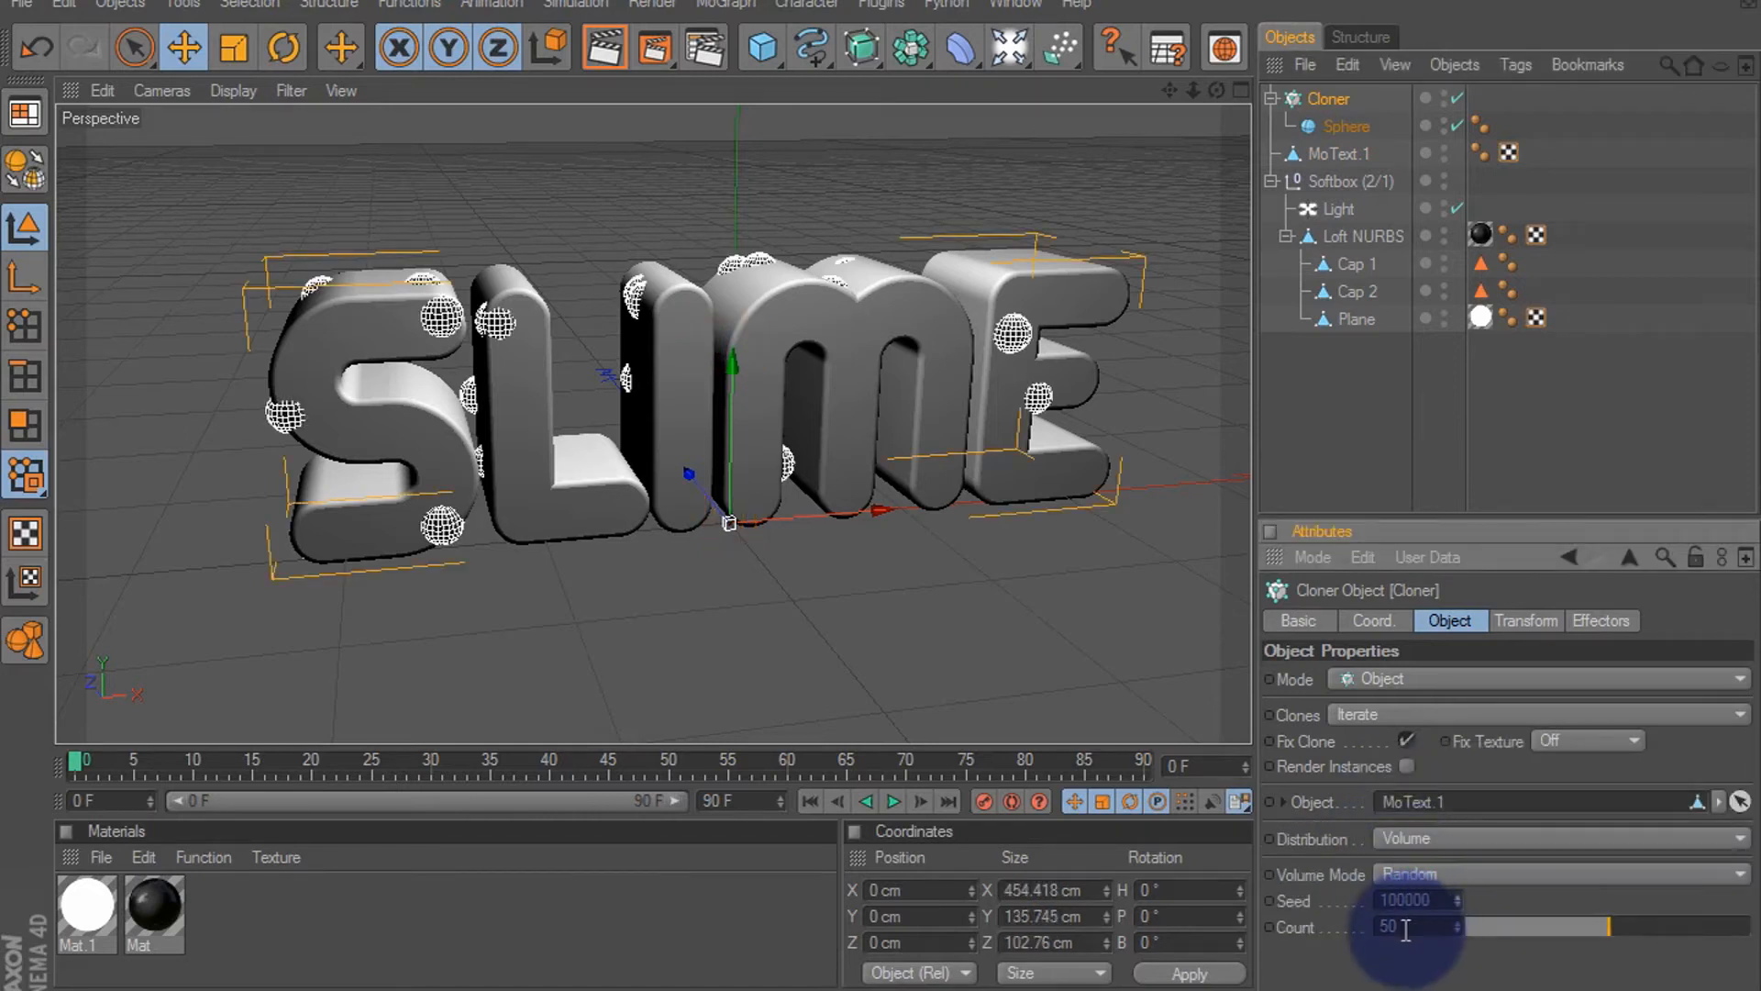
pyautogui.write('0')
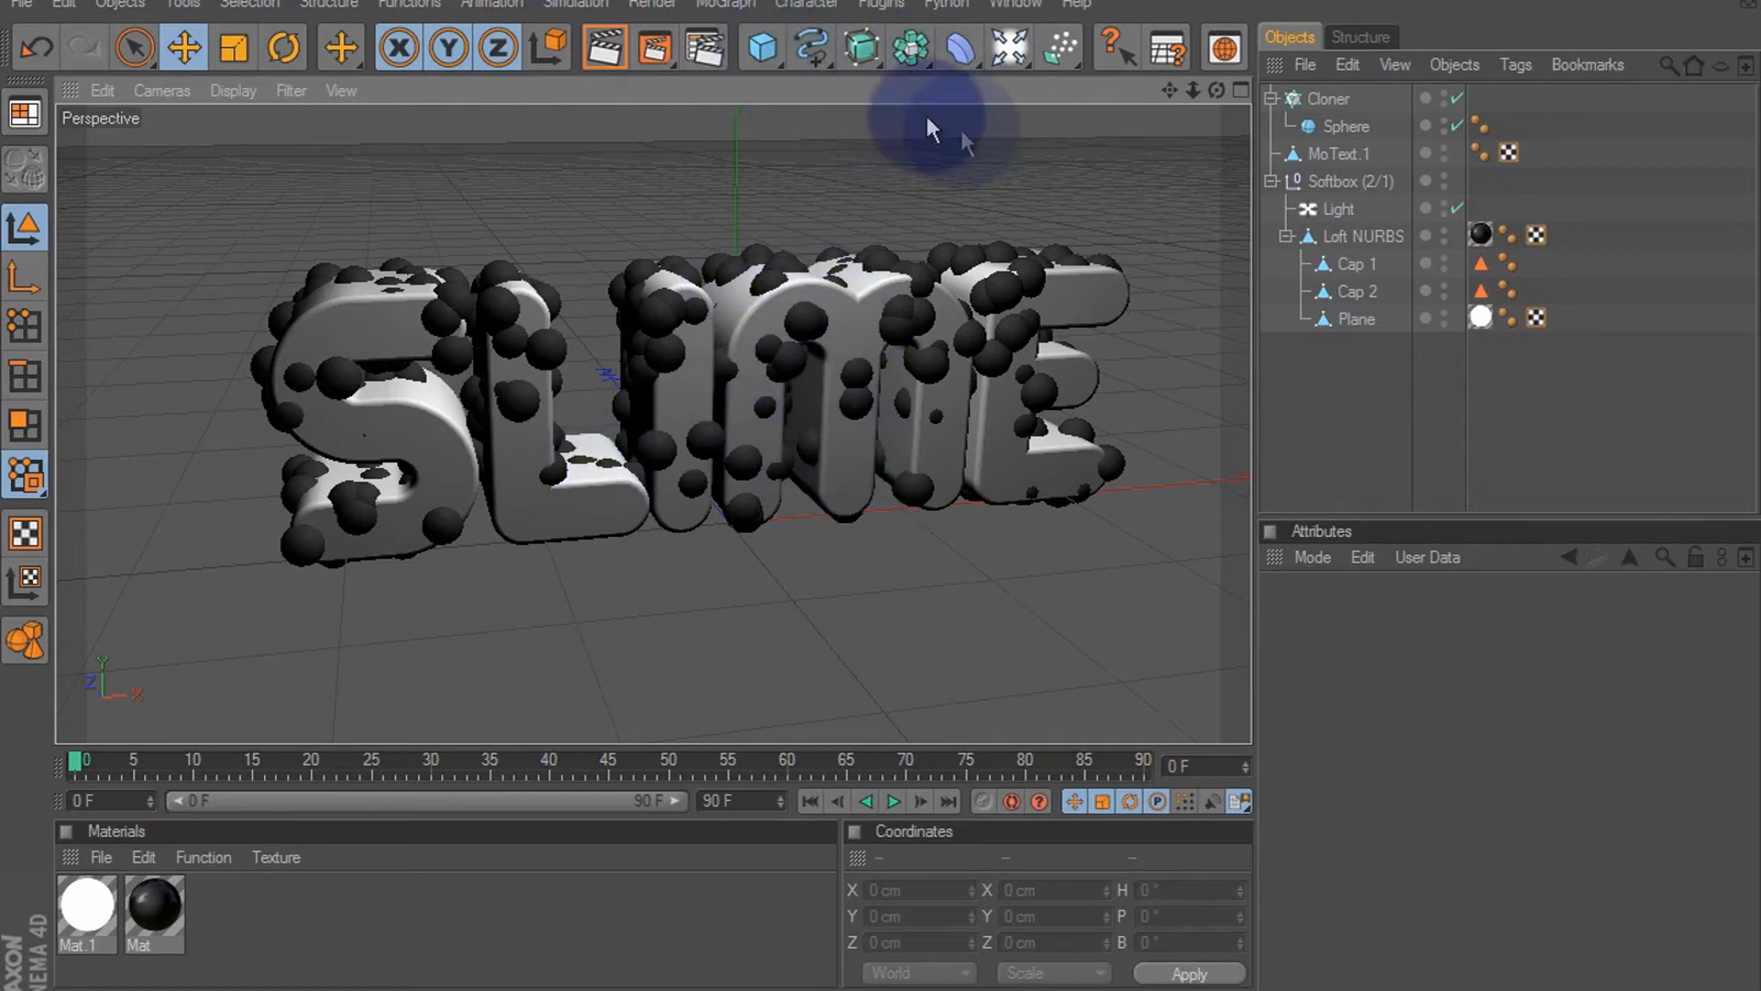
# Add a Metaball object over the cloner and adjust its settings (800)
pyautogui.click(910, 48)
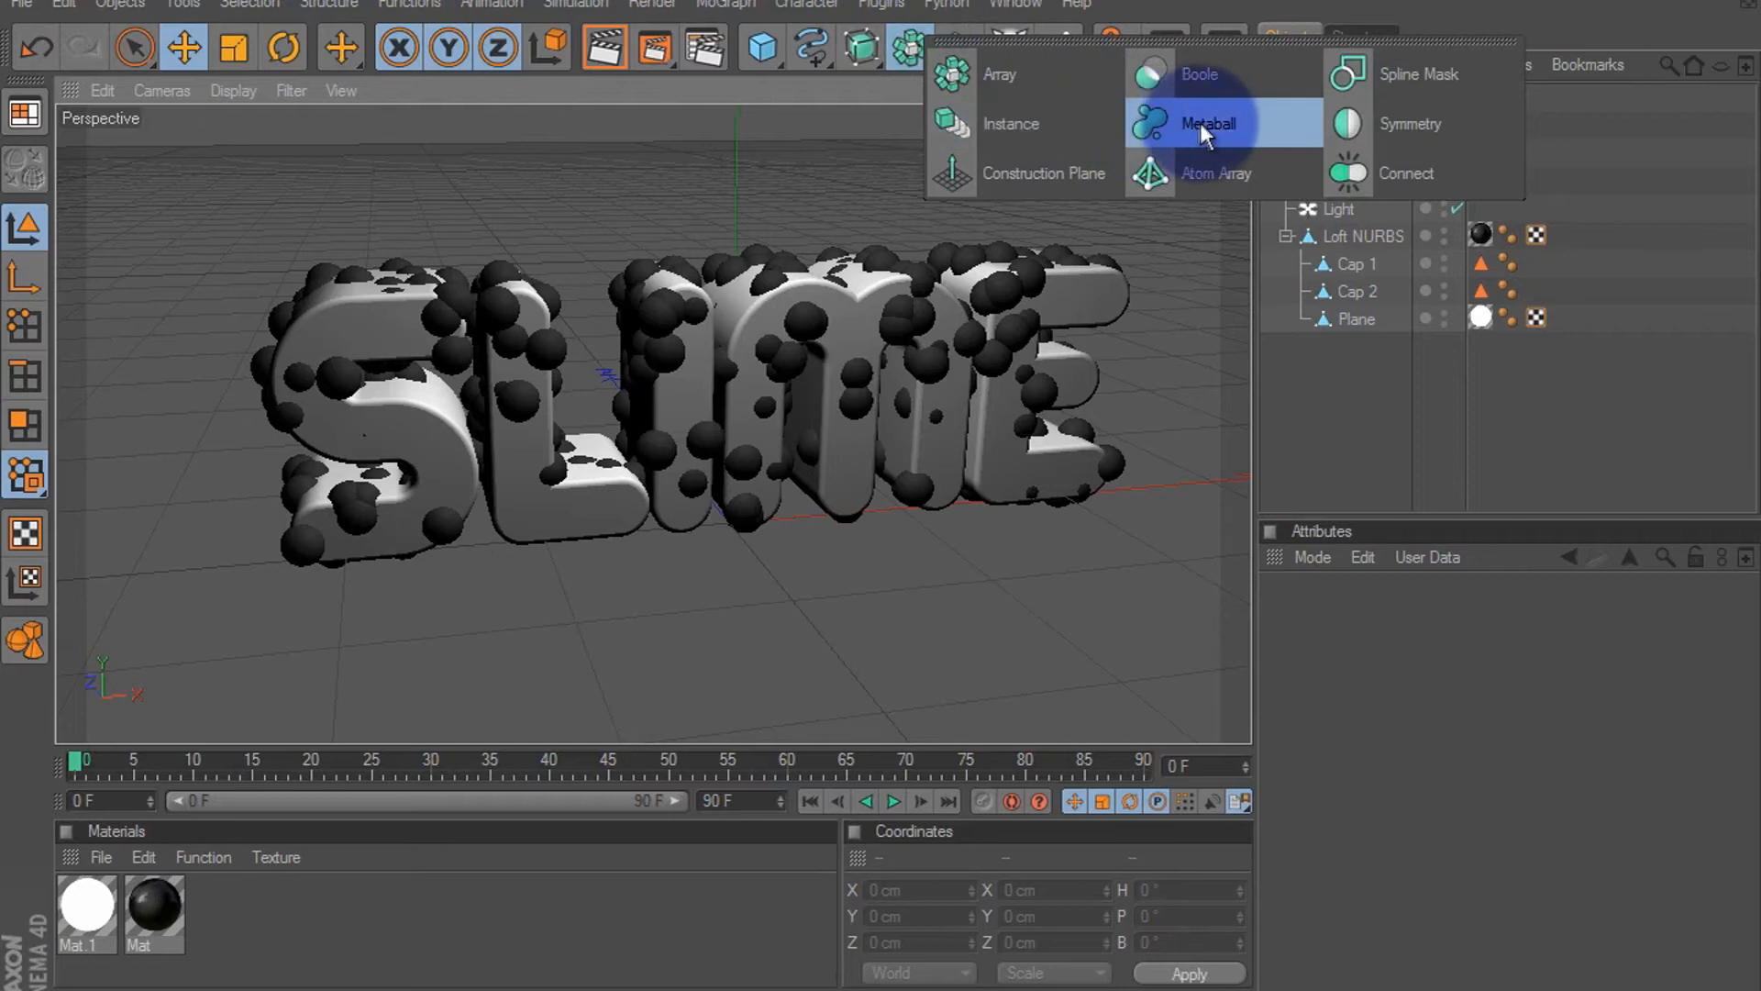
pyautogui.click(1208, 123)
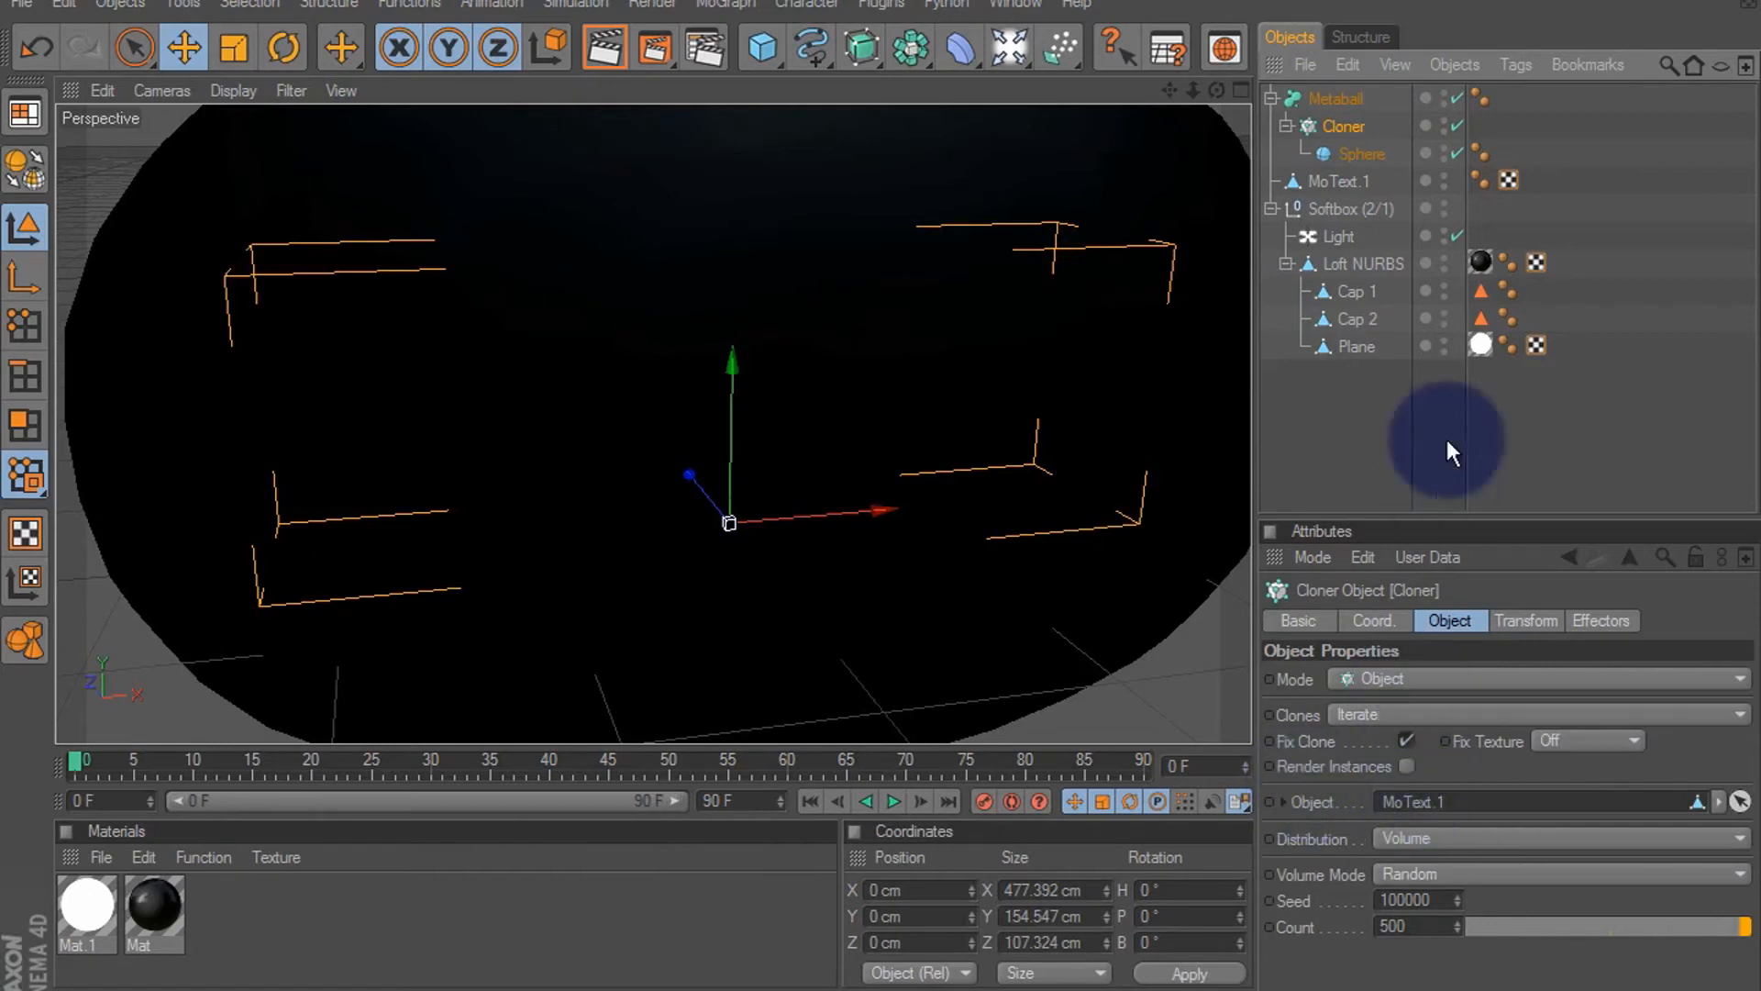
pyautogui.click(1336, 99)
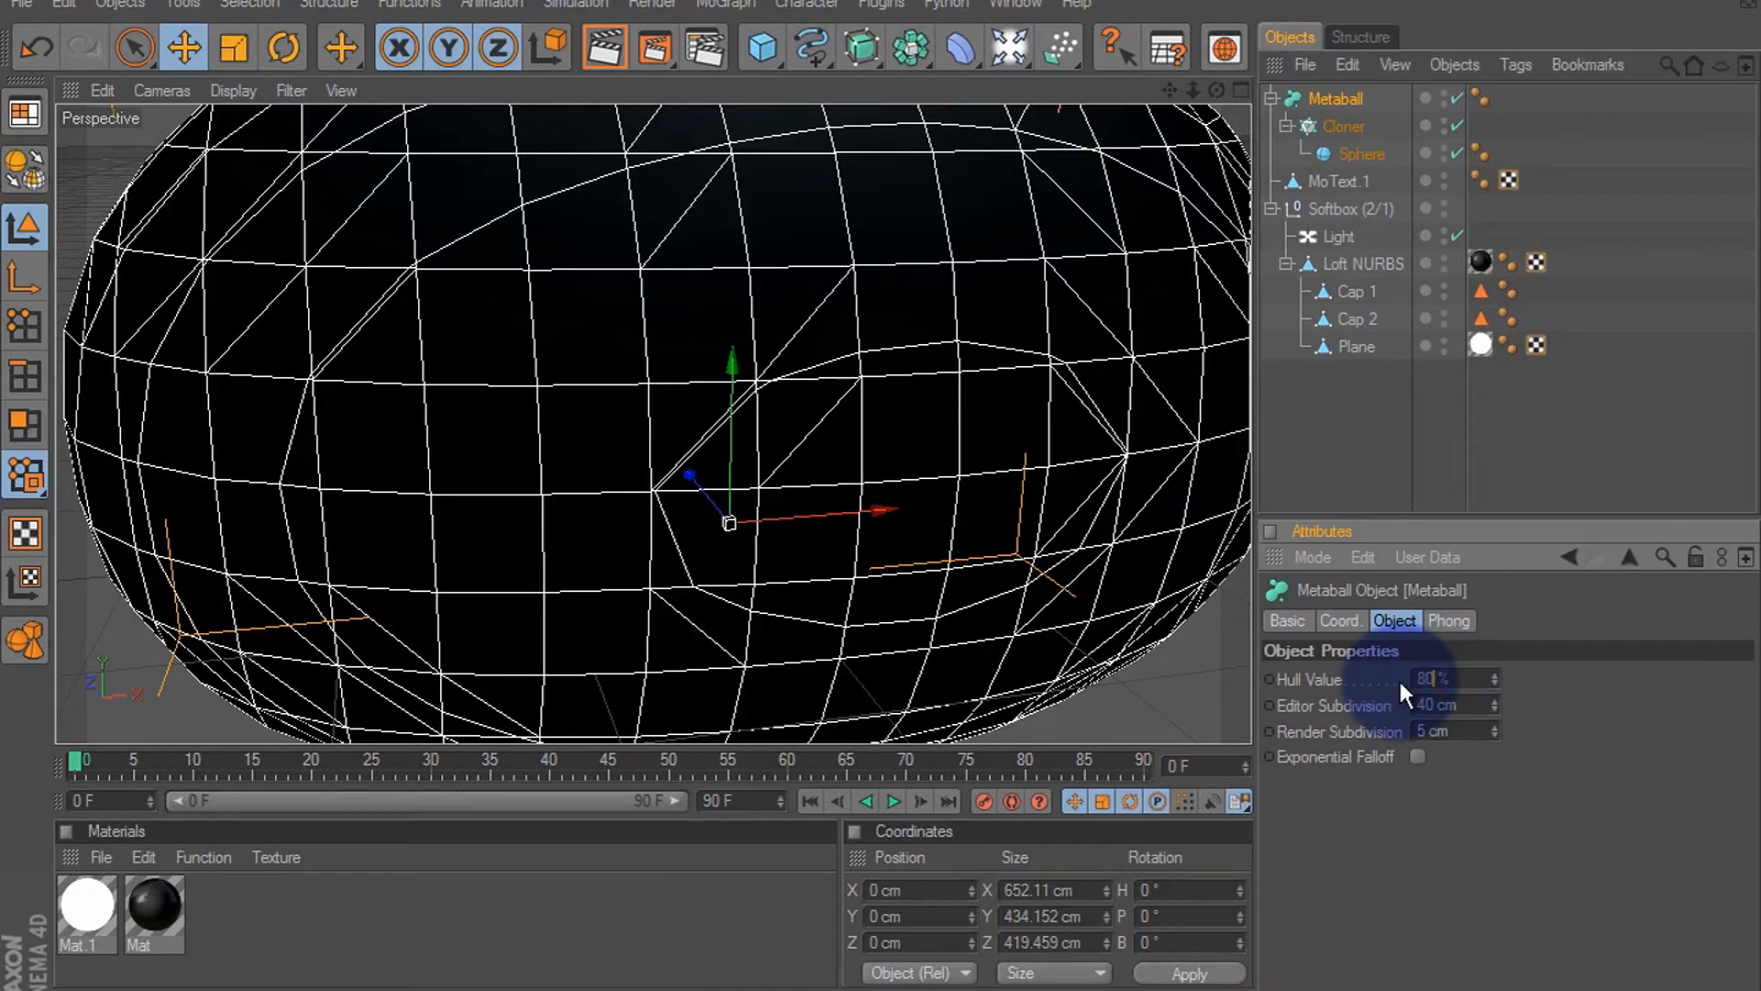
pyautogui.write('800')
pyautogui.write('3')
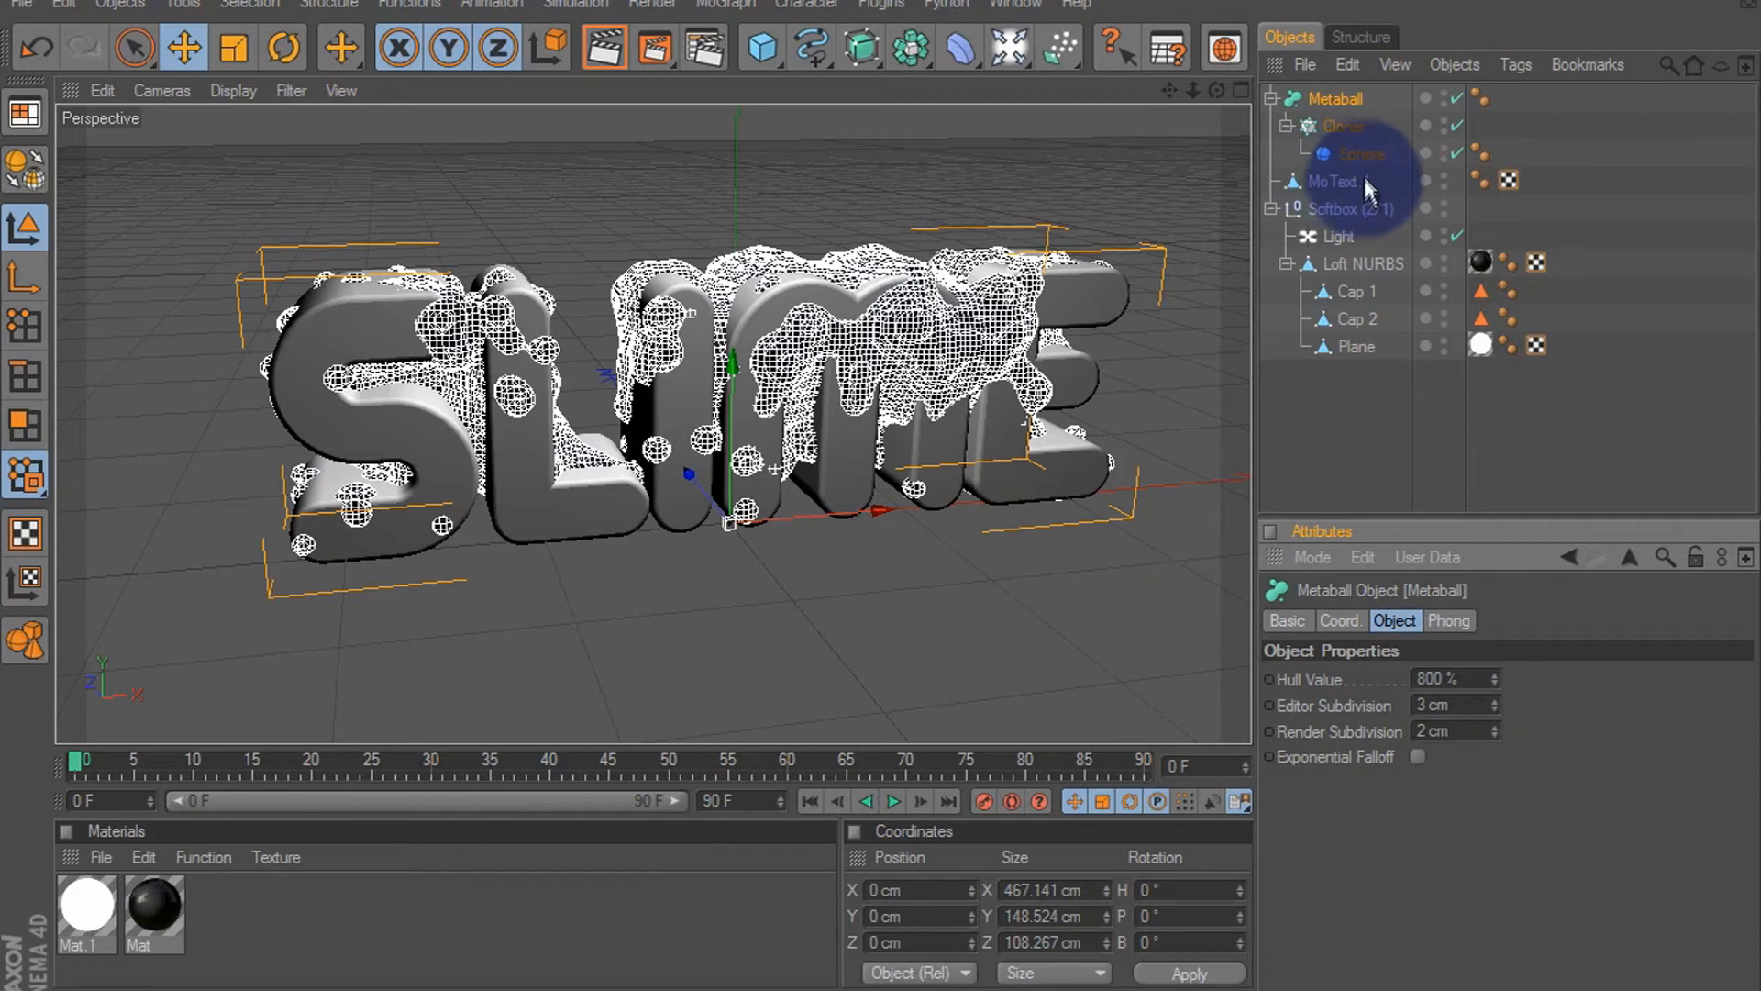
# Set the cloned sphere to radius 13 cm, 30 segments, then shrink radius to about 11 cm
pyautogui.click(1361, 154)
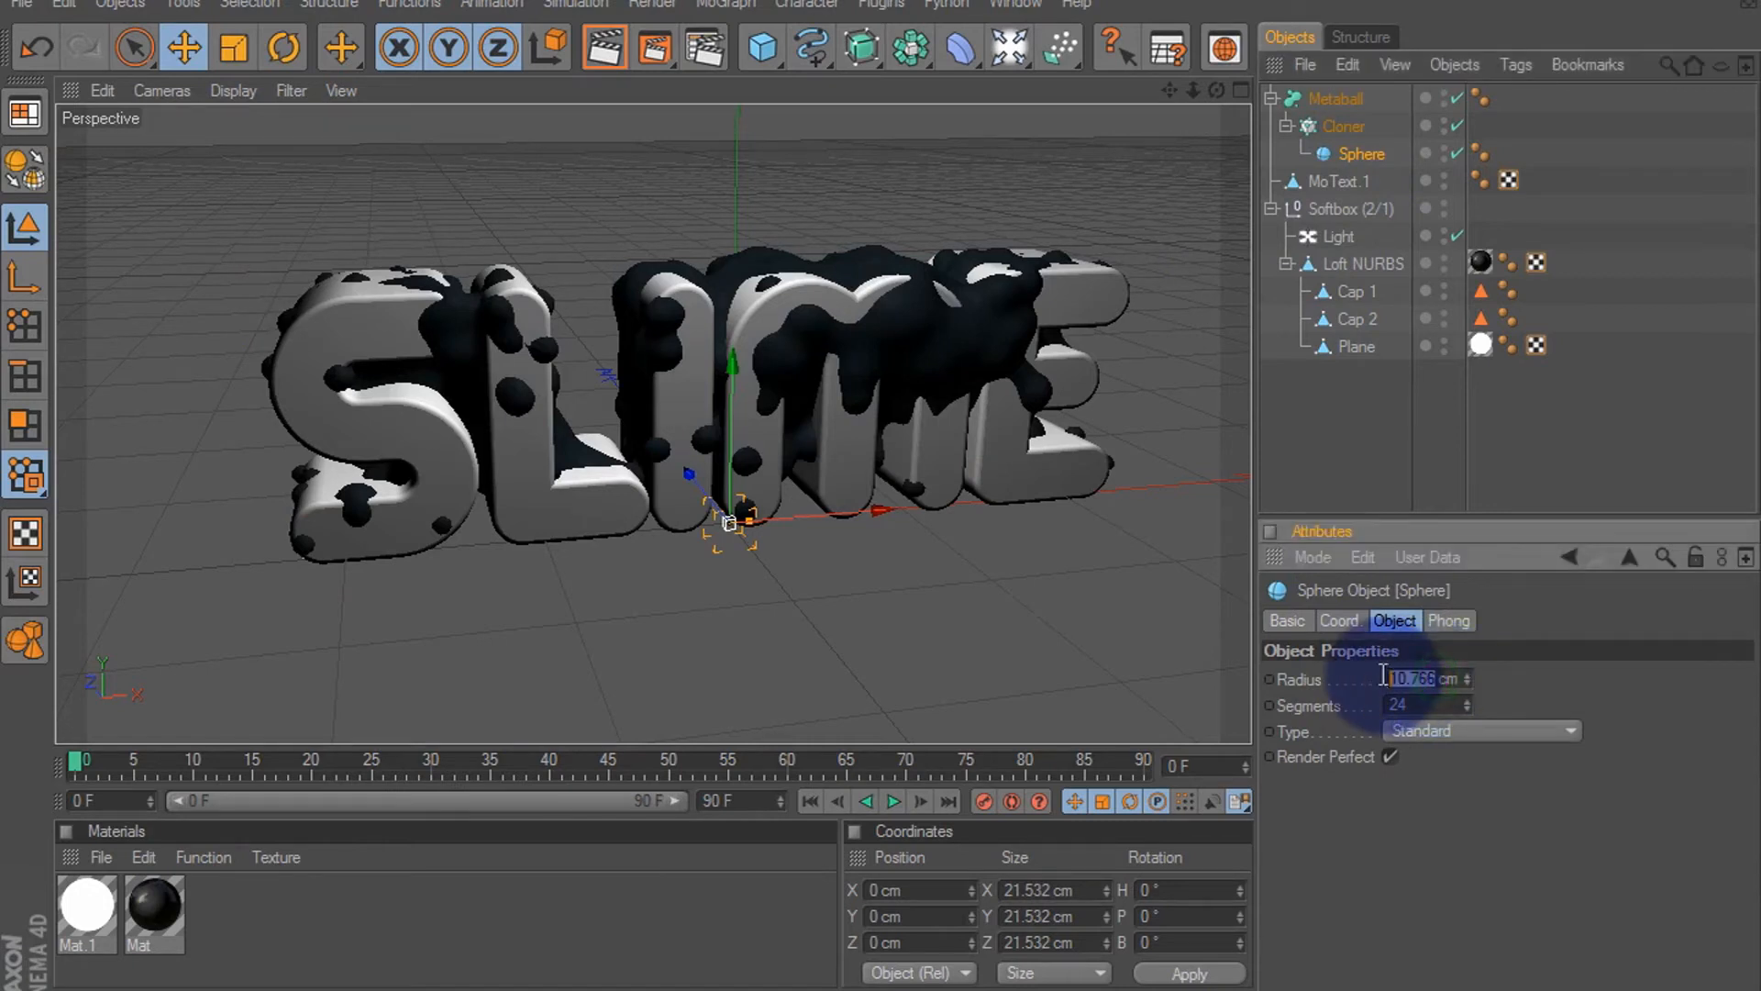
pyautogui.write('13.031')
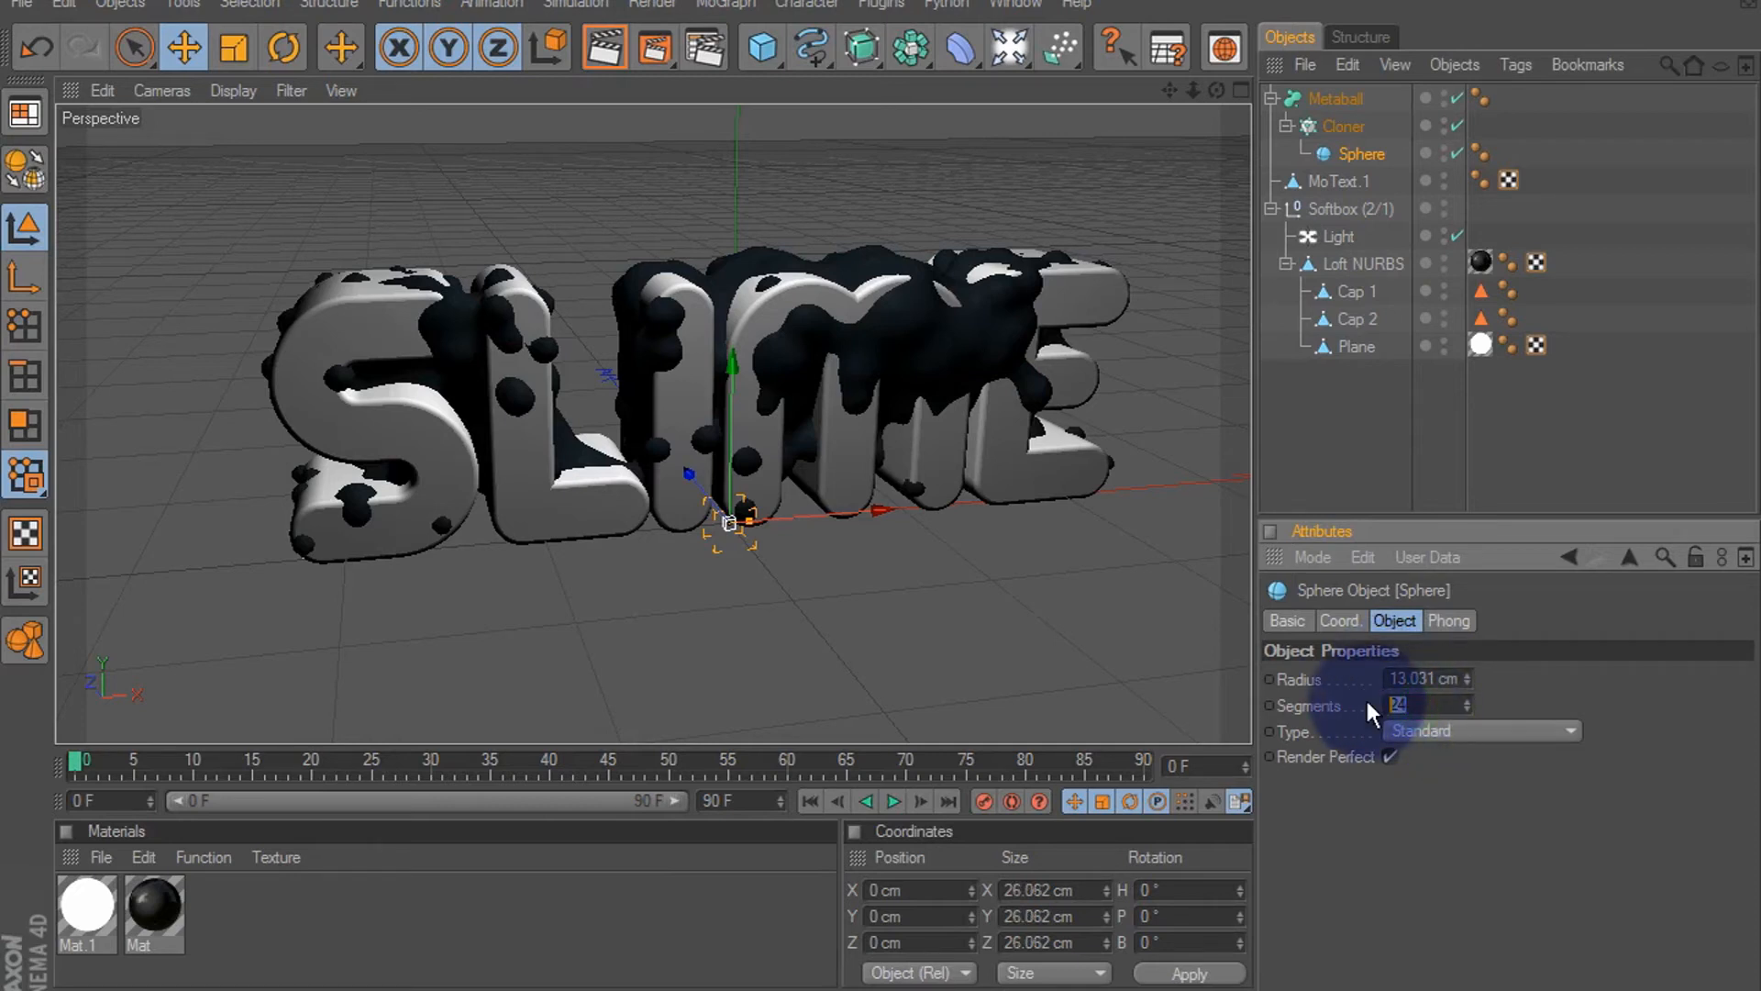
pyautogui.click(1428, 704)
pyautogui.write('30')
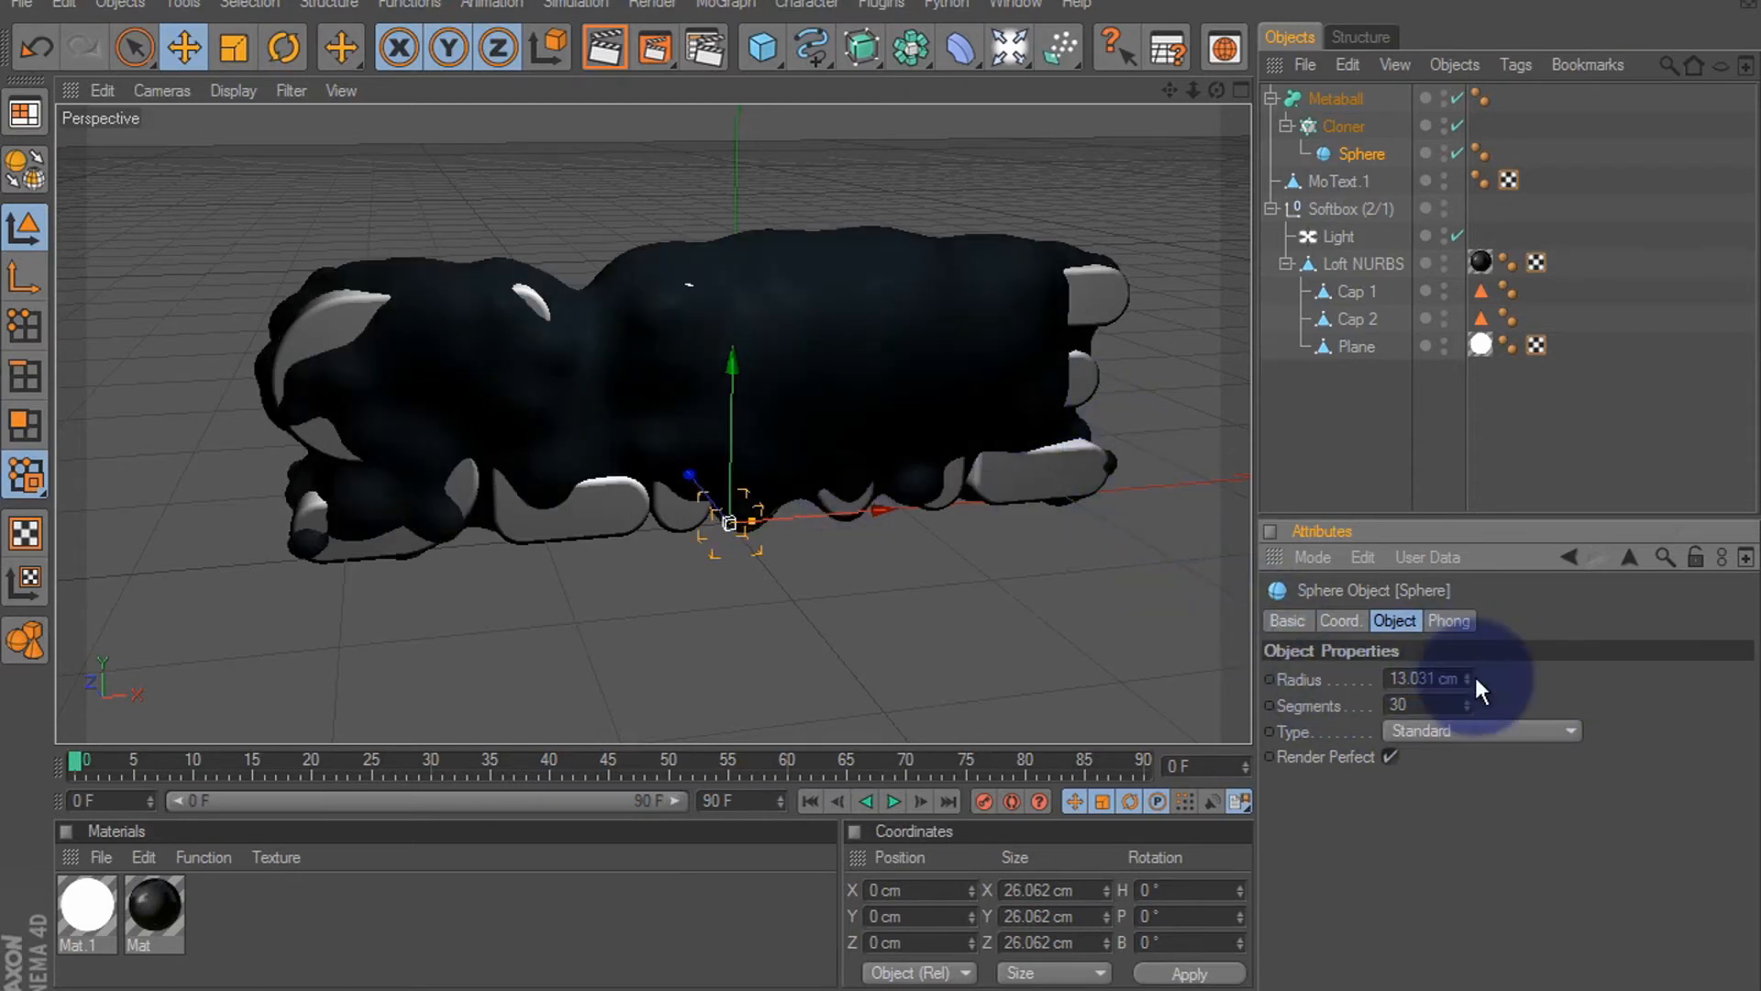
pyautogui.moveTo(1472, 678); pyautogui.dragTo(1461, 684)
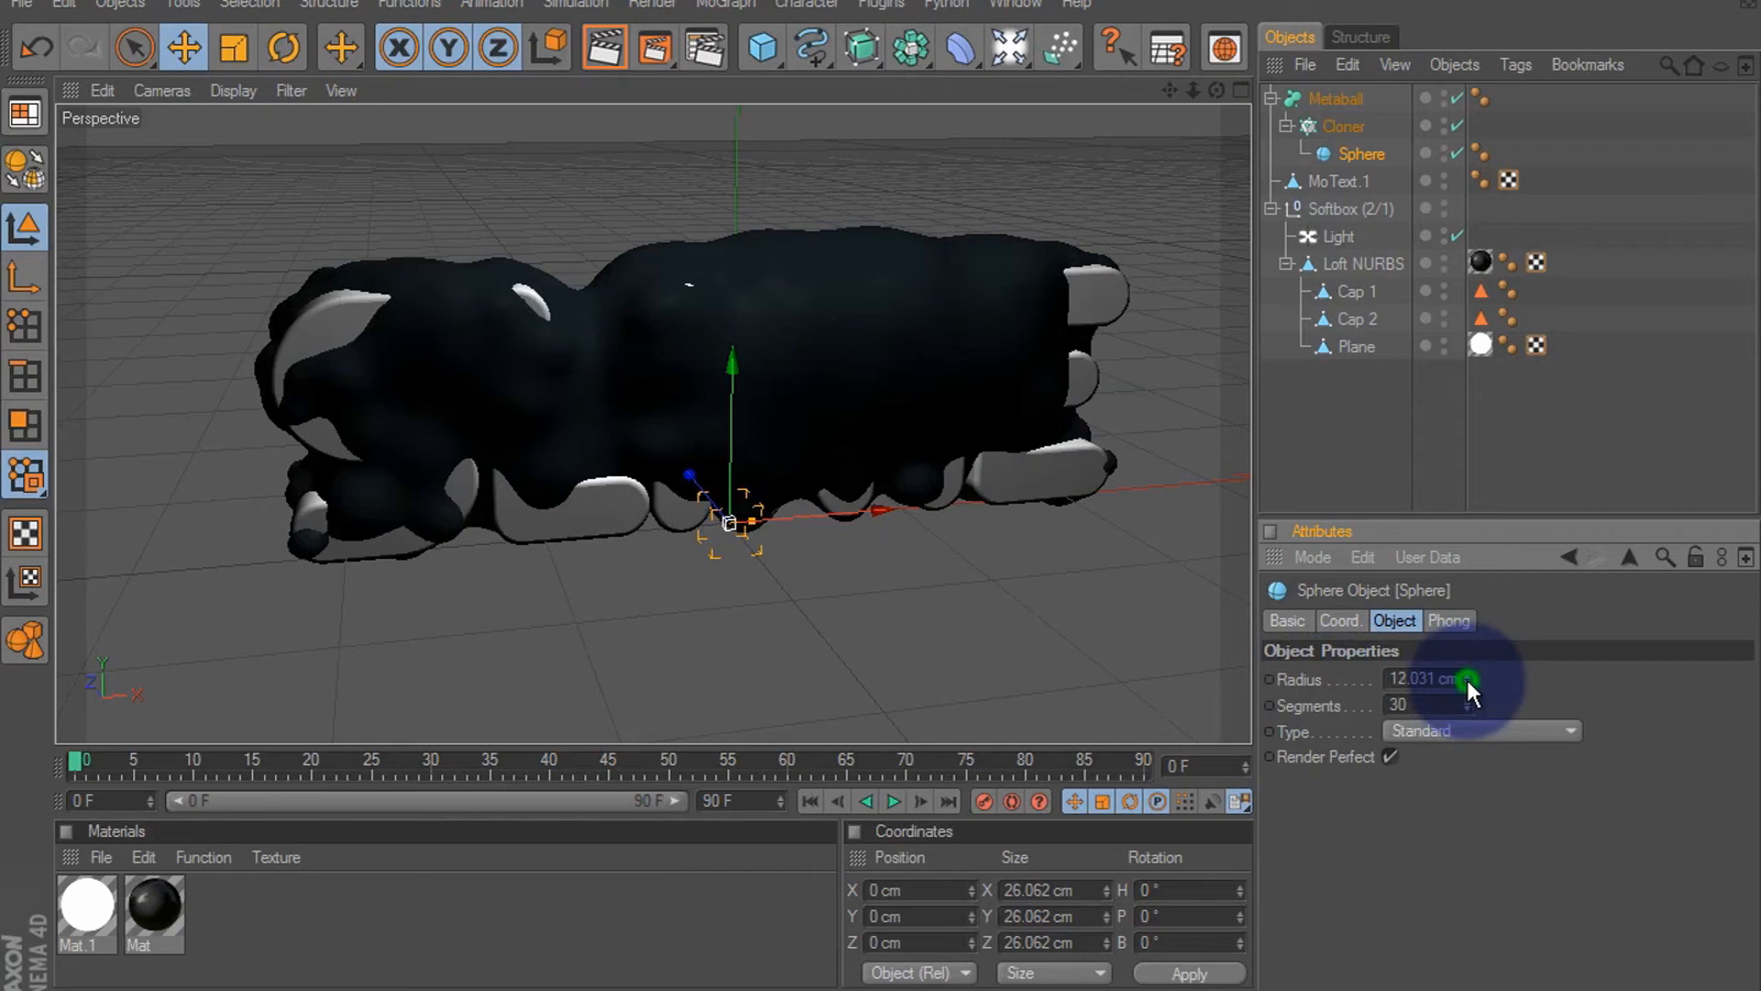
pyautogui.moveTo(1472, 677); pyautogui.dragTo(1471, 692)
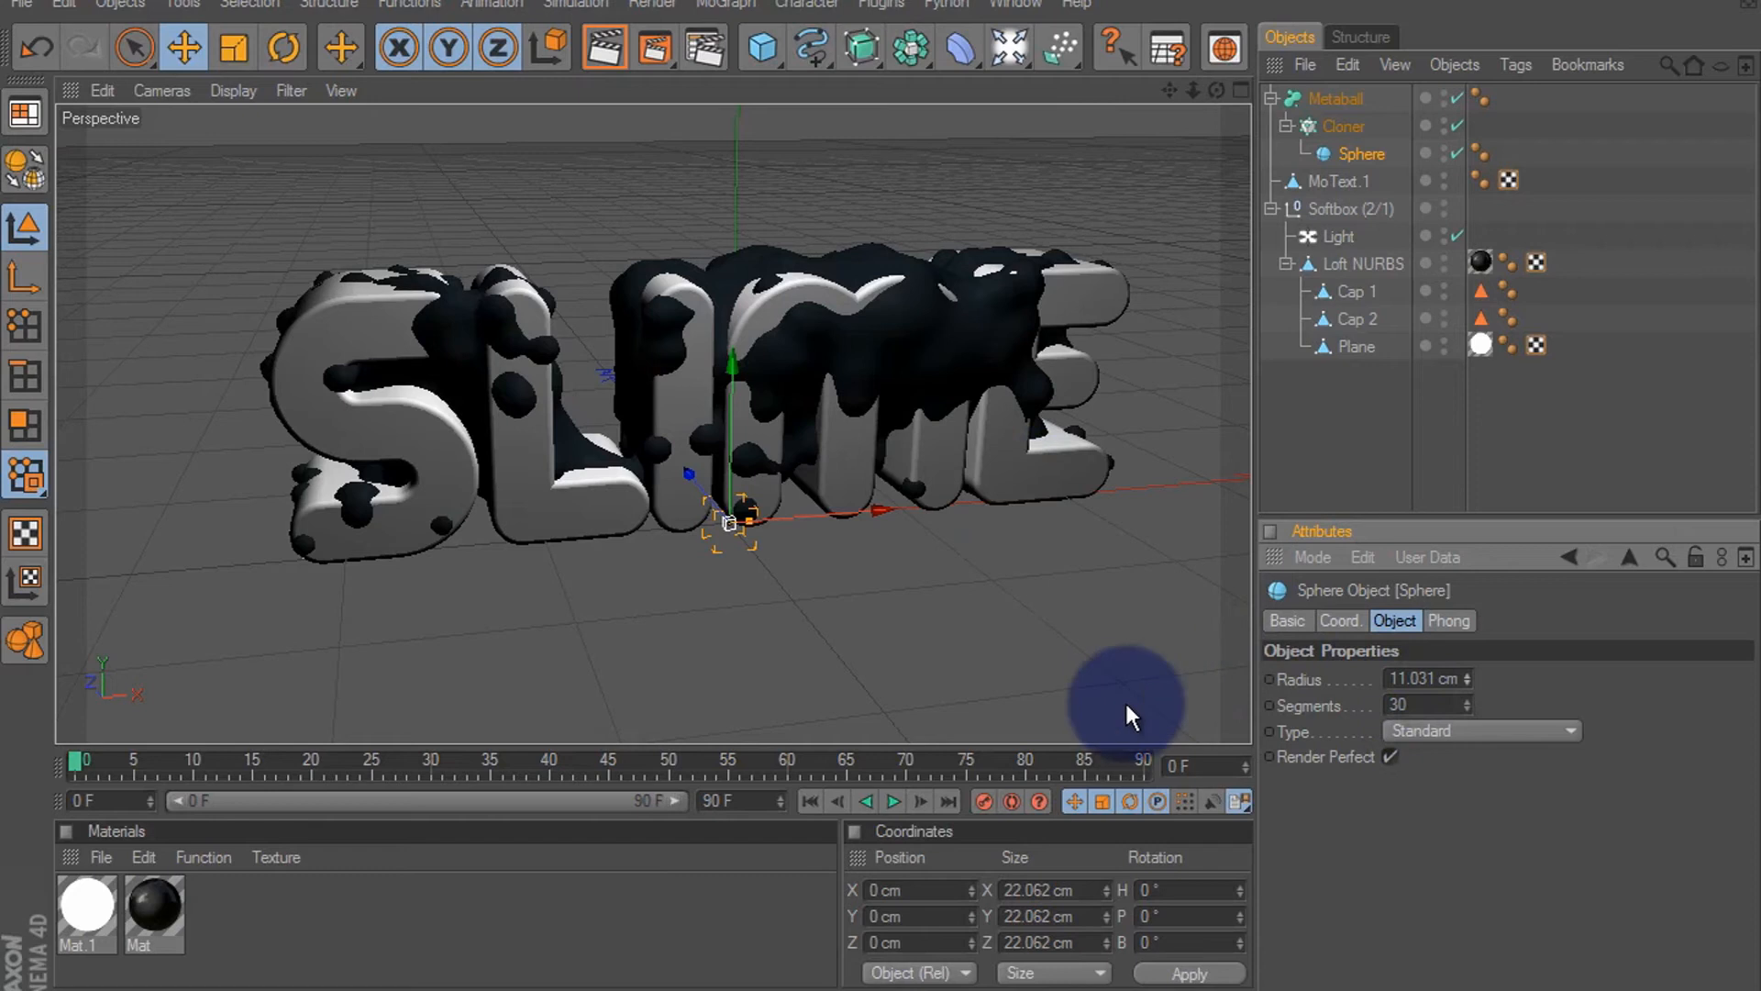
pyautogui.moveTo(884, 539)
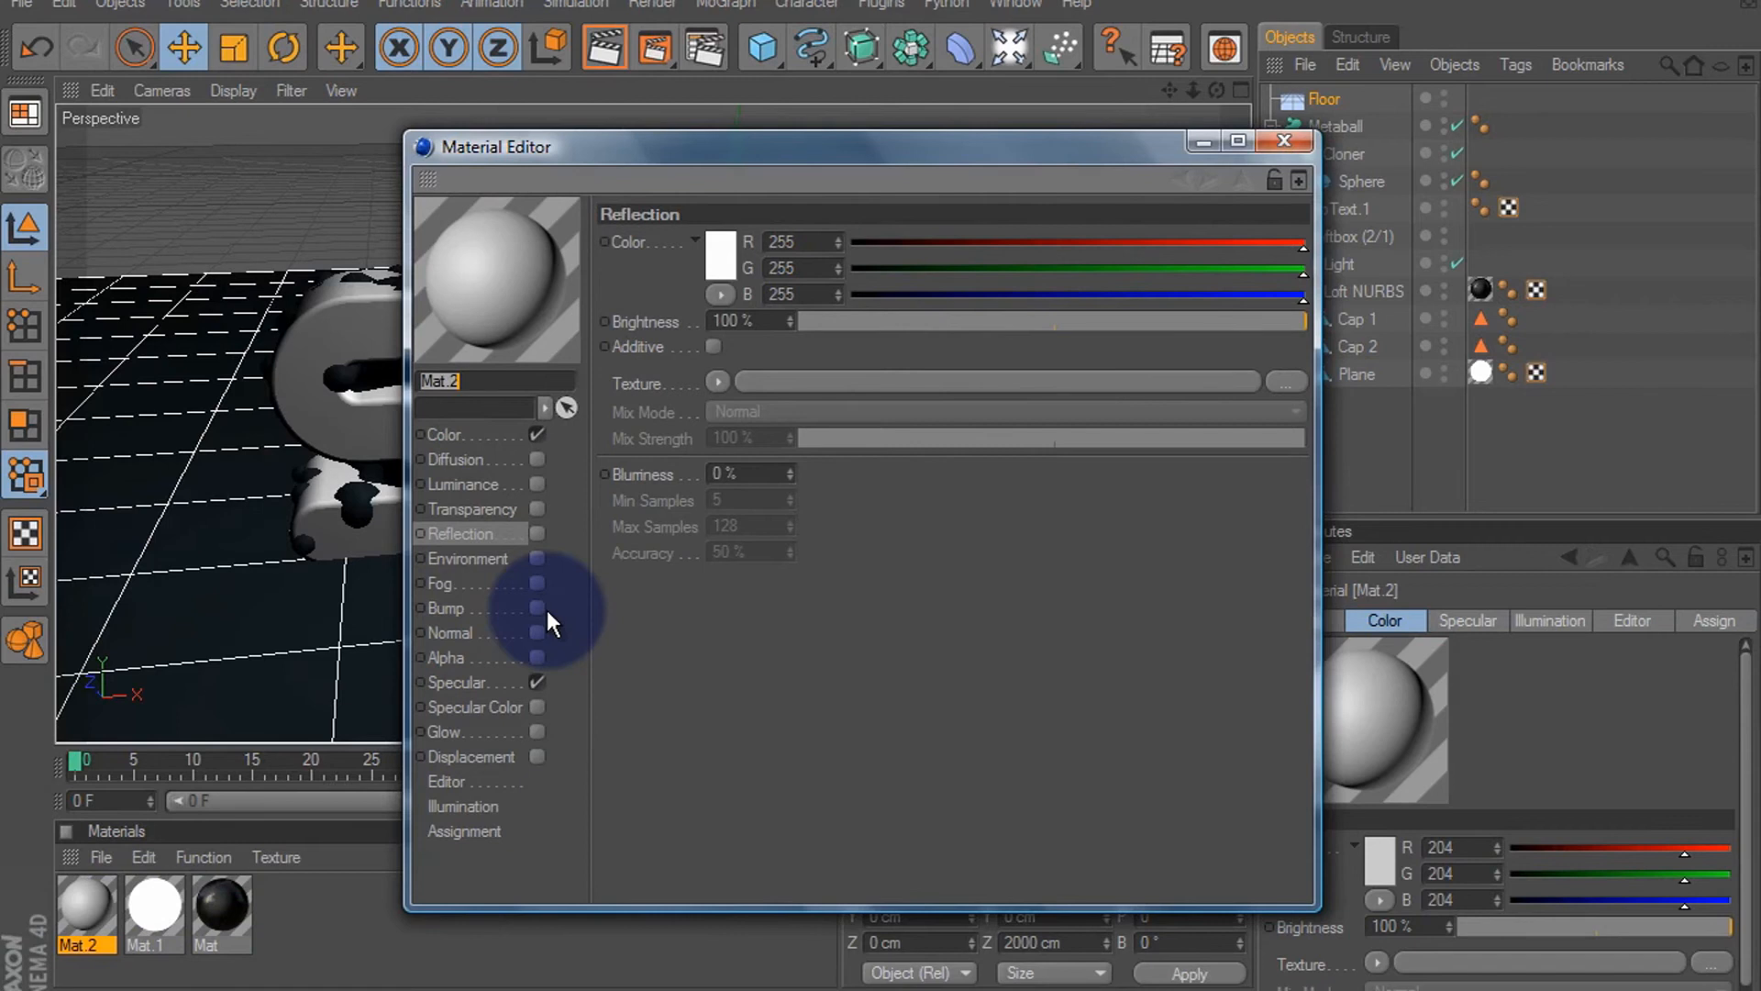
# Give Mat.2 a bright green base colour
pyautogui.click(446, 435)
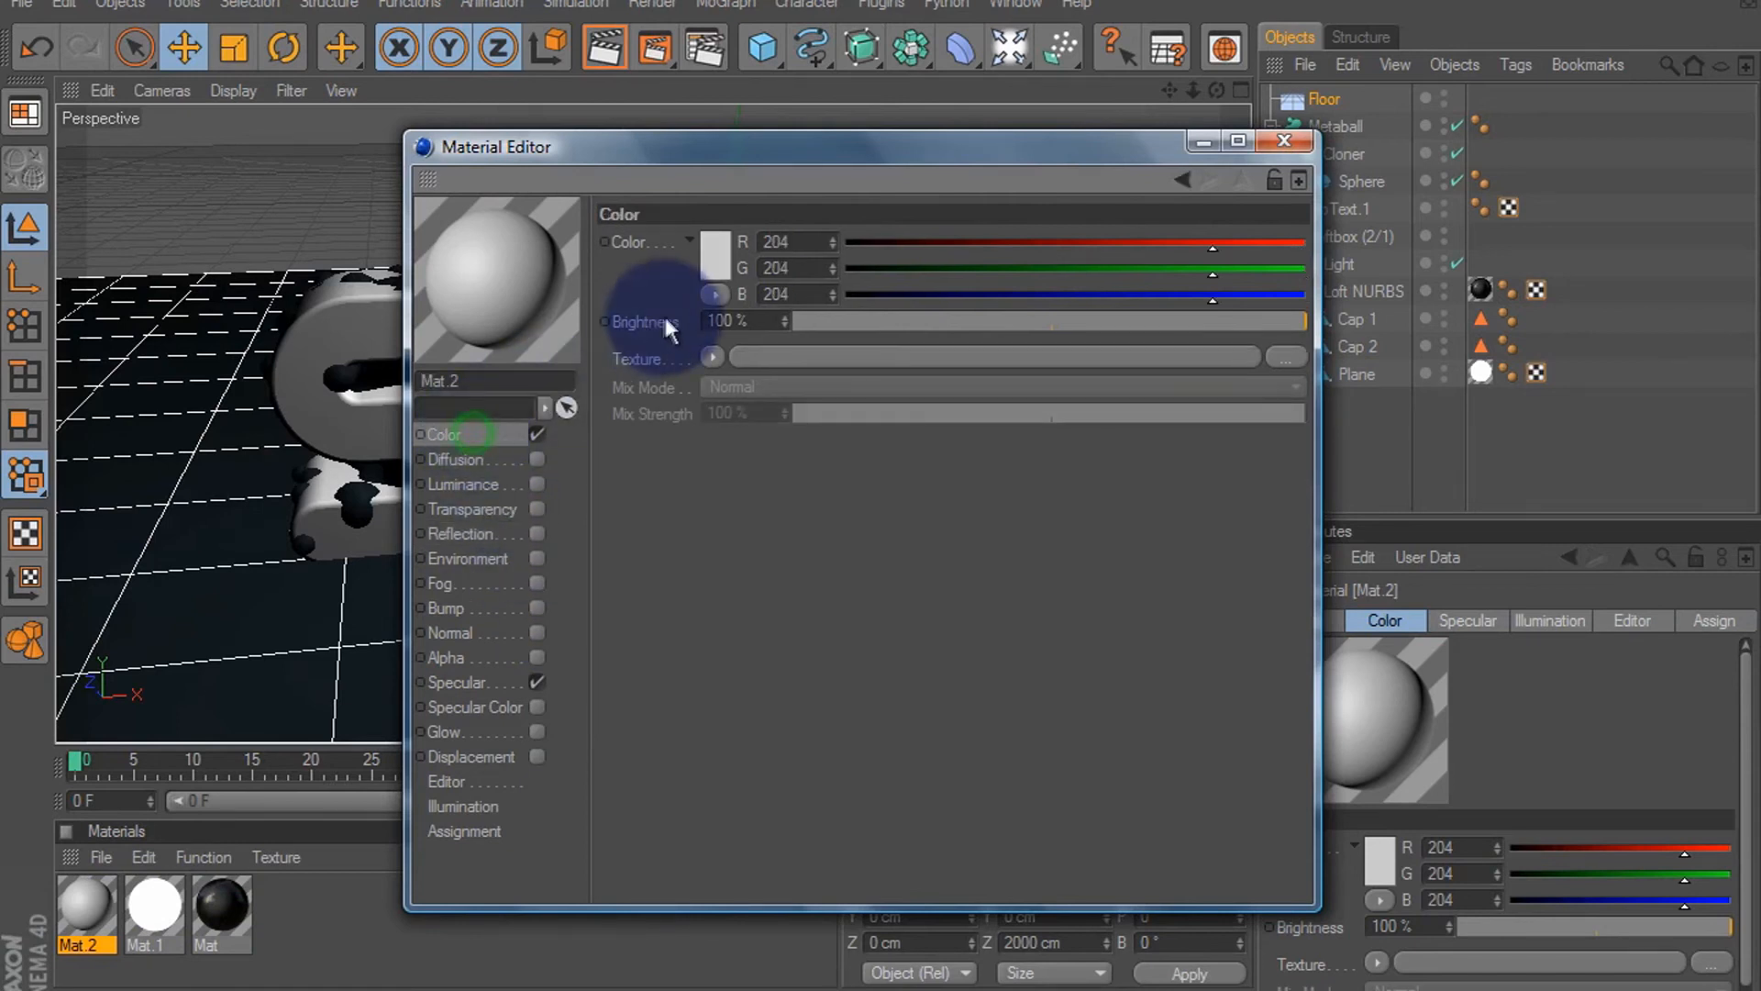
pyautogui.click(713, 243)
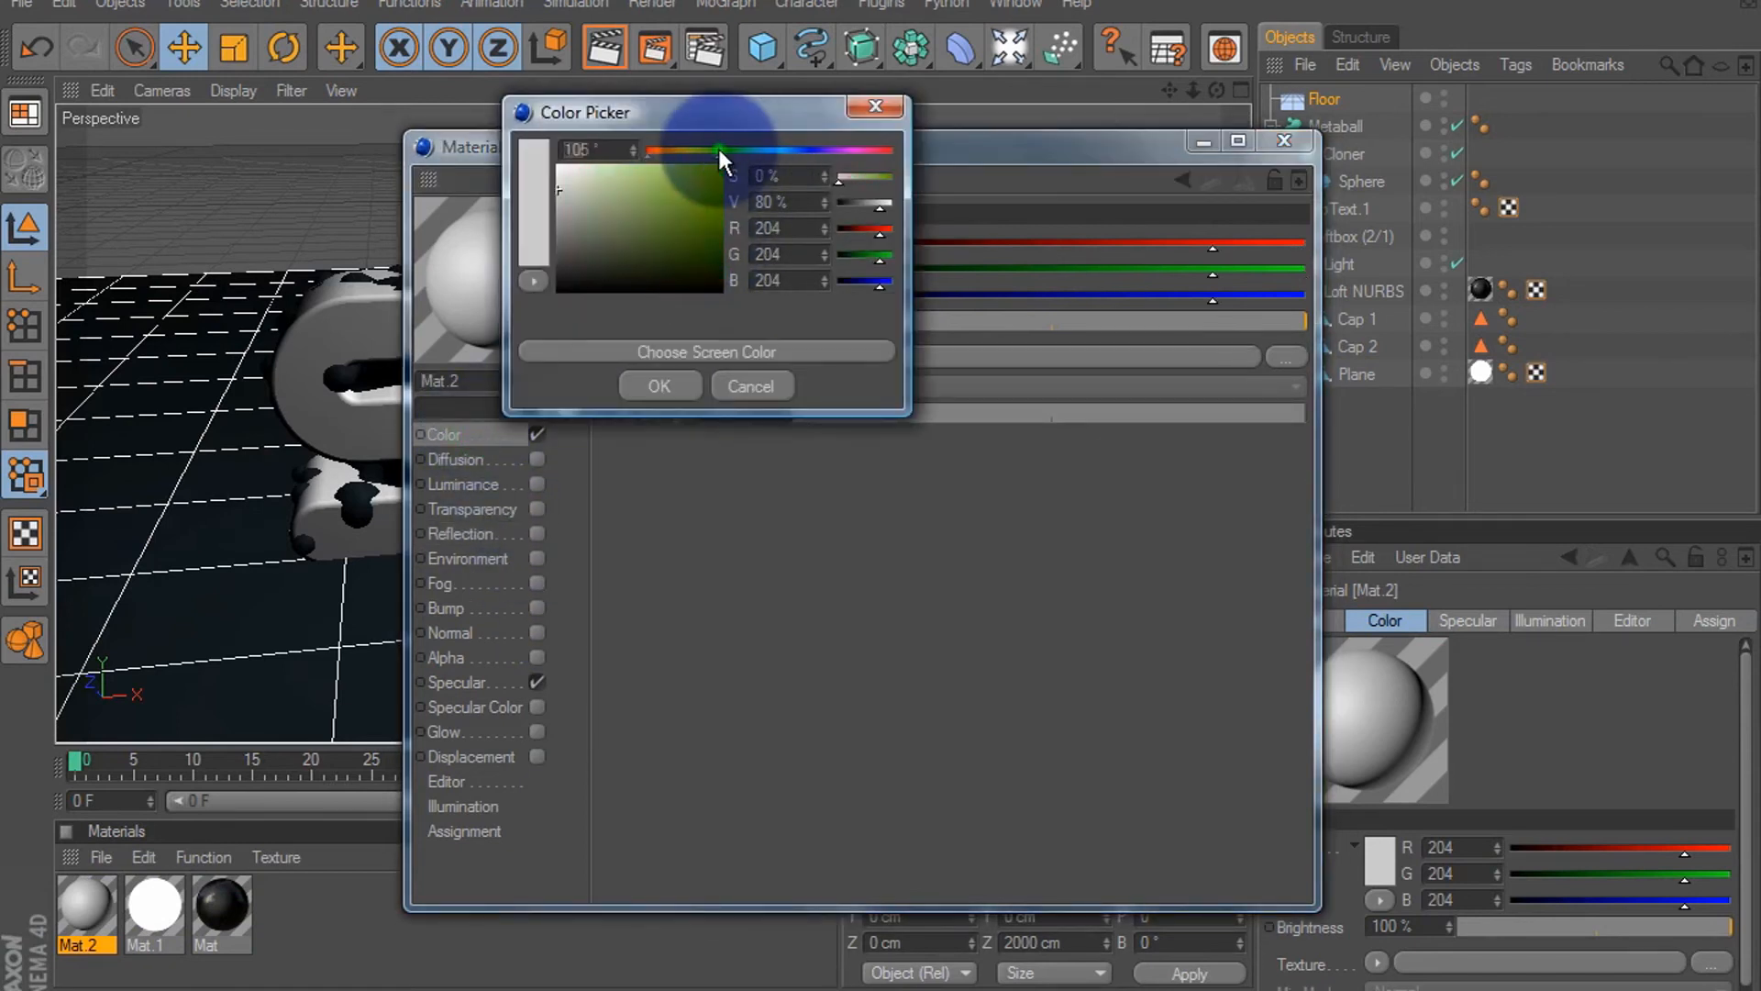
pyautogui.moveTo(720, 159); pyautogui.dragTo(708, 204)
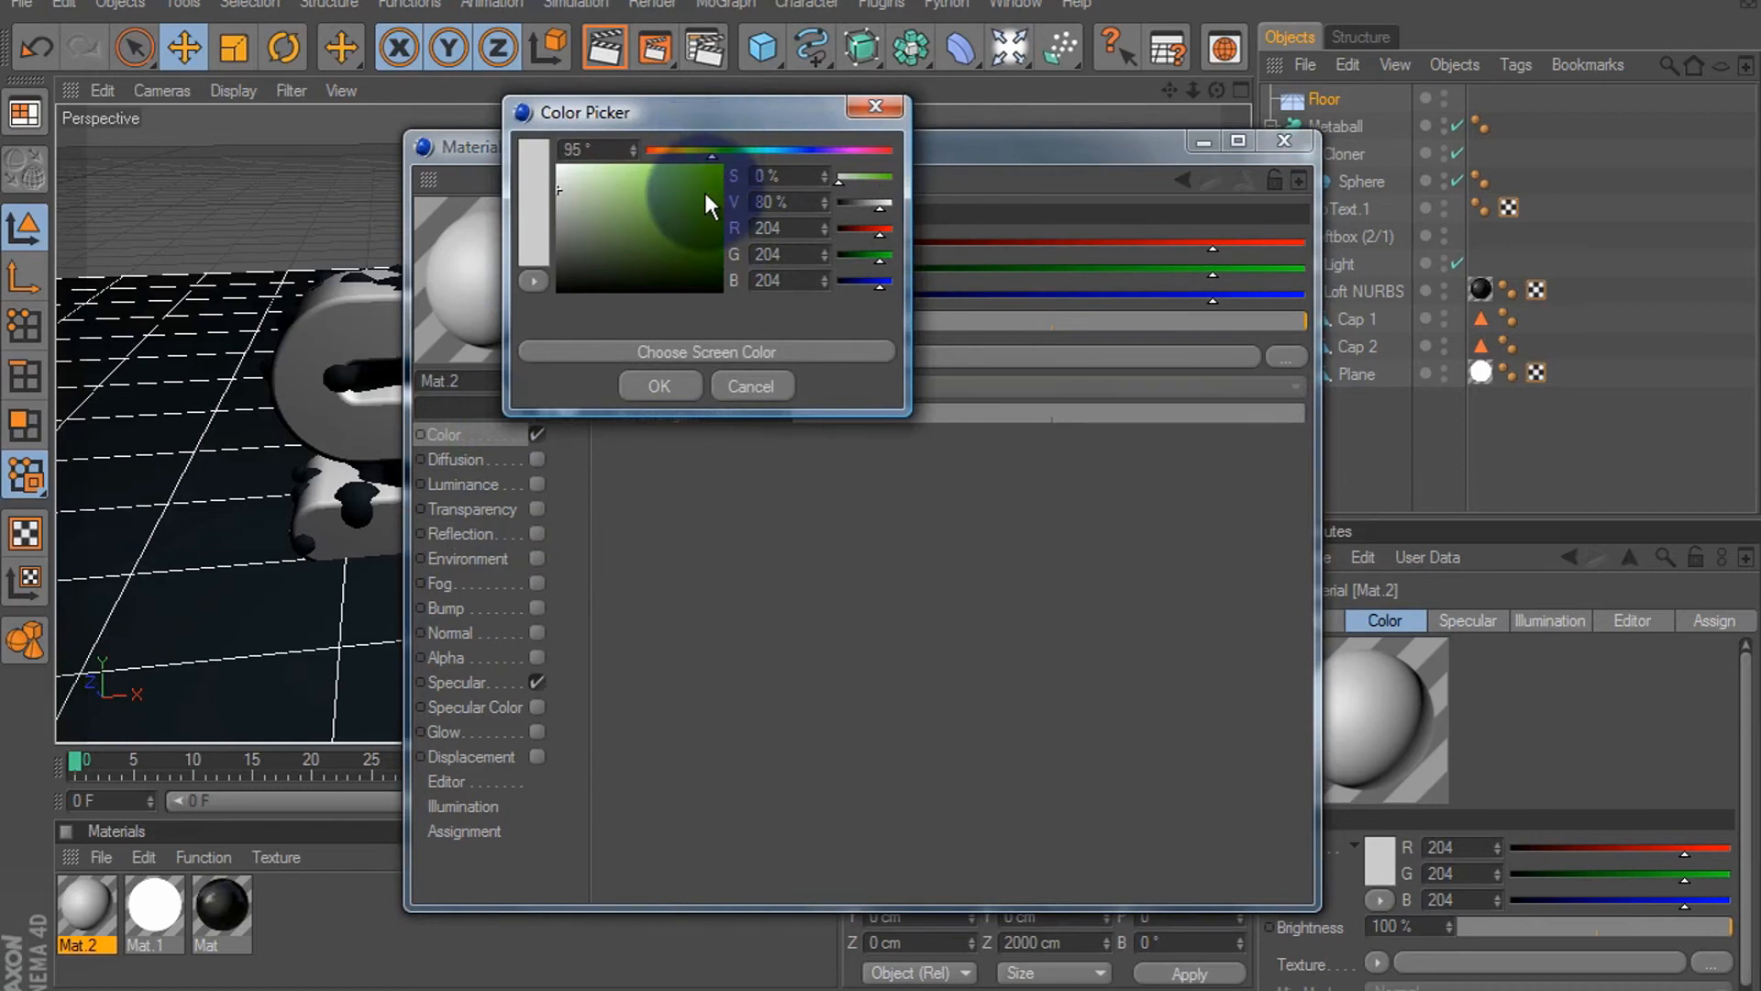
pyautogui.click(658, 386)
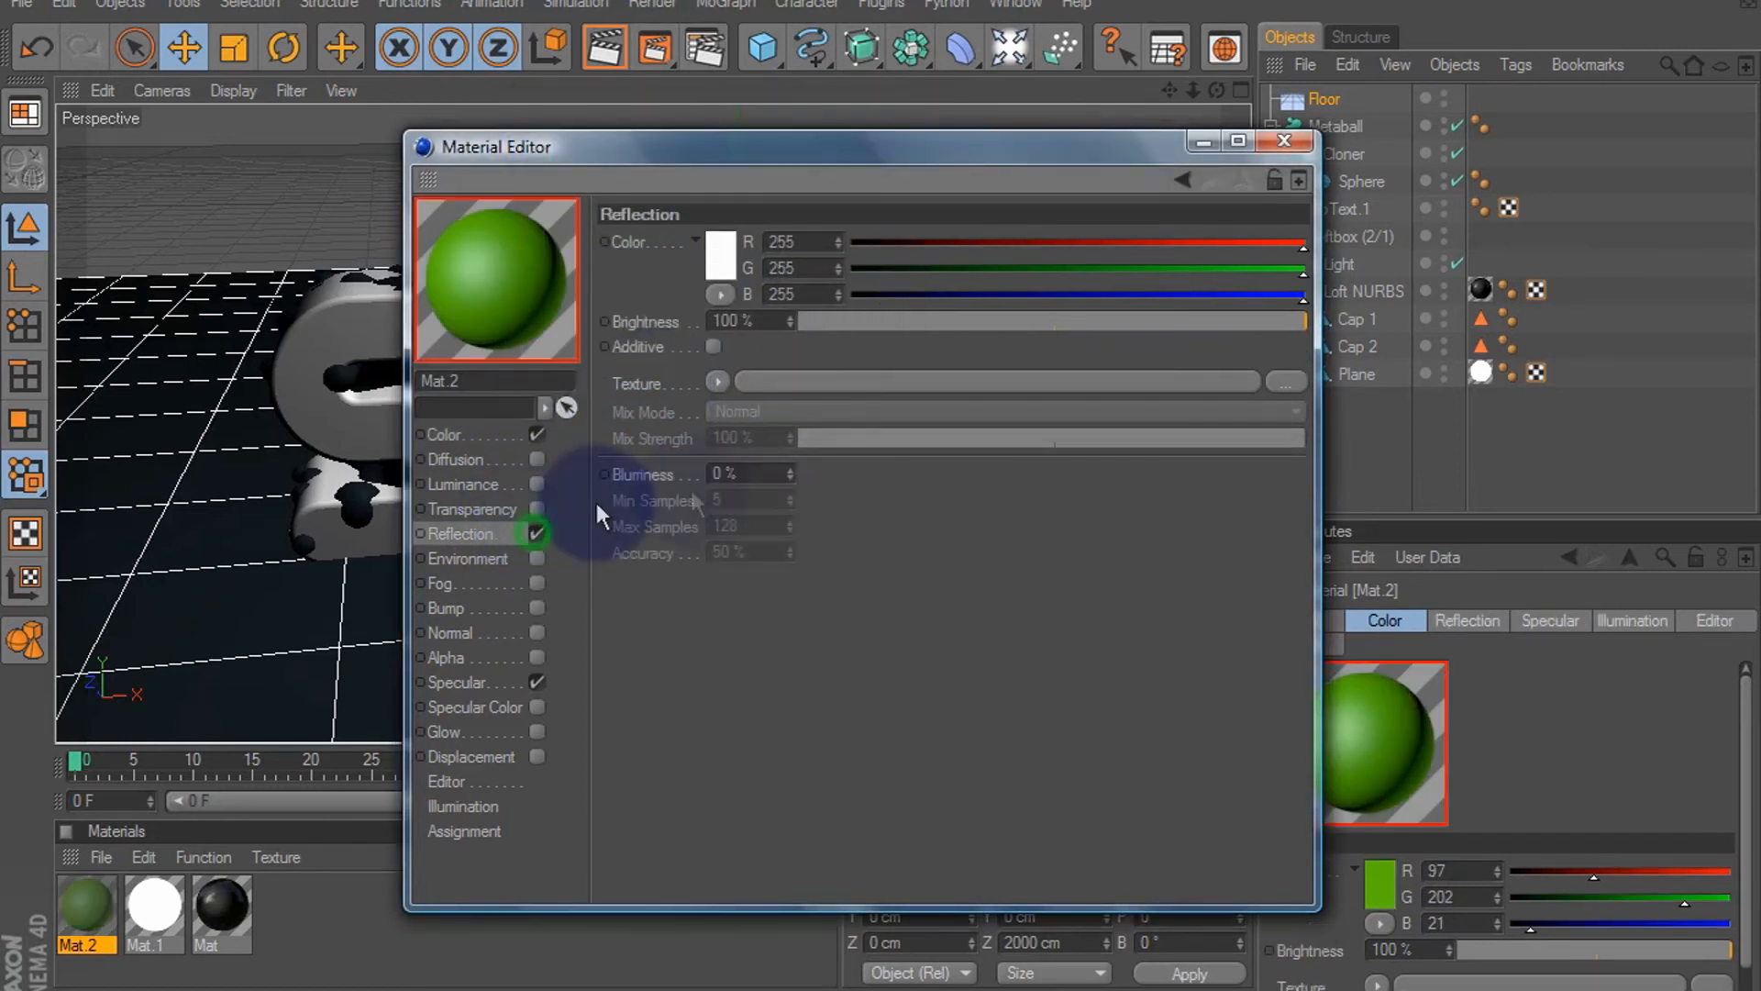
# Enable Reflection at 7% with a Fresnel texture and reduced mix strength
pyautogui.moveTo(1302, 319); pyautogui.dragTo(820, 319)
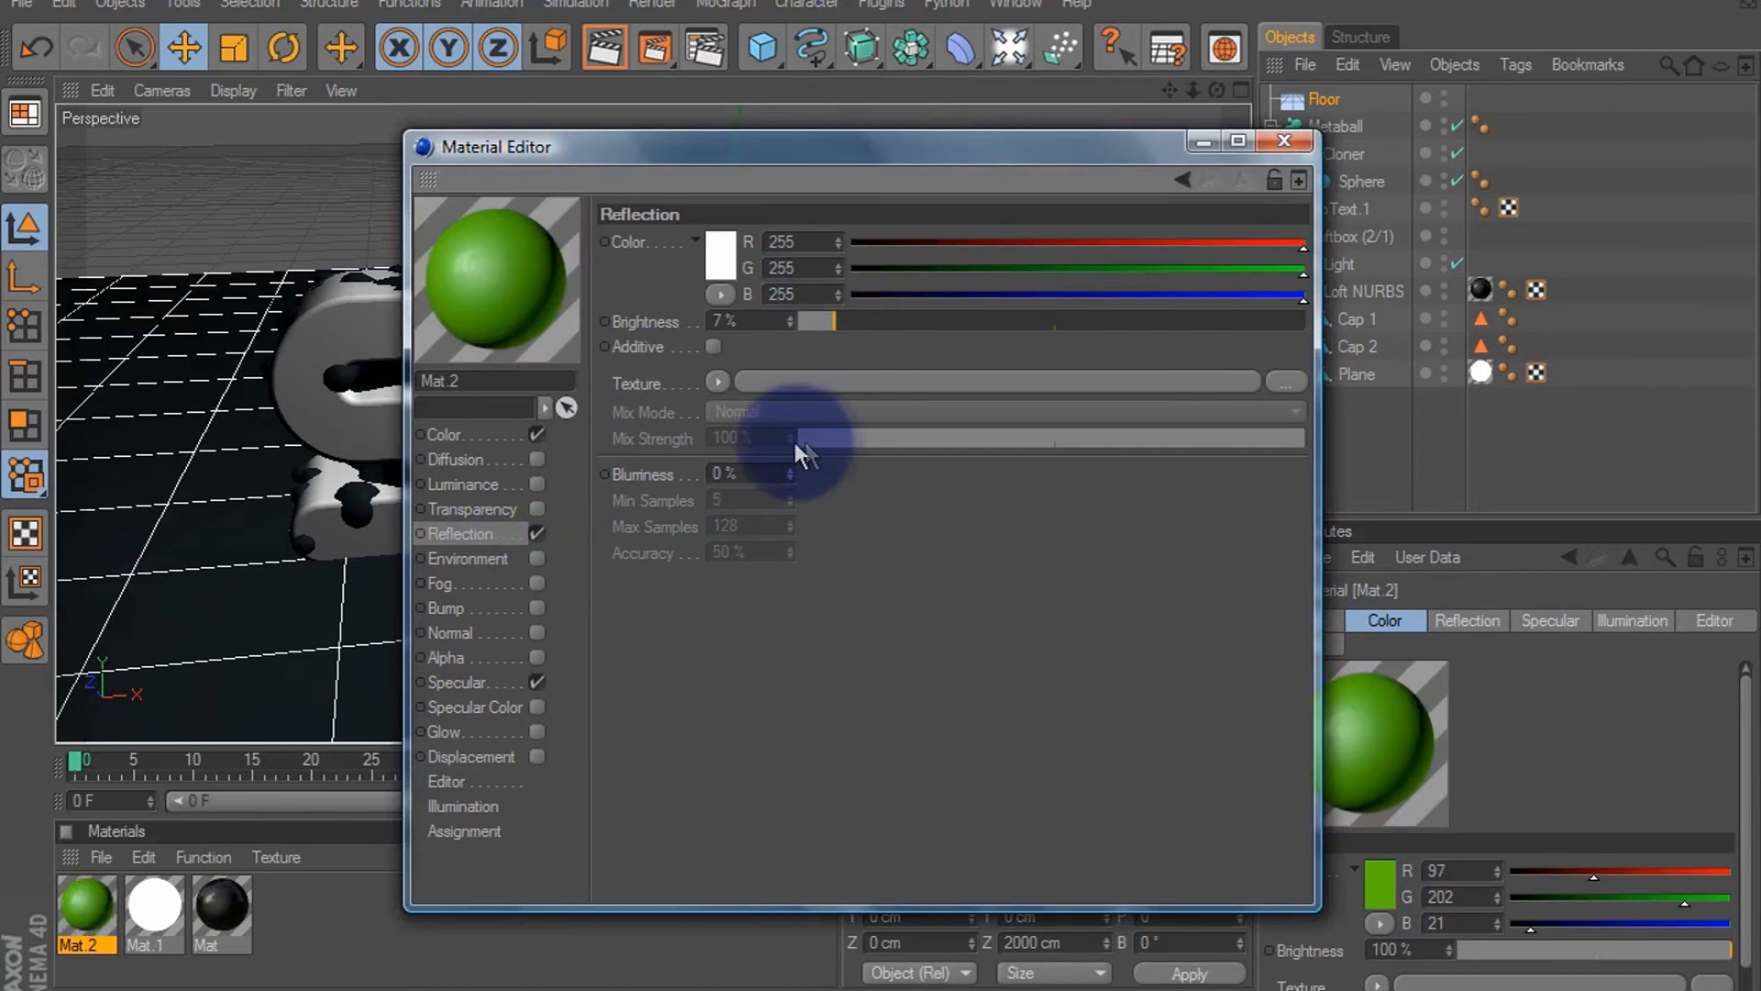
pyautogui.click(719, 382)
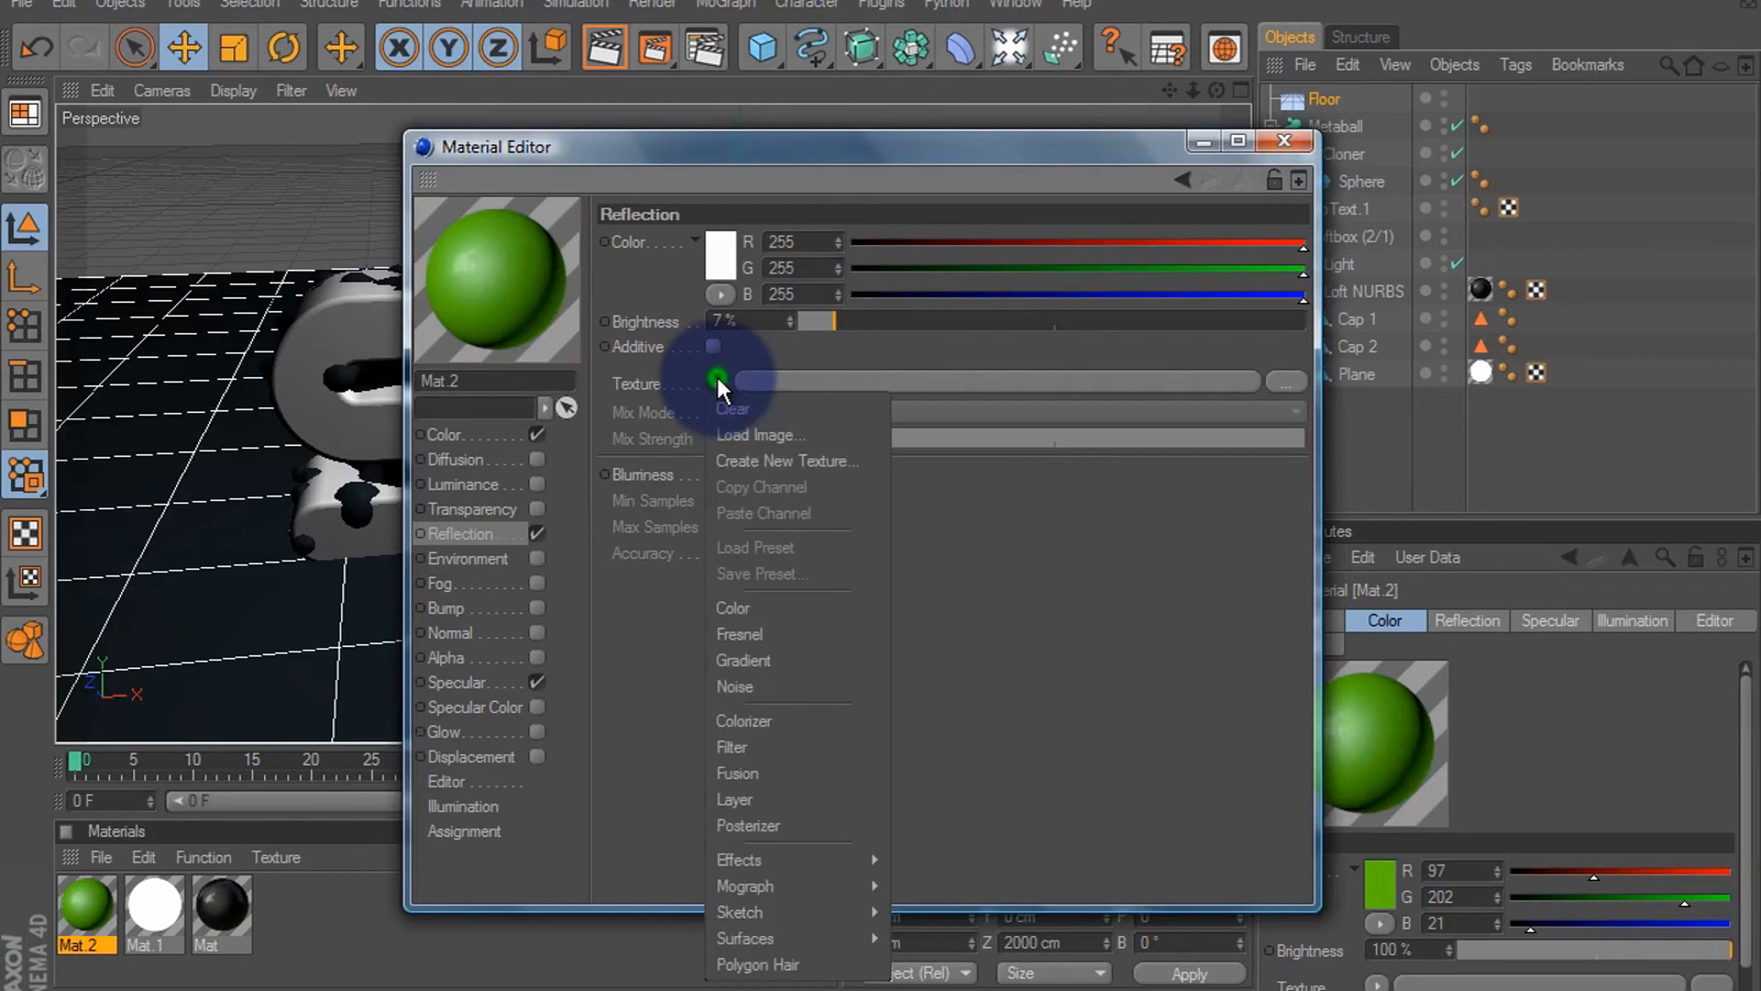
pyautogui.click(739, 634)
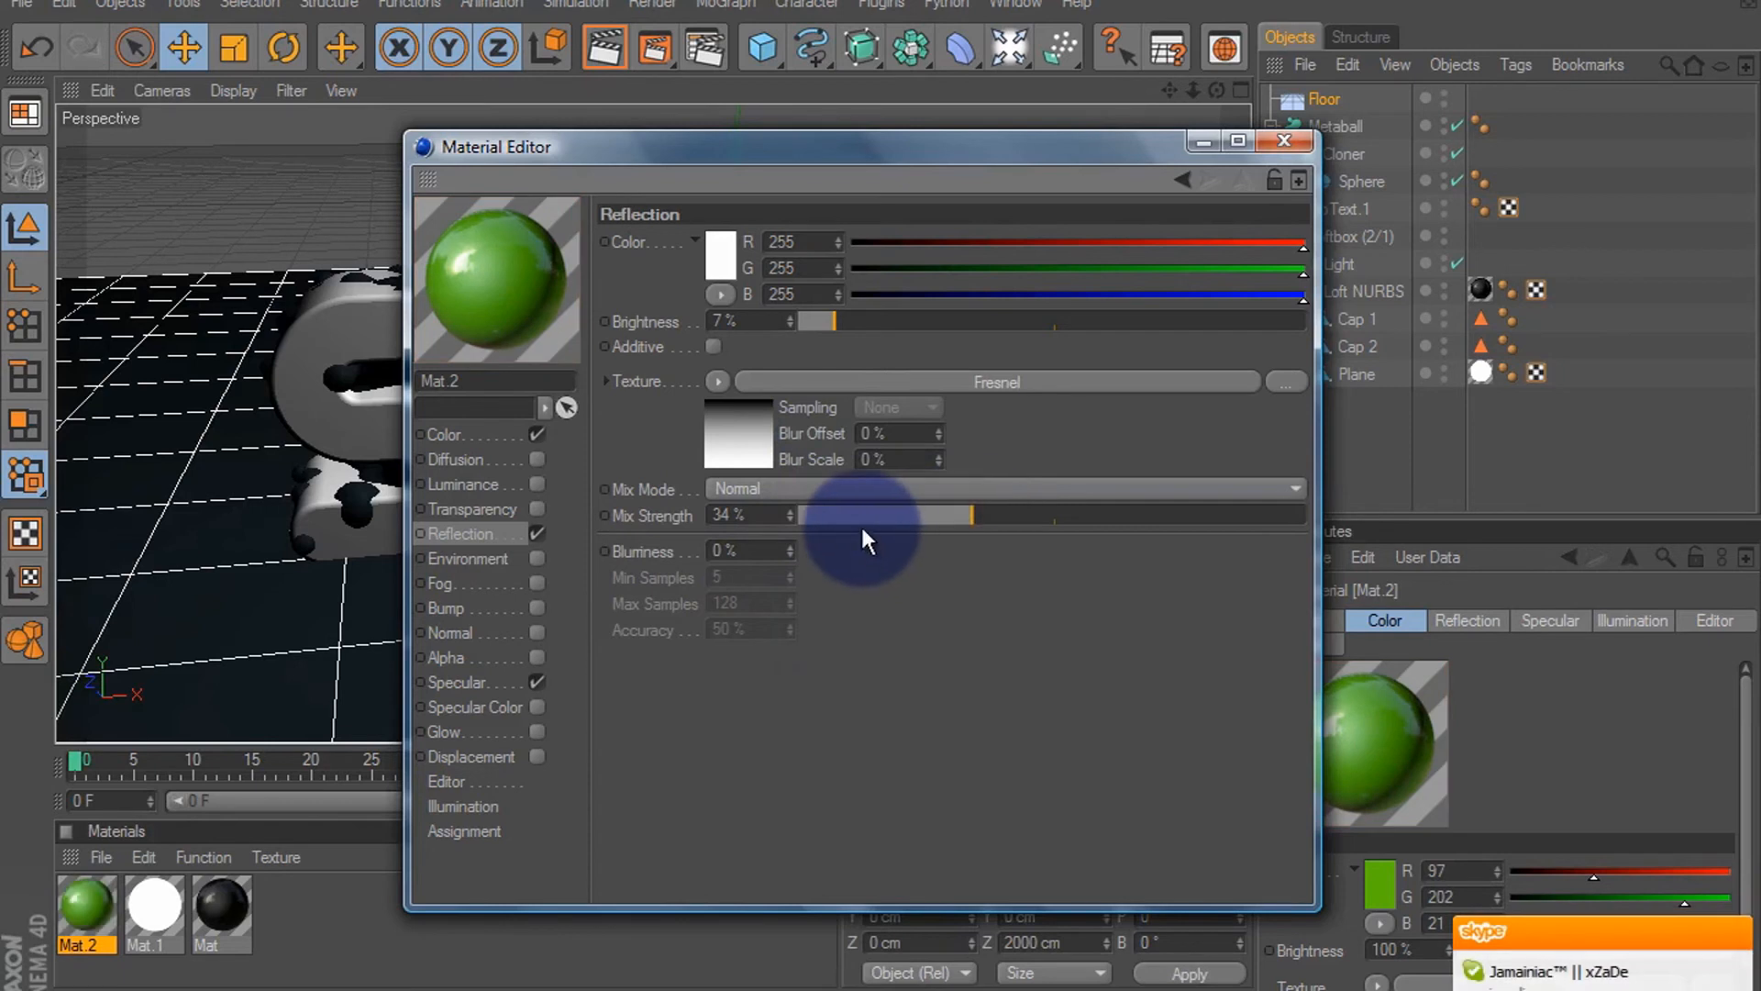
pyautogui.moveTo(921, 516); pyautogui.dragTo(853, 515)
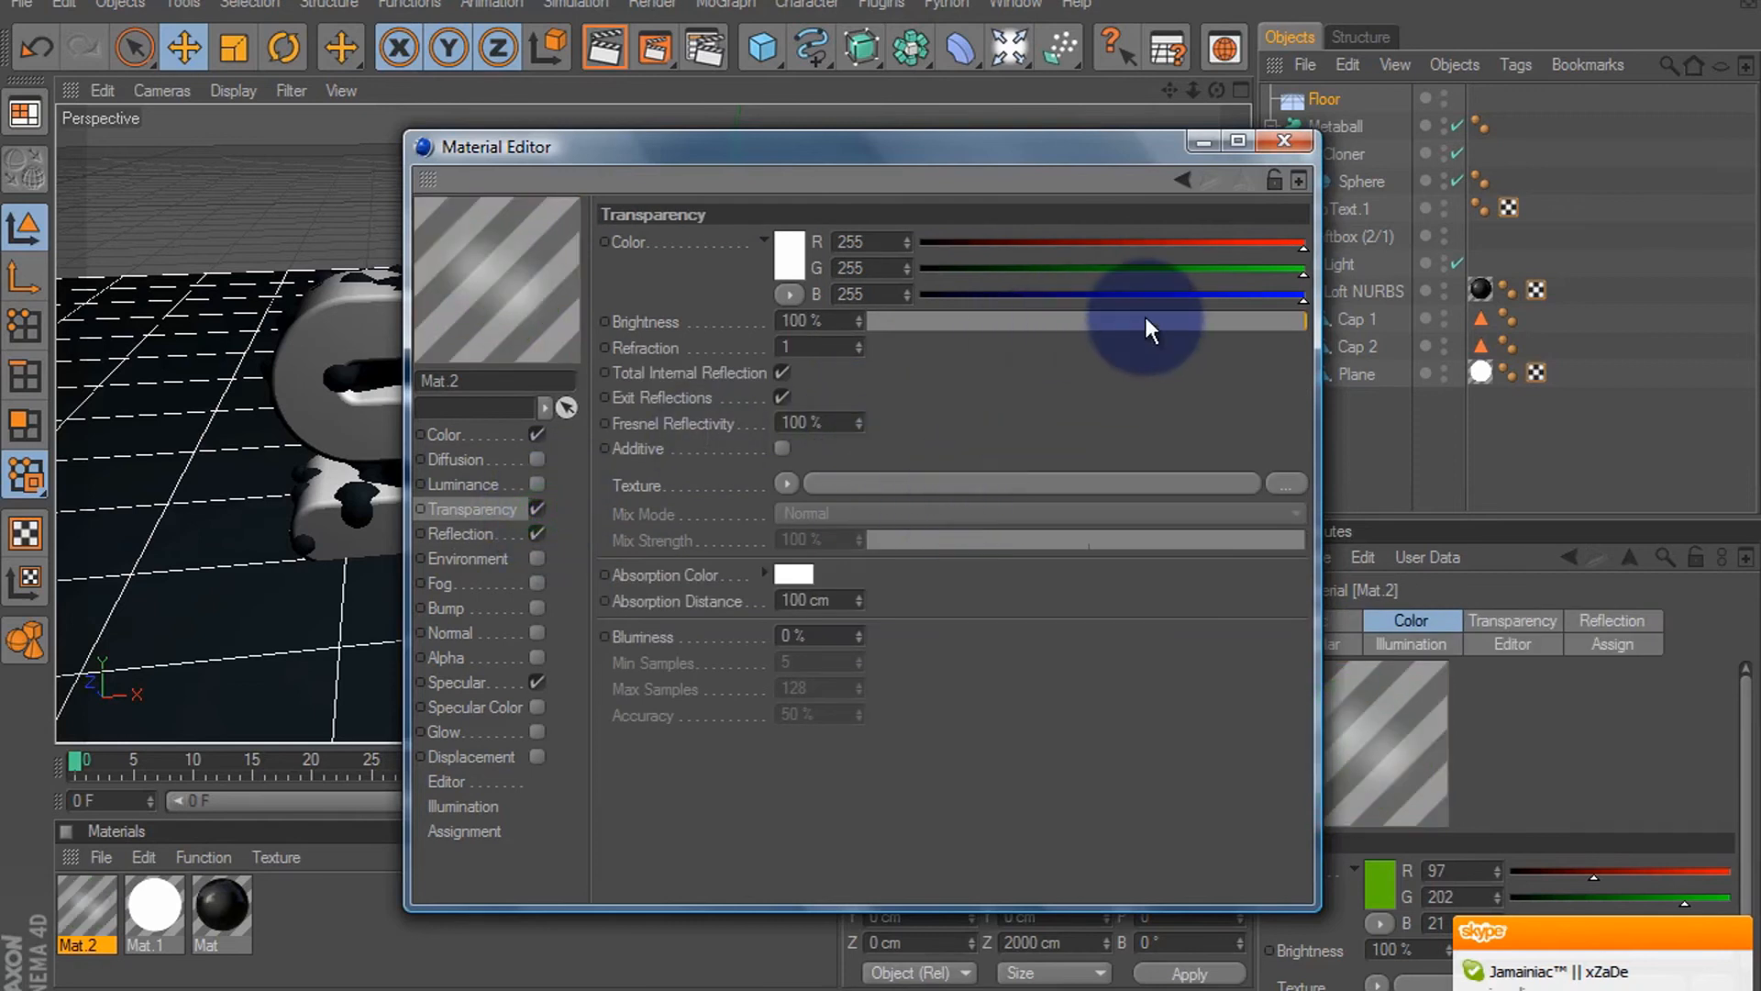
# Enable Transparency at about 65% and close the material editor
pyautogui.moveTo(1302, 321); pyautogui.dragTo(1134, 321)
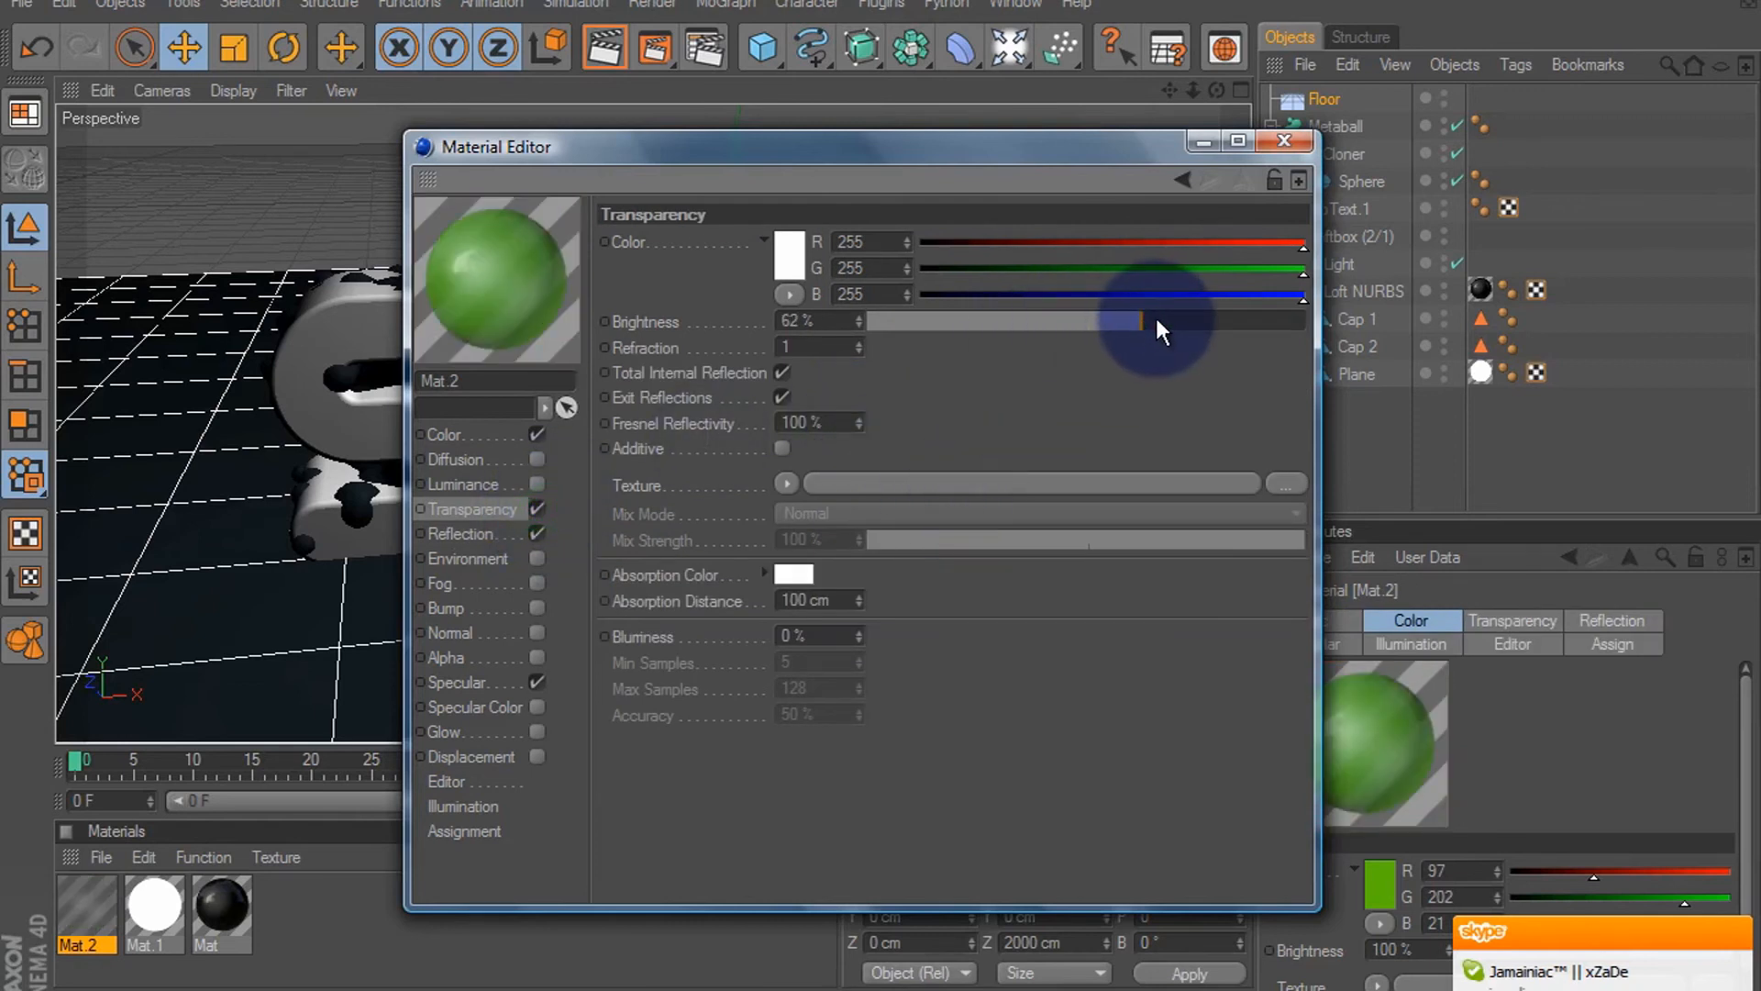
pyautogui.moveTo(1112, 323); pyautogui.dragTo(1152, 323)
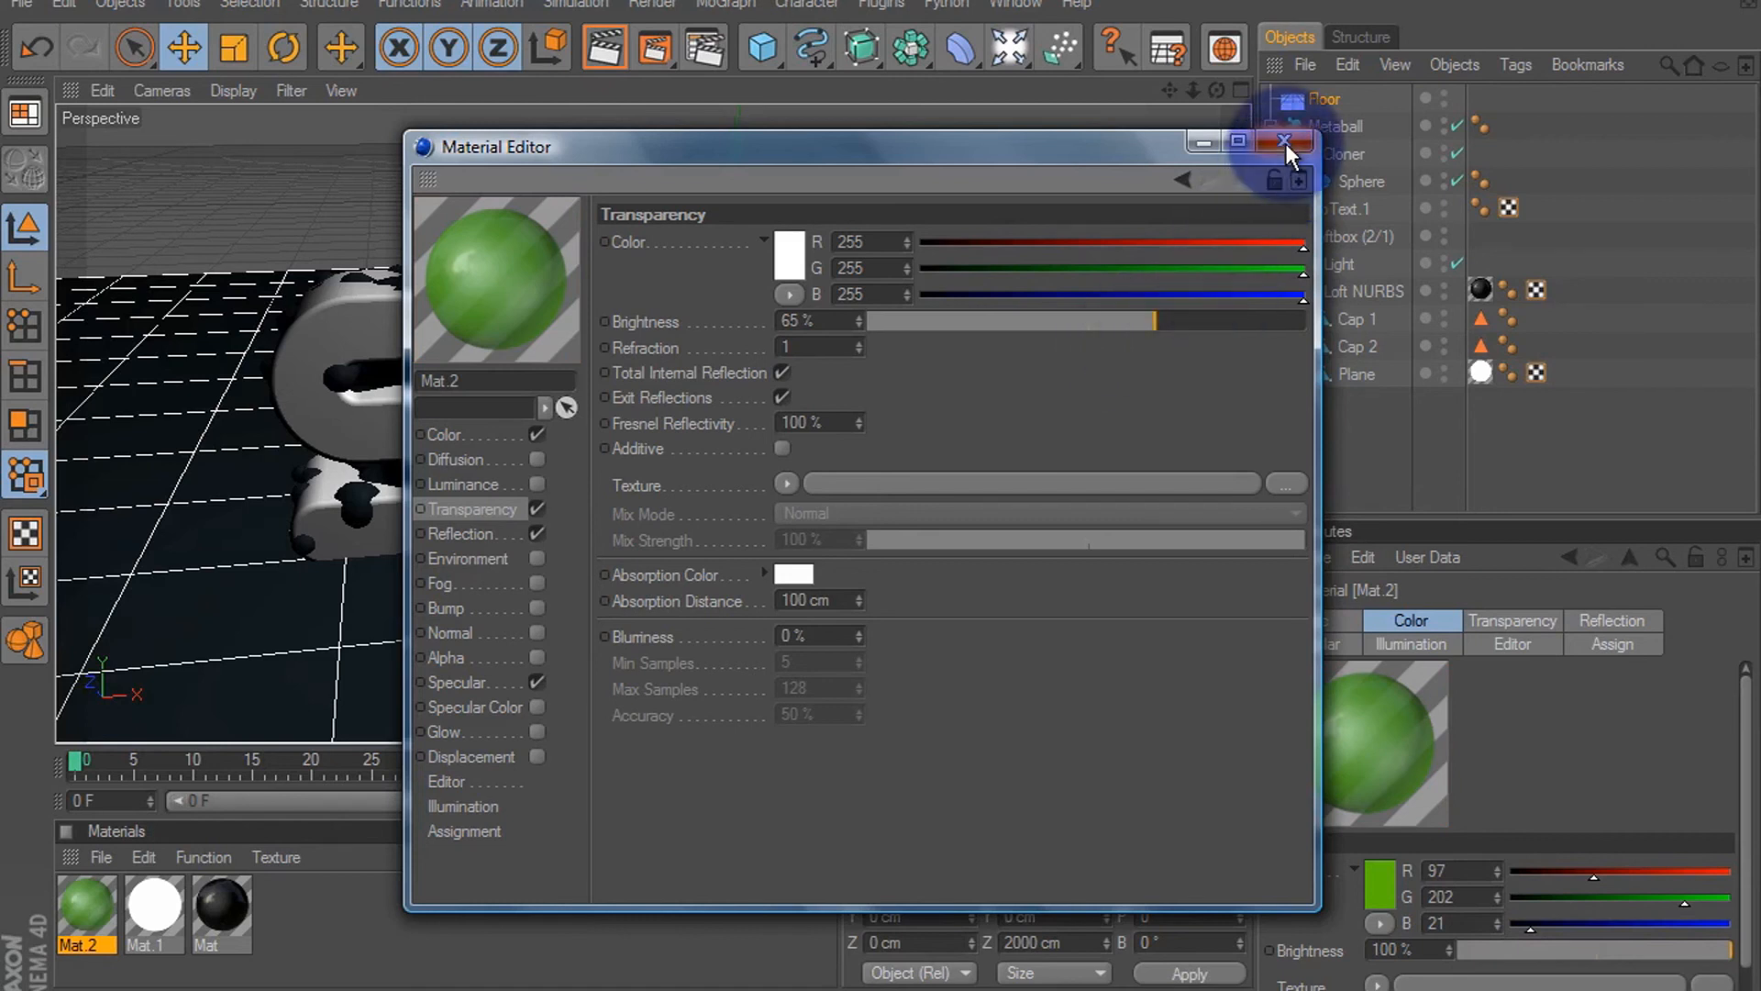
pyautogui.click(1286, 142)
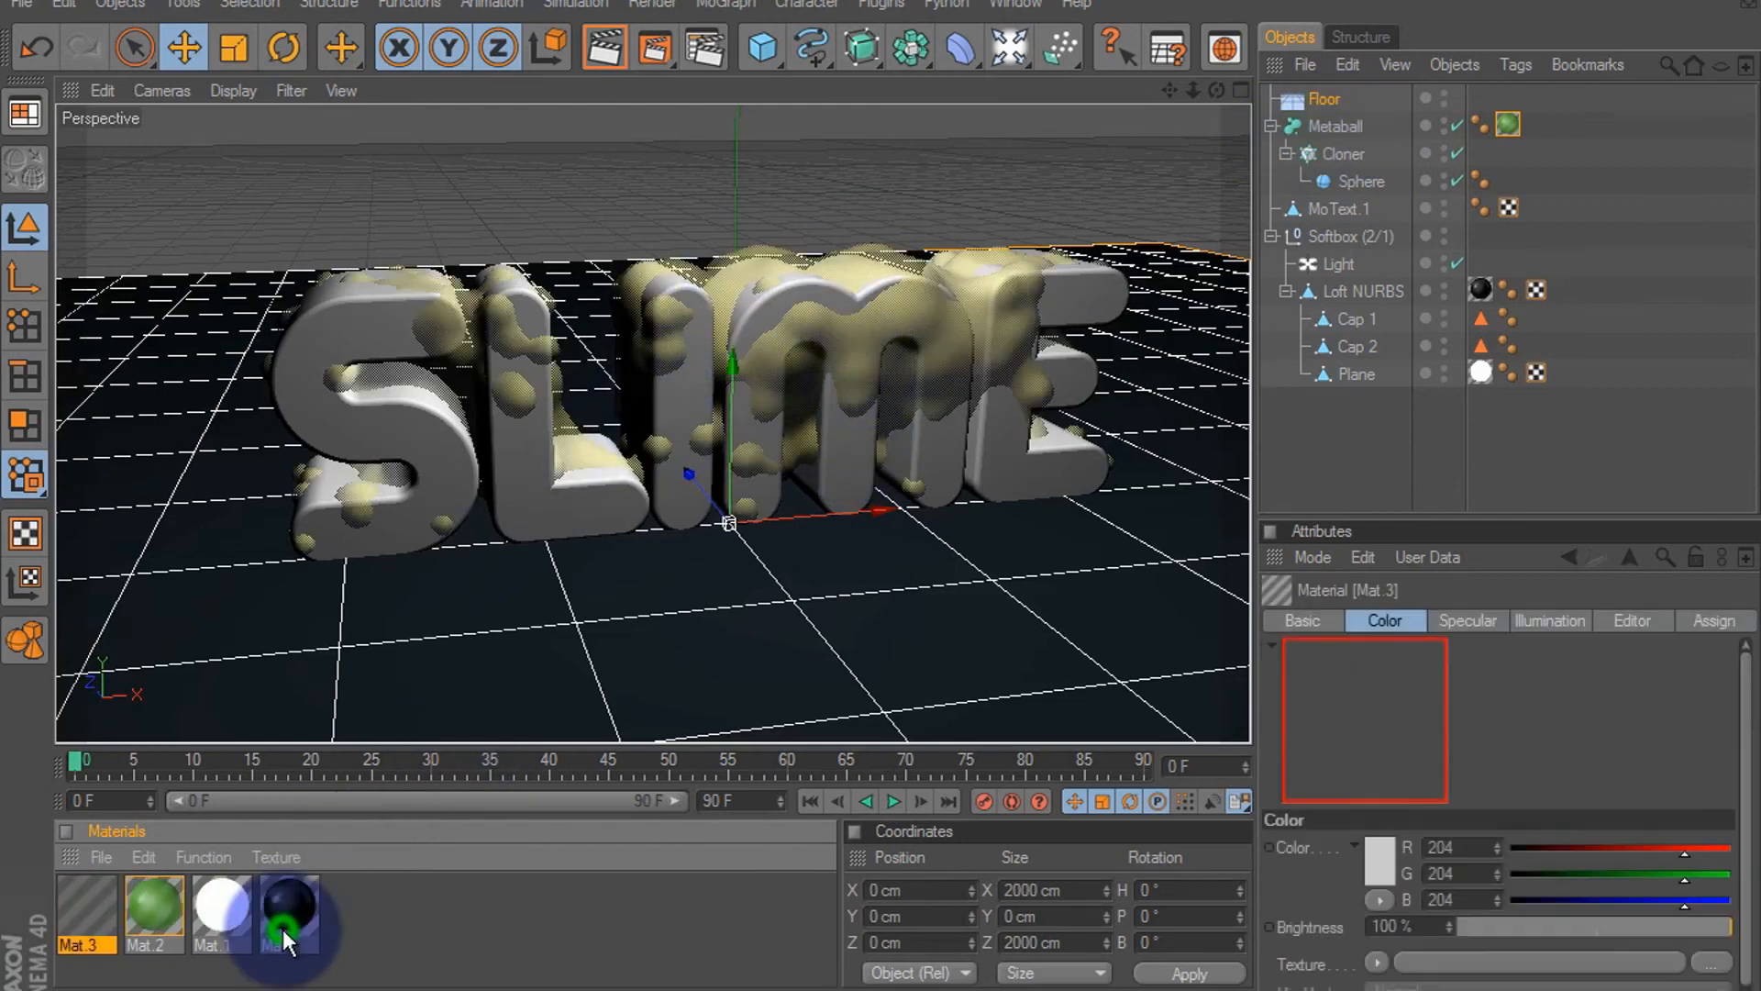
# Give new material Mat.3 a dark gray (46) base colour
pyautogui.doubleClick(85, 909)
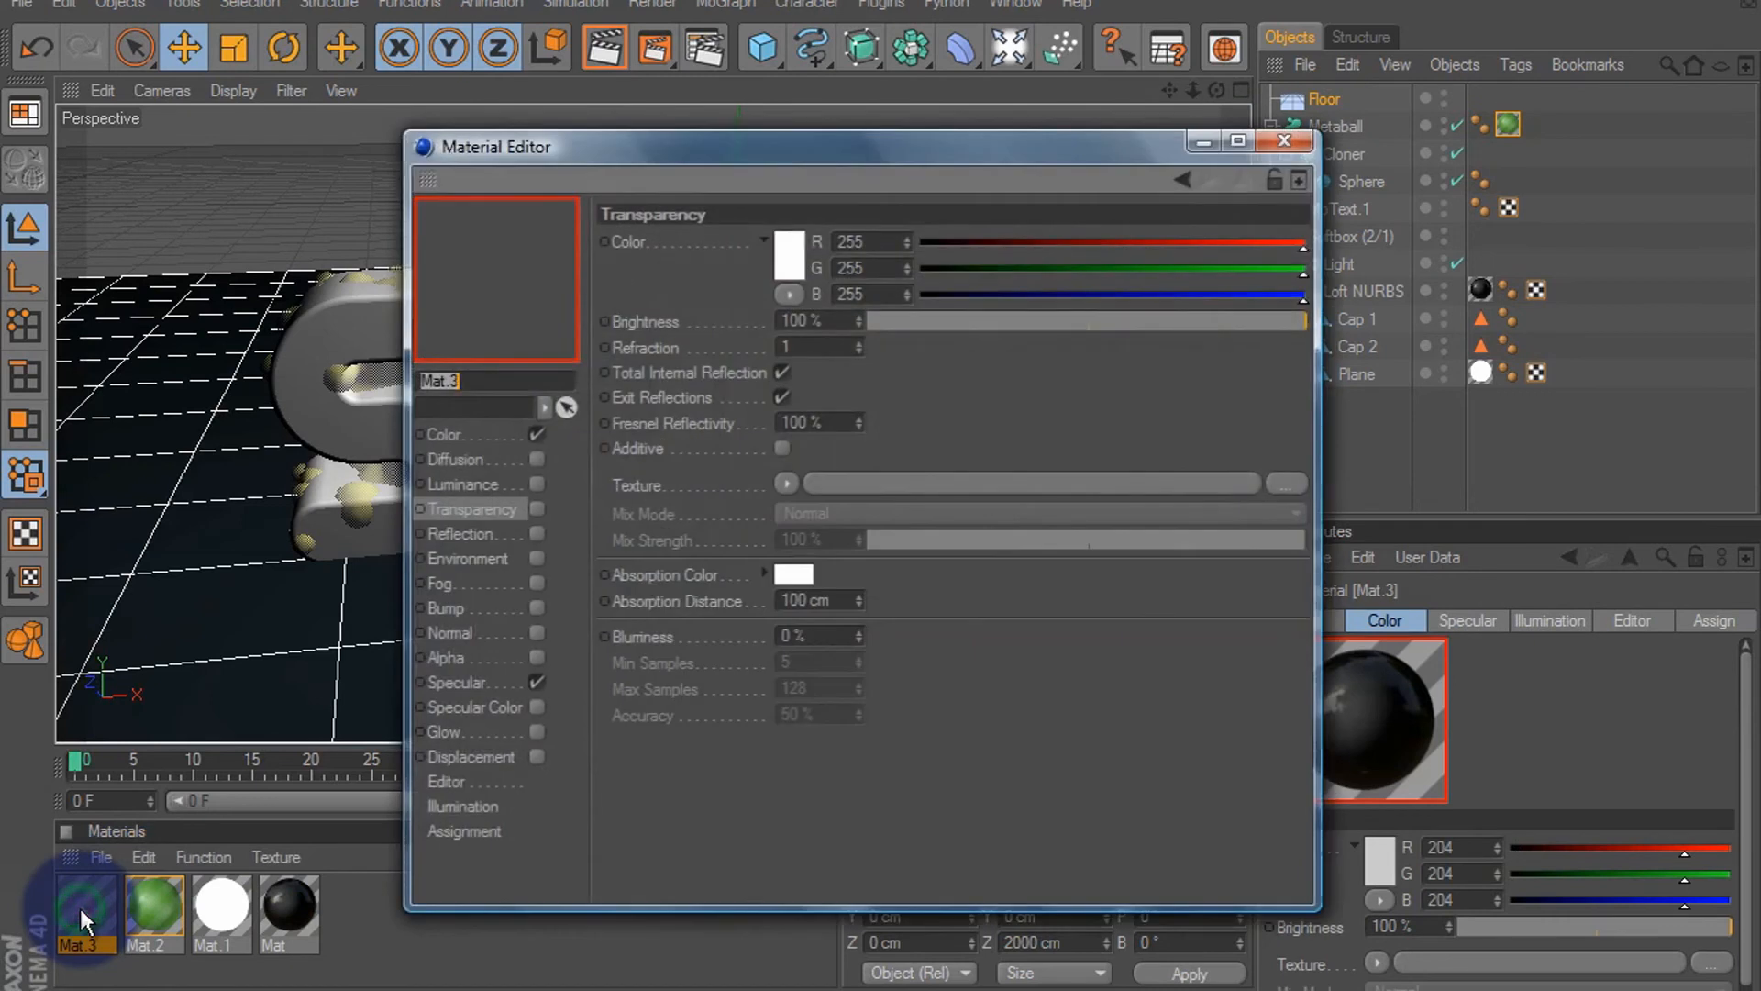
pyautogui.click(445, 435)
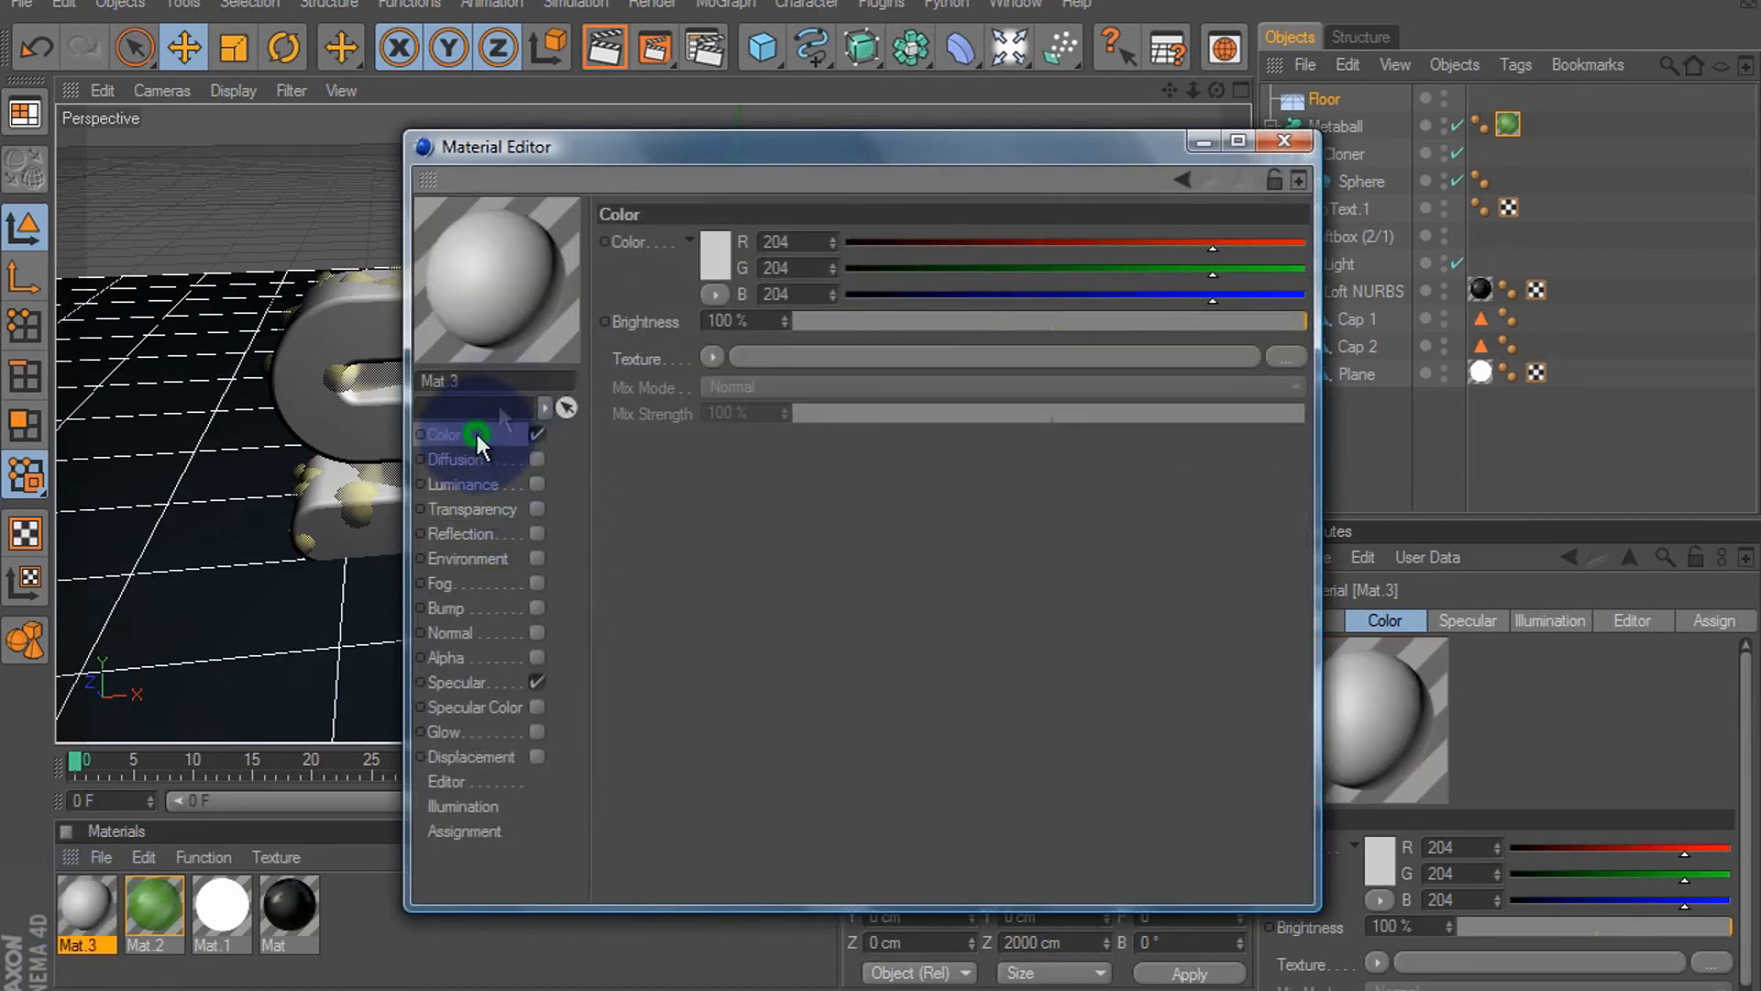
pyautogui.click(714, 255)
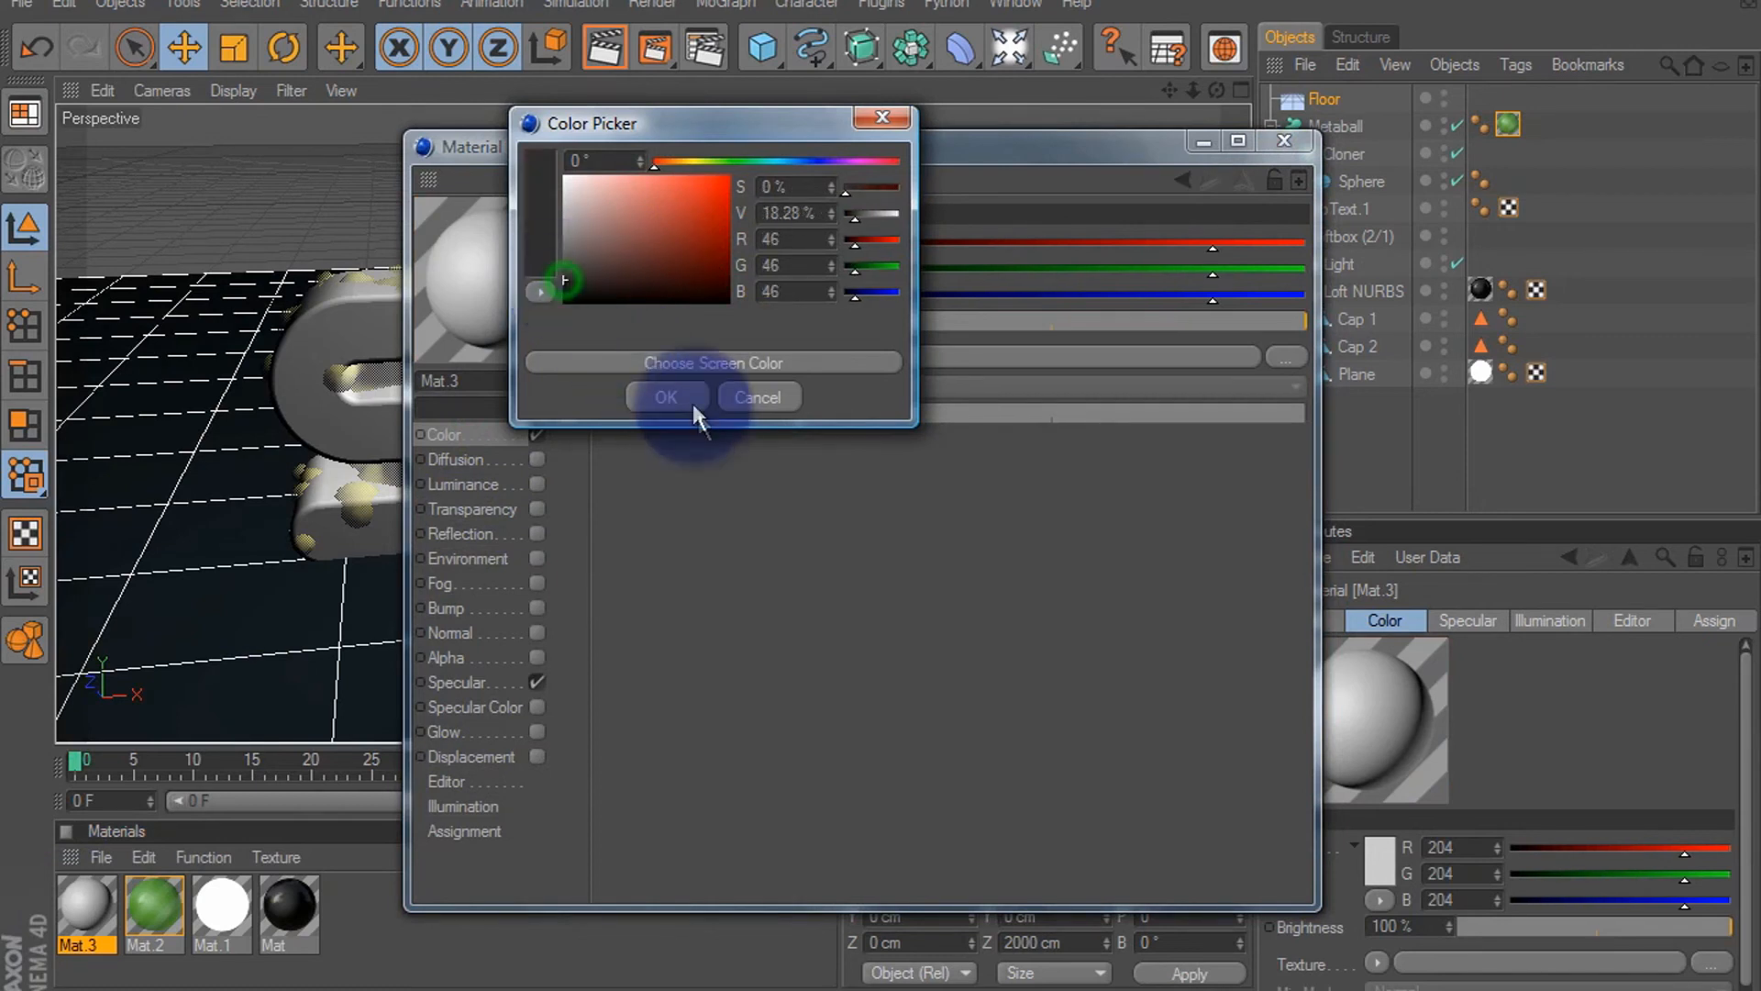
pyautogui.click(664, 396)
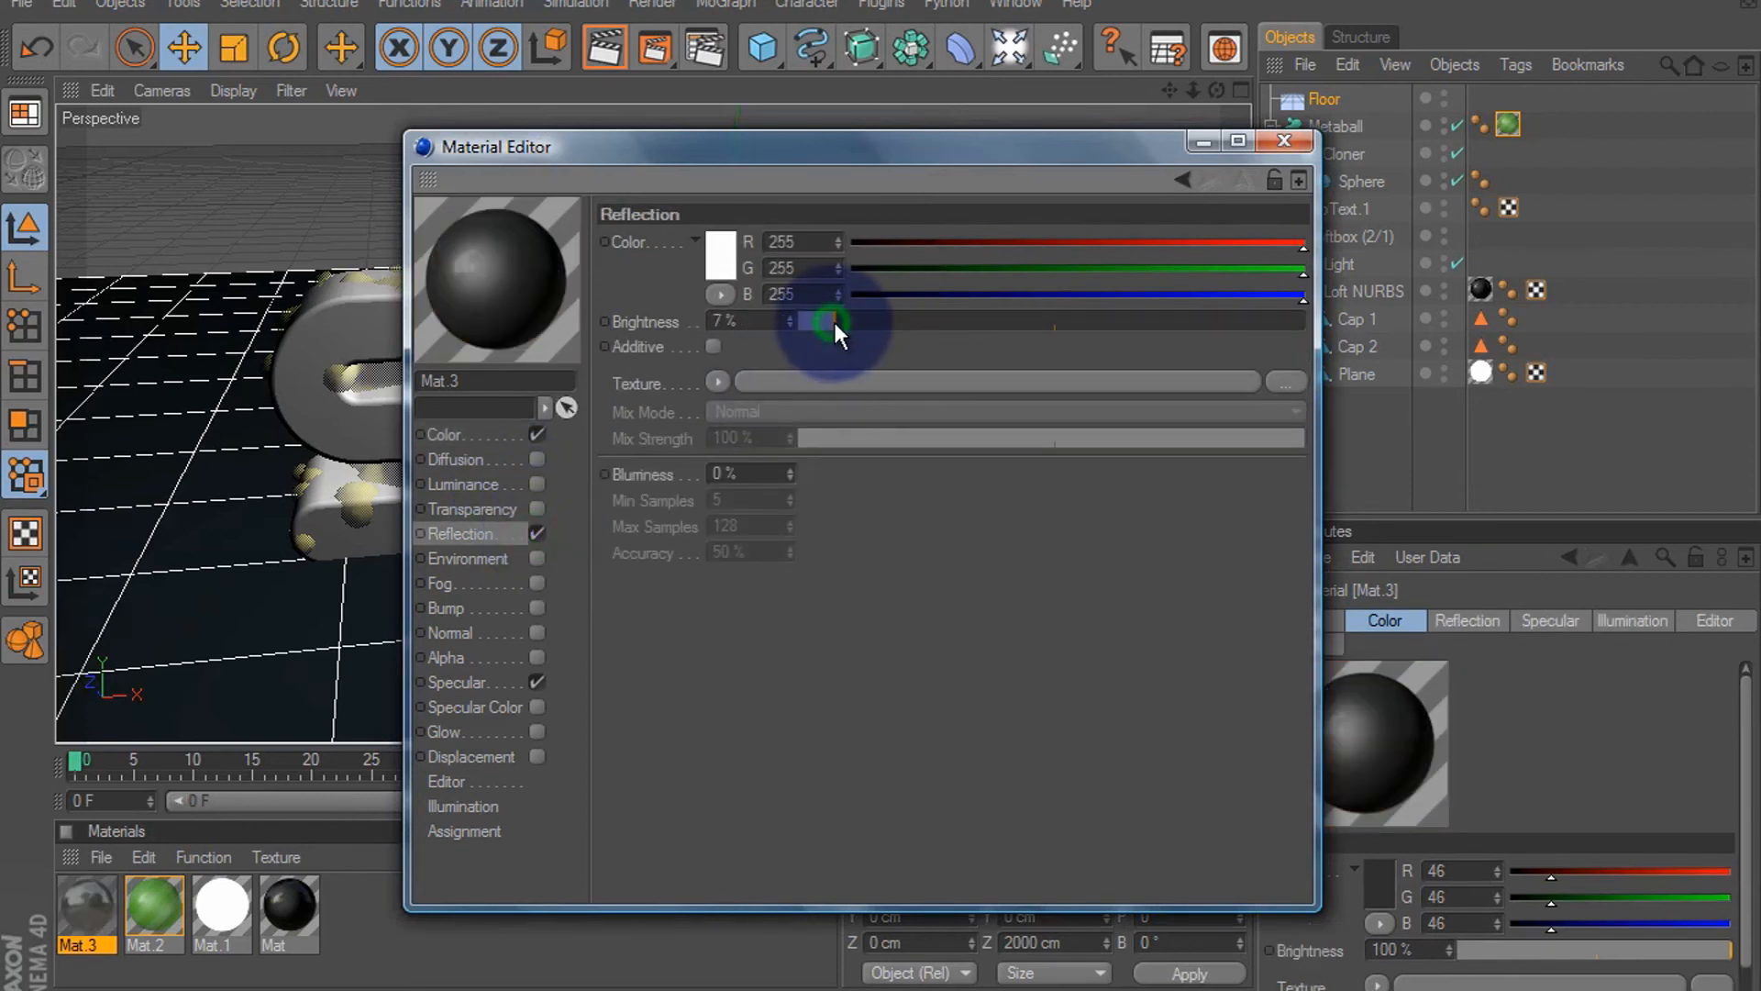
# Enable Reflection 7% with a Fresnel texture at 9% mix strength and close the editor
pyautogui.click(720, 384)
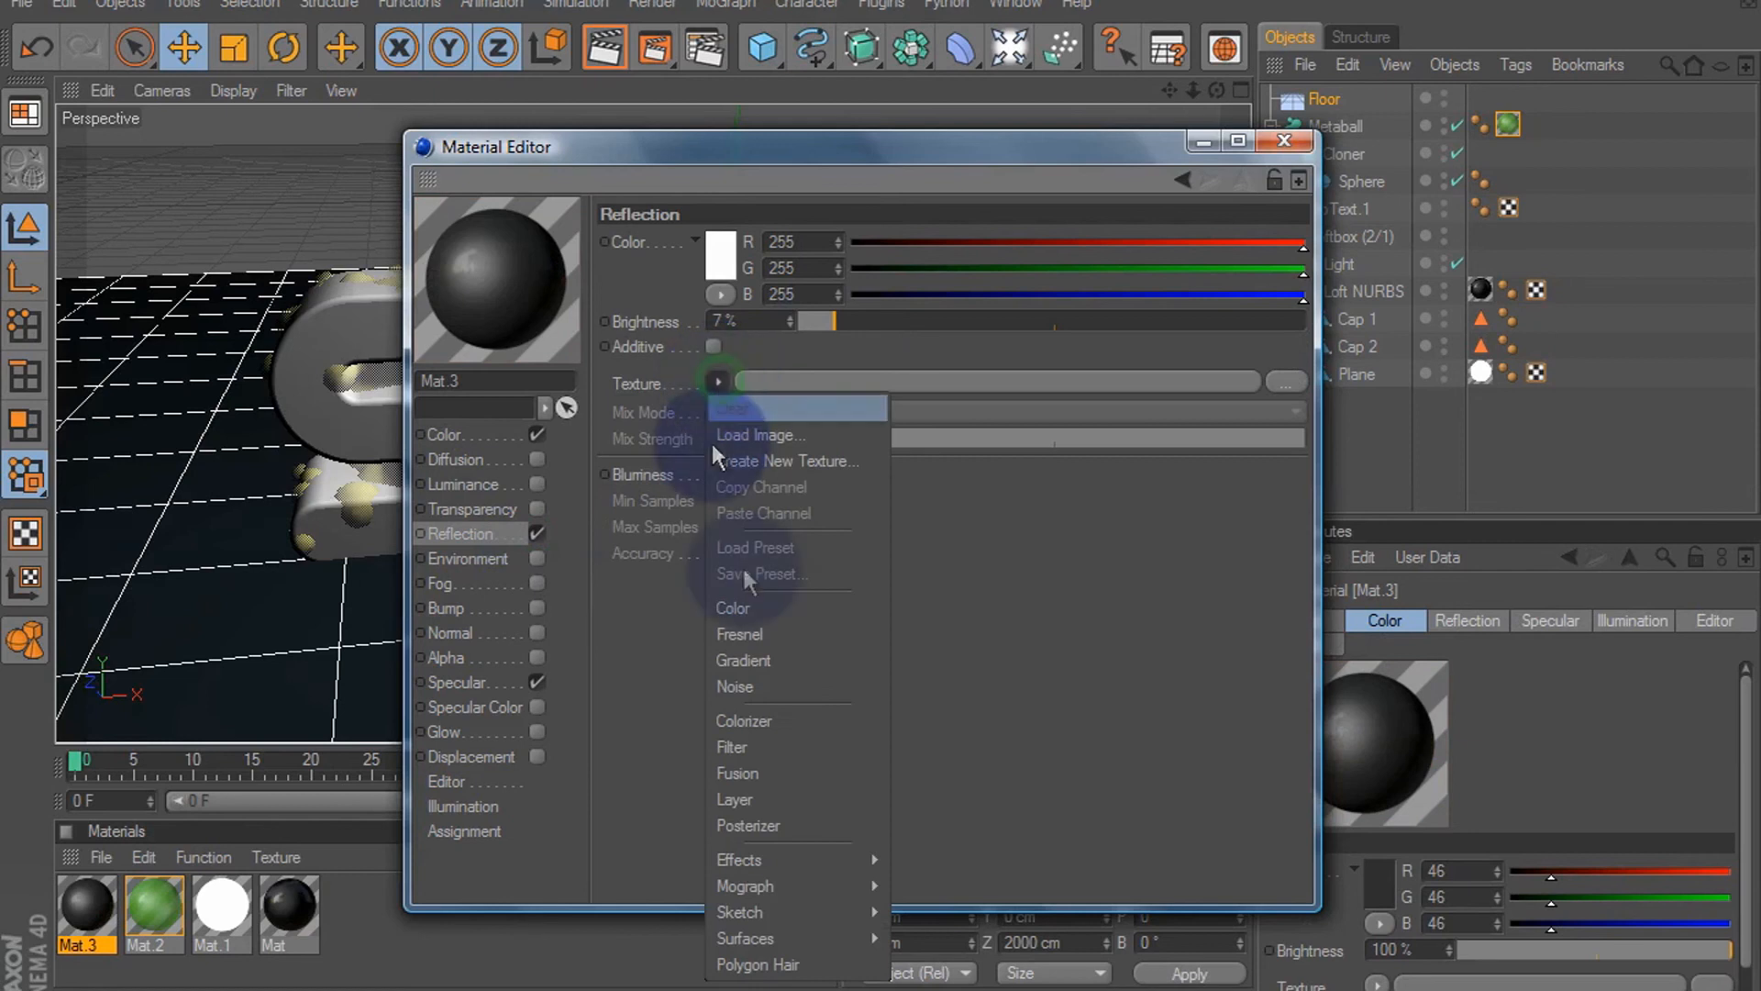
pyautogui.click(740, 633)
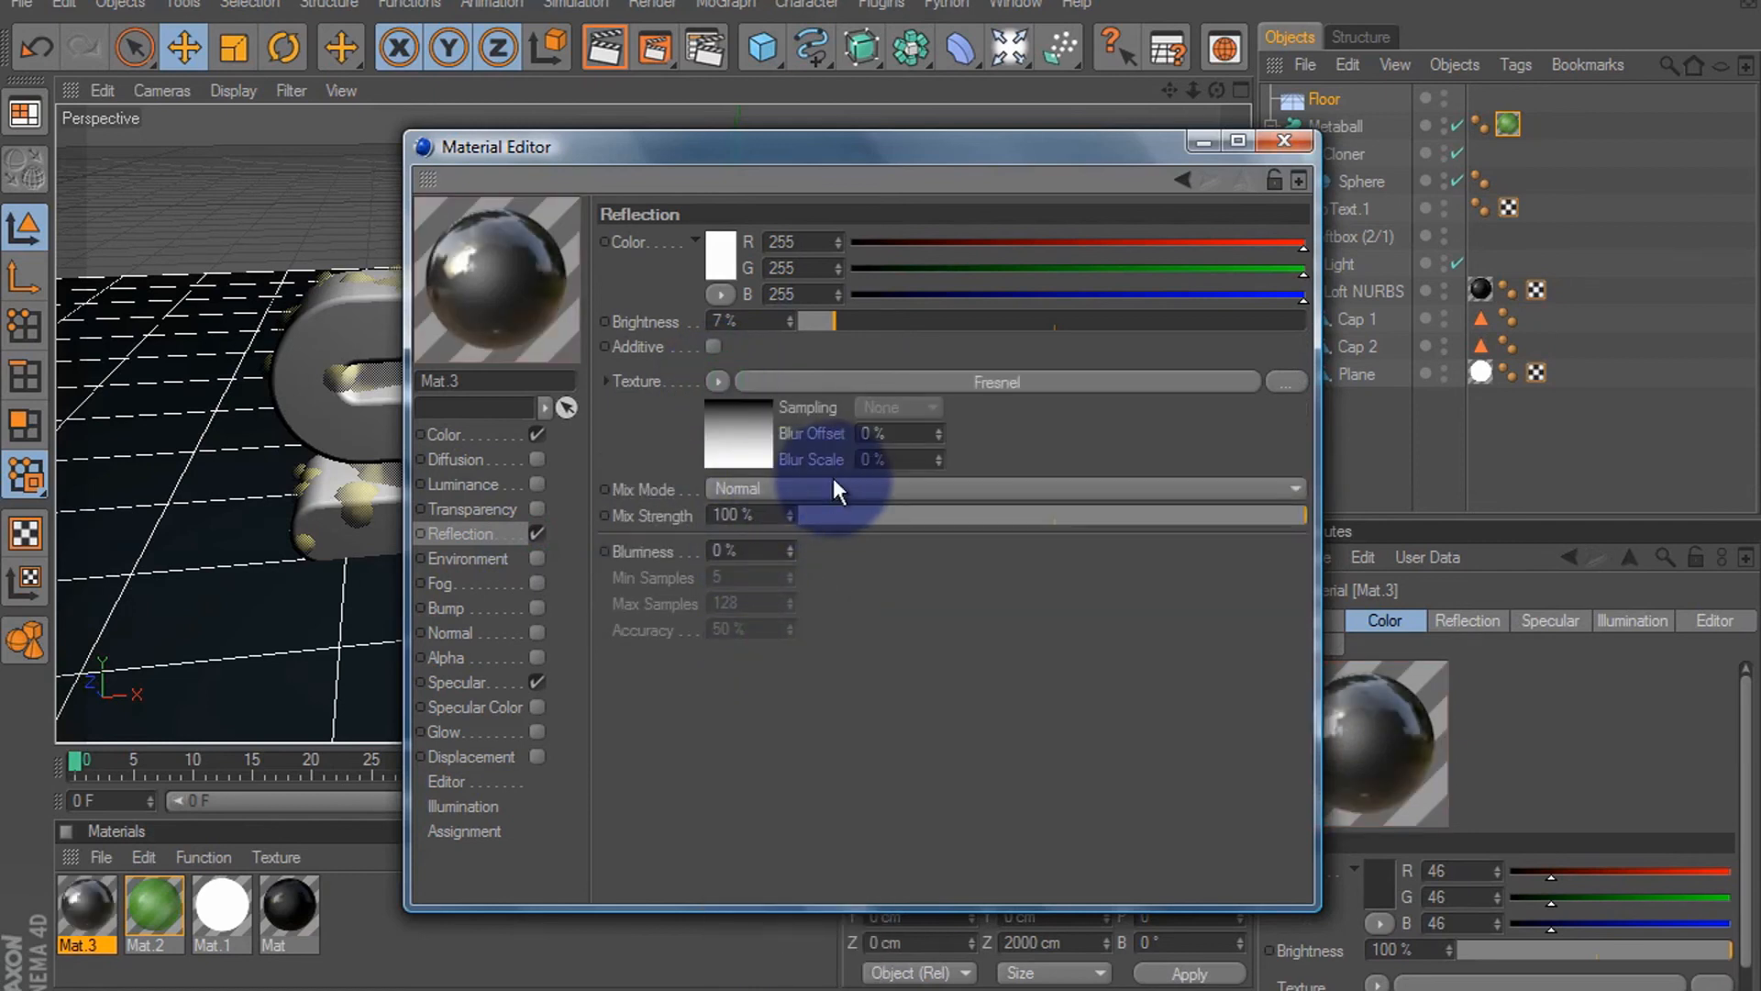
pyautogui.moveTo(1303, 513); pyautogui.dragTo(848, 514)
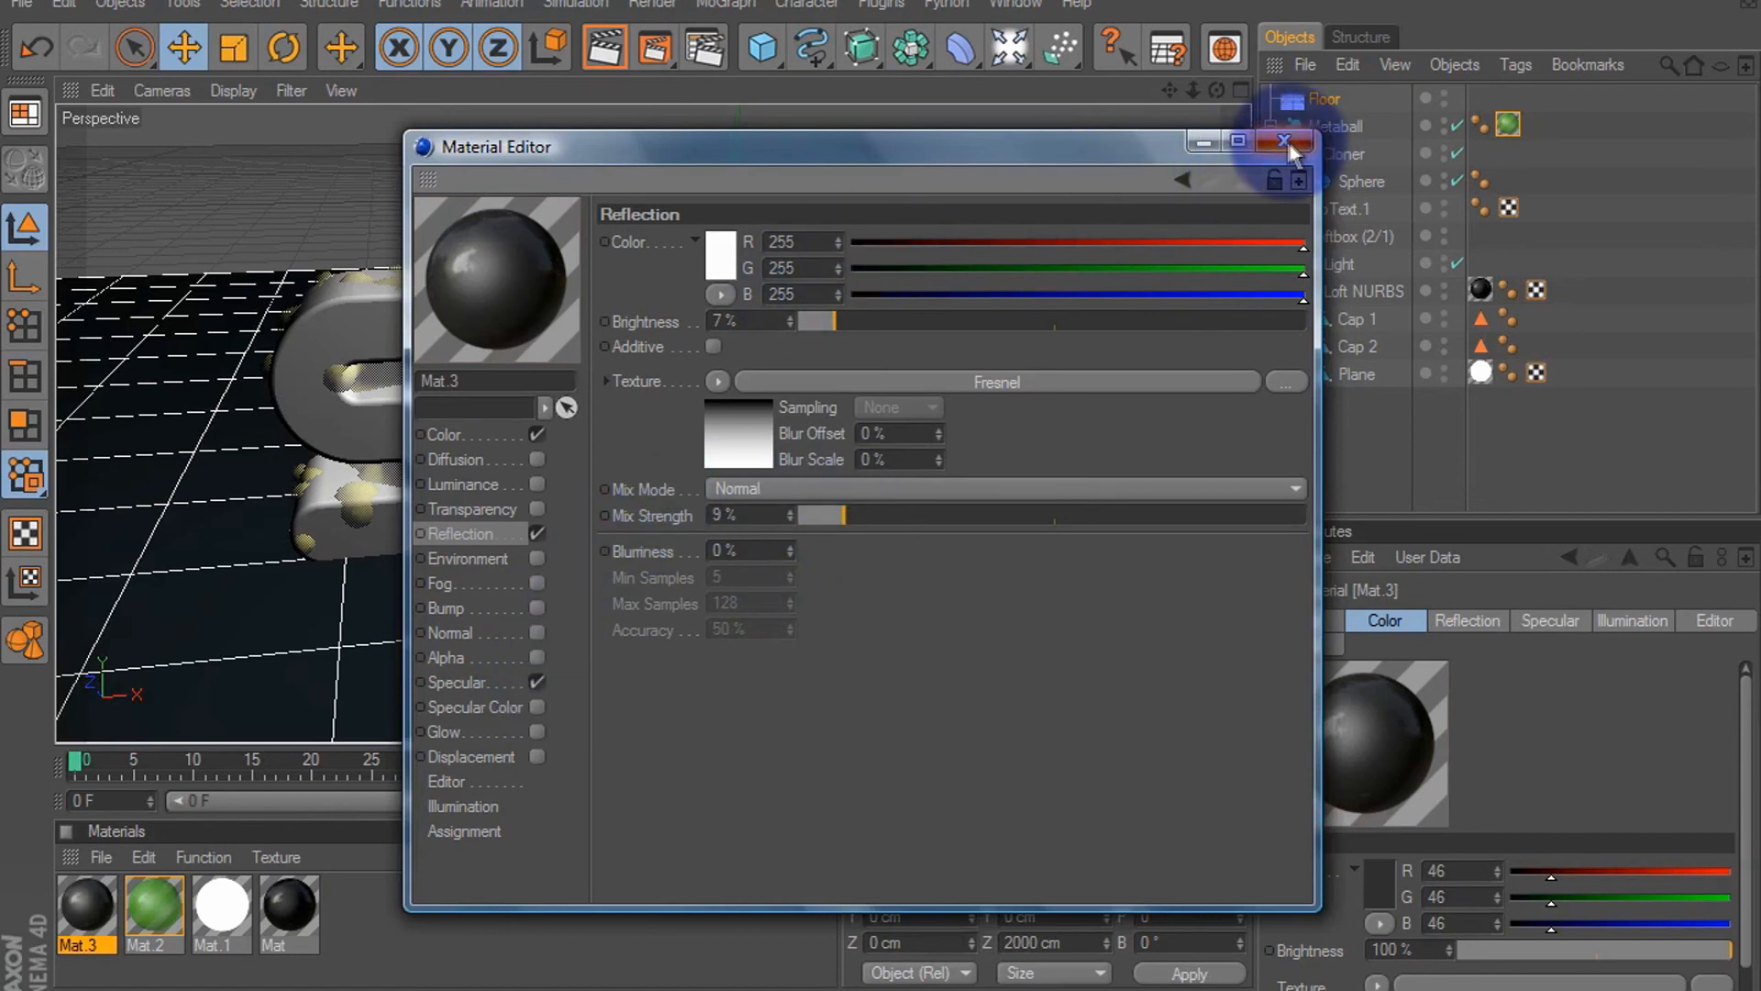
pyautogui.click(1288, 143)
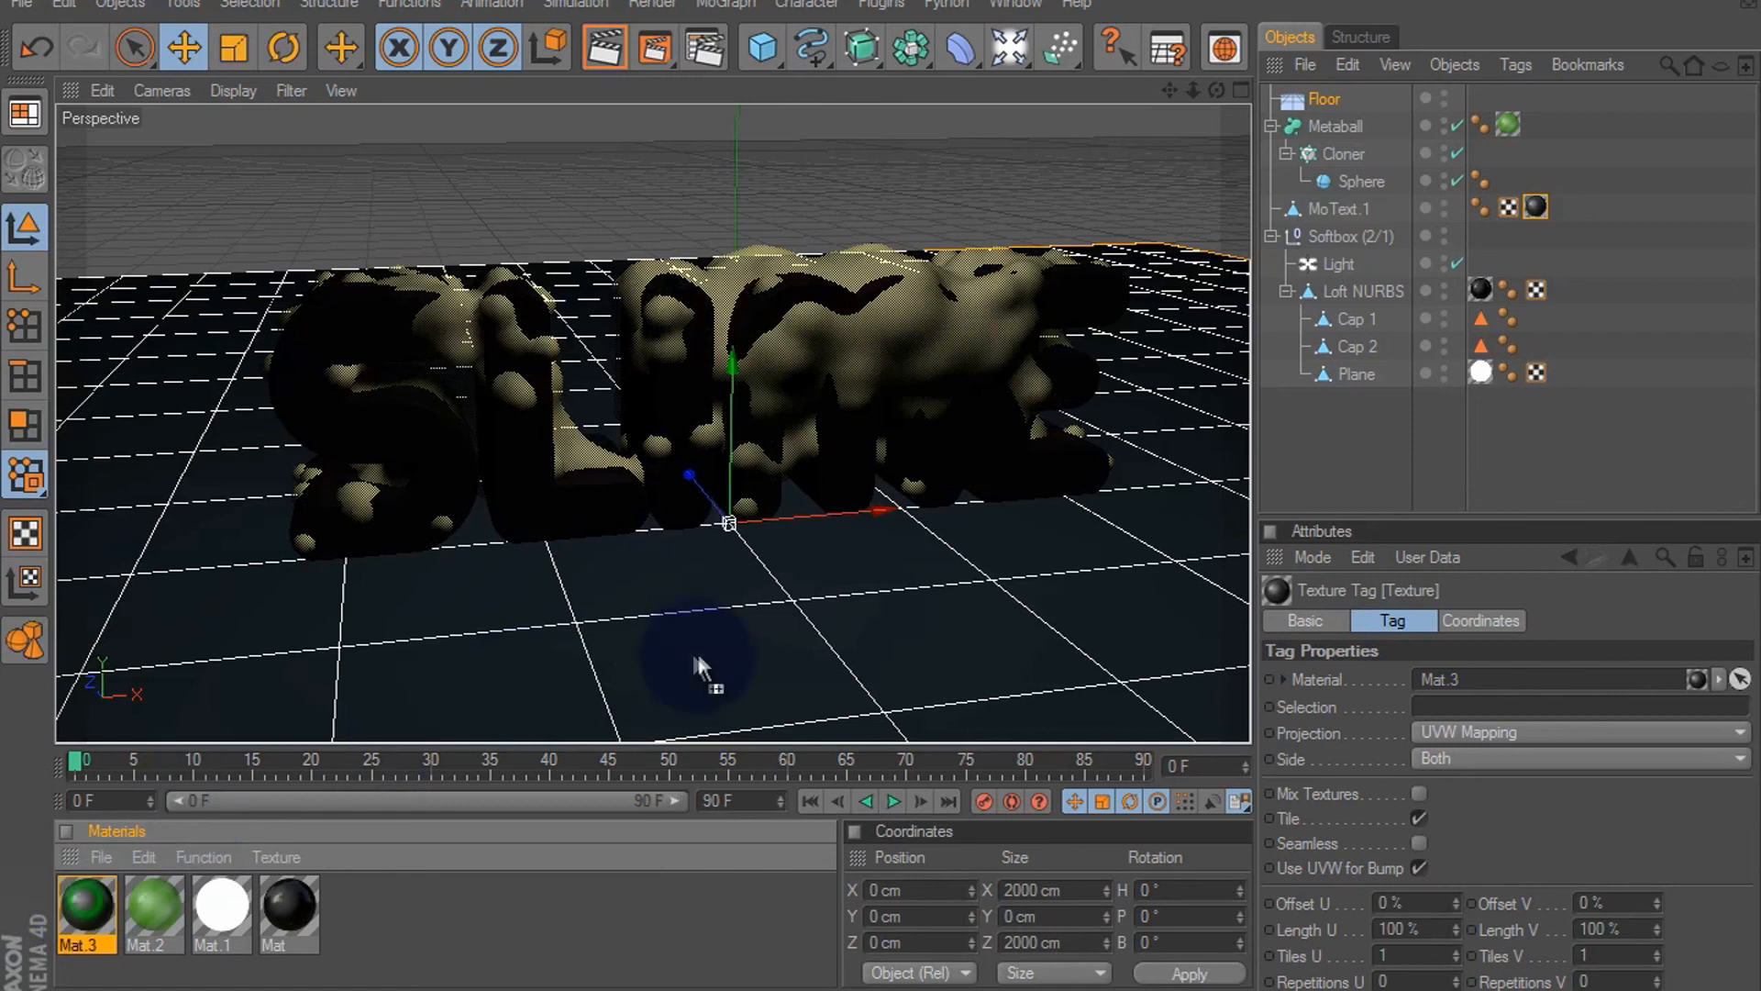
# Set the texture tag Projection to Flat and render the scene in the viewport
pyautogui.click(1572, 732)
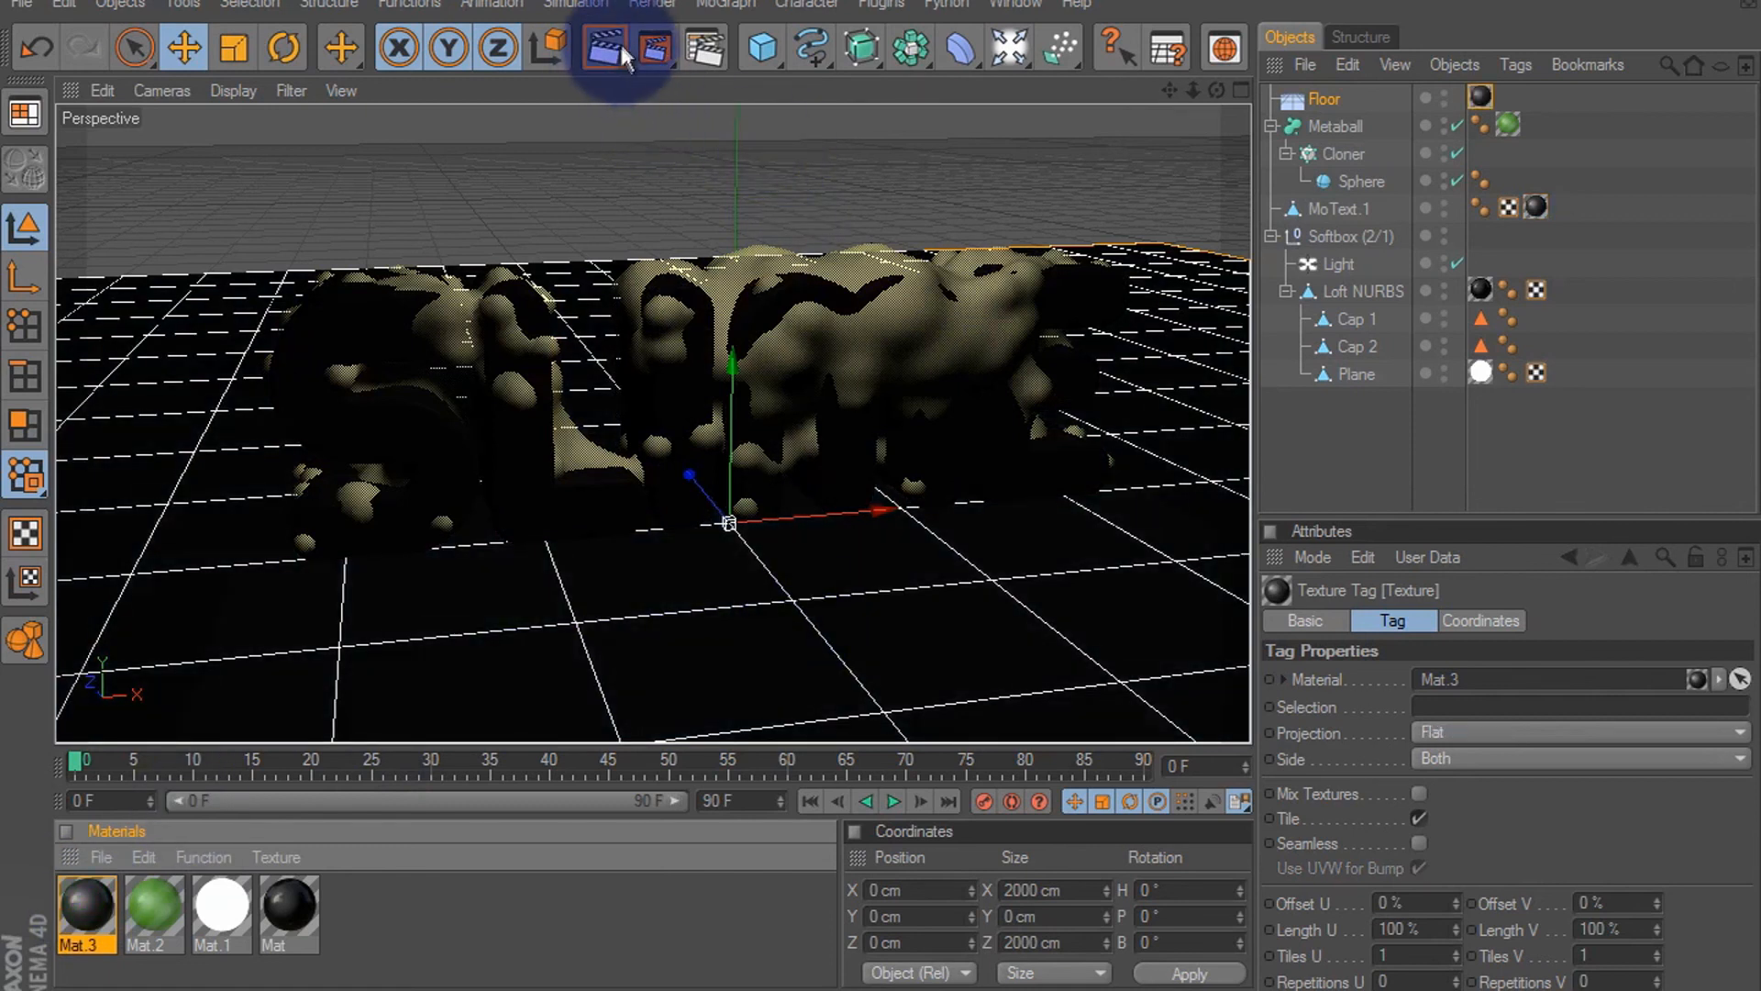
pyautogui.click(604, 48)
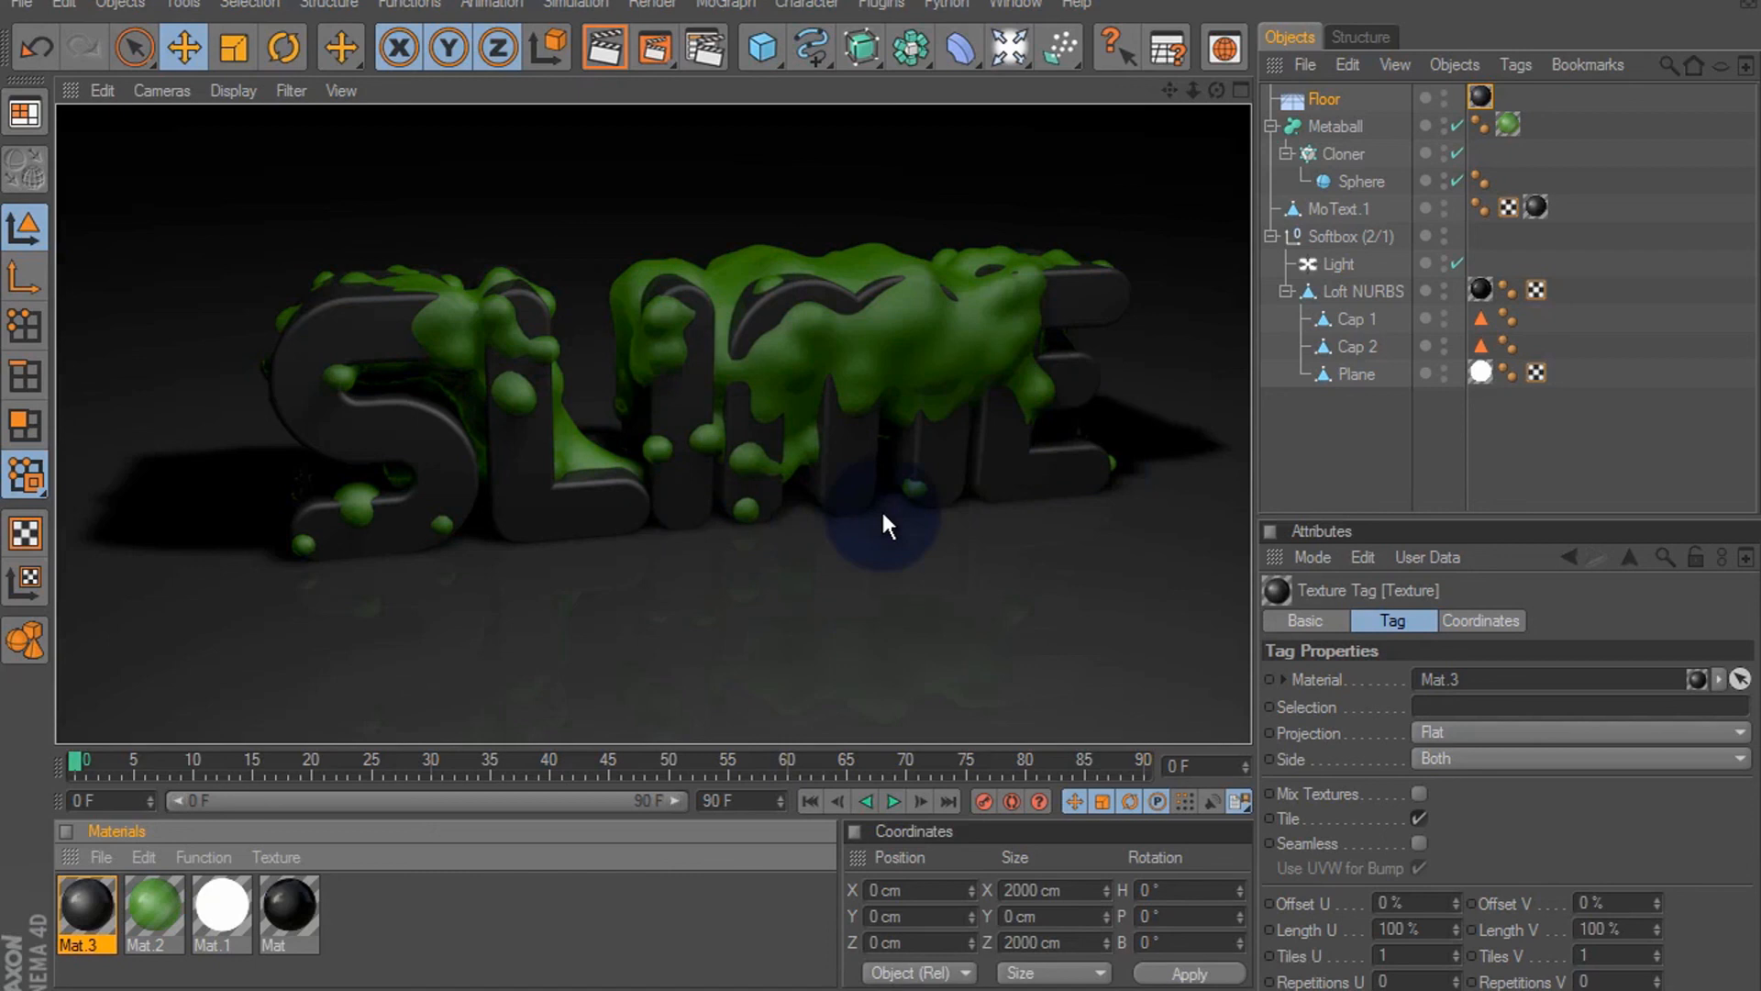
pyautogui.moveTo(820, 657)
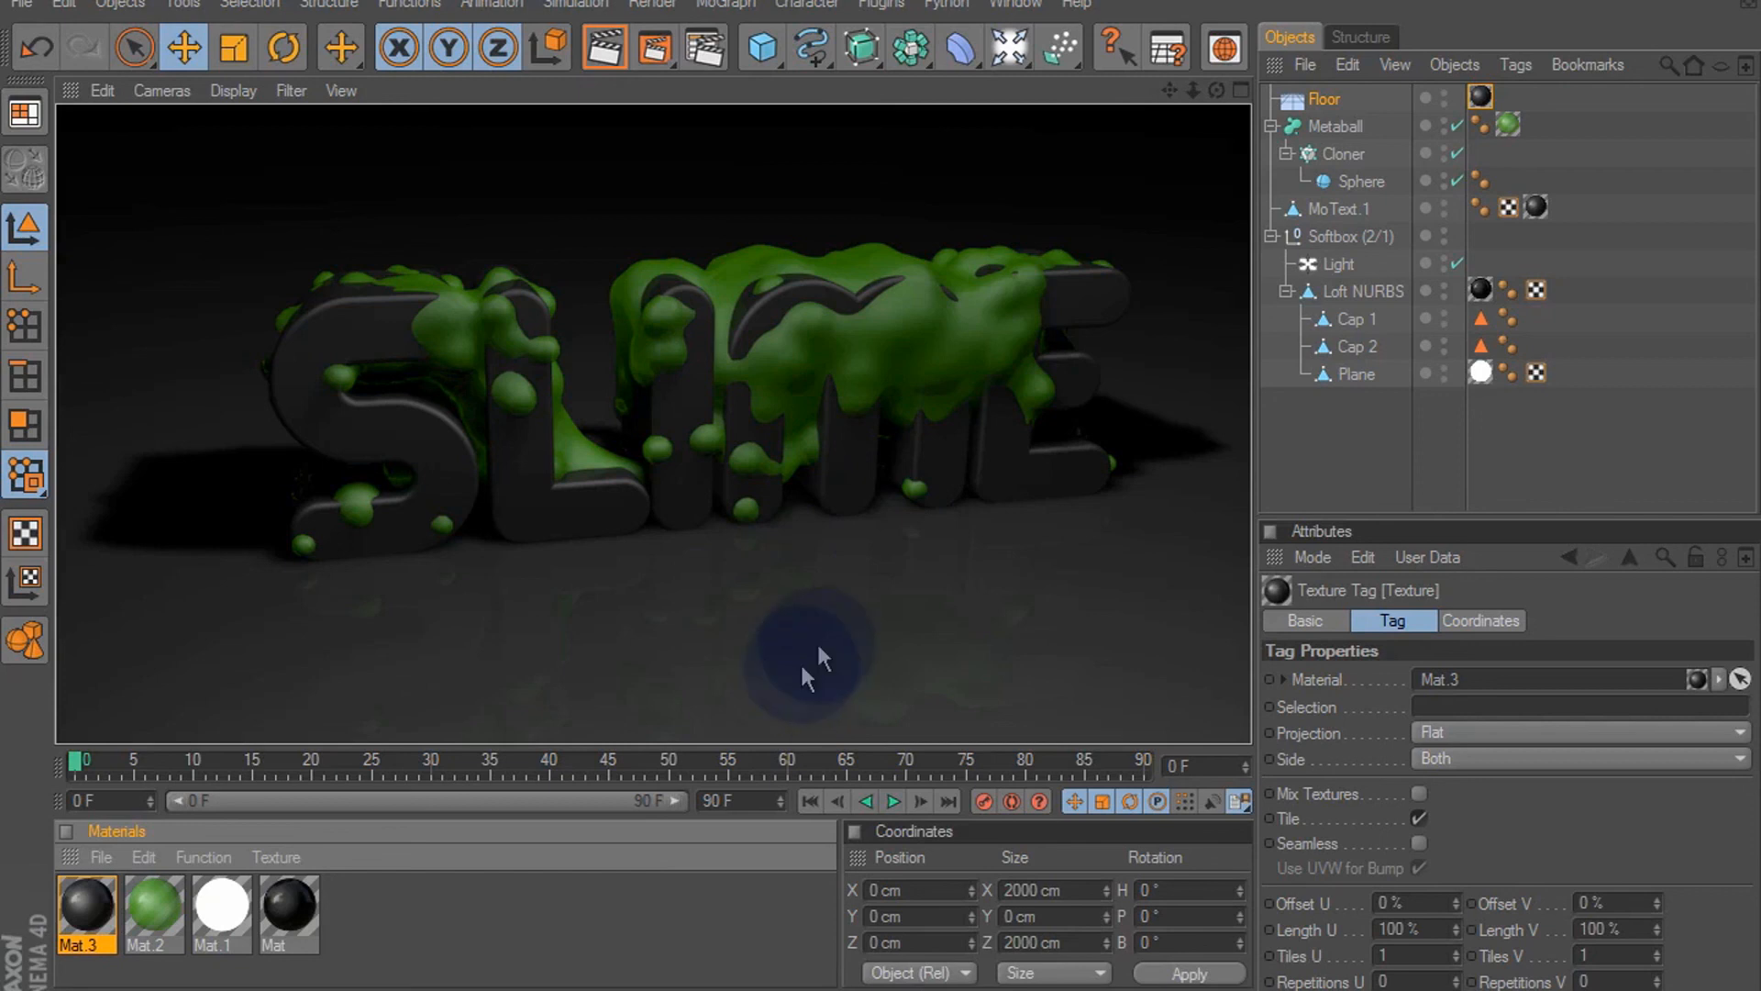